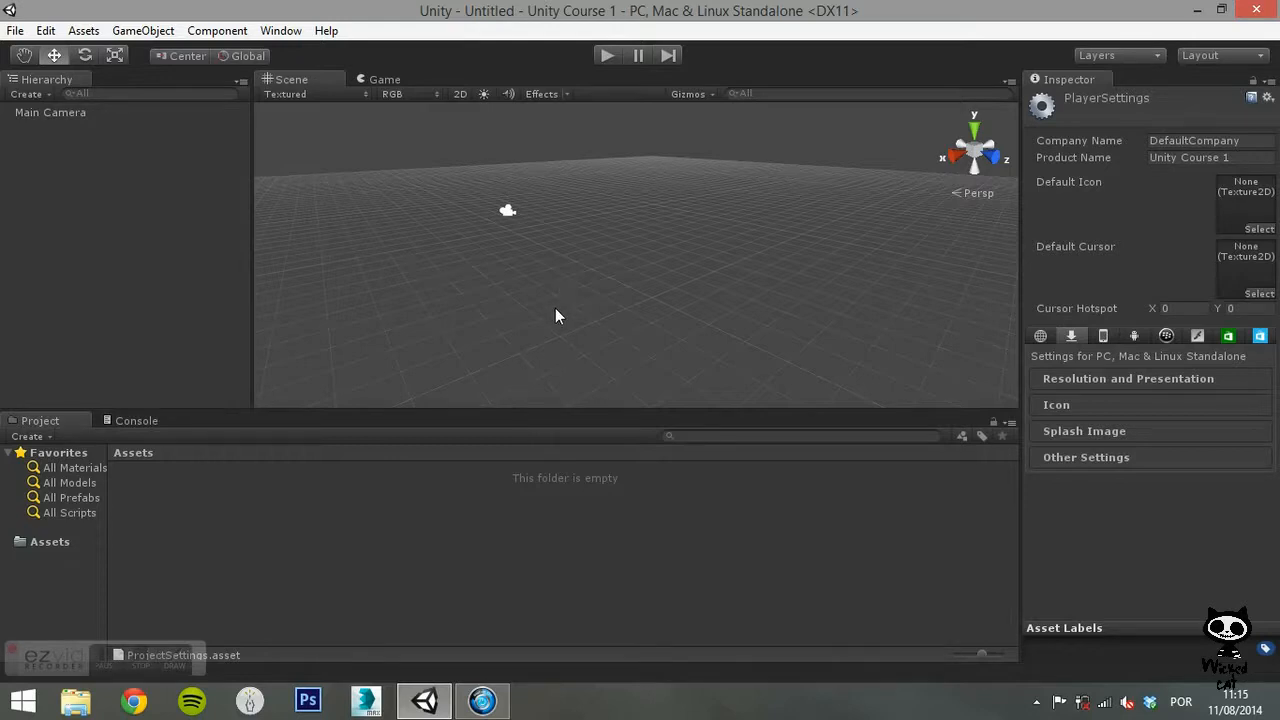
{"action": "mouse_move", "coordinate": [136, 64]}
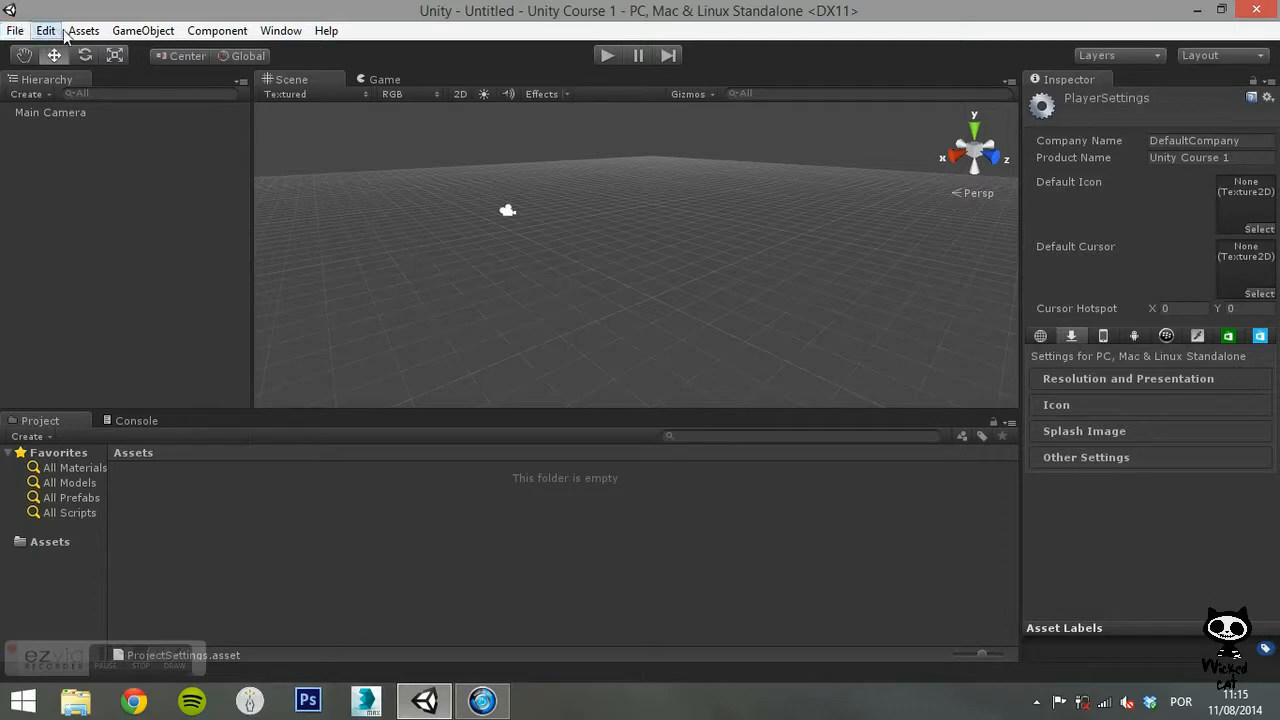
{"action": "mouse_move", "coordinate": [216, 30]}
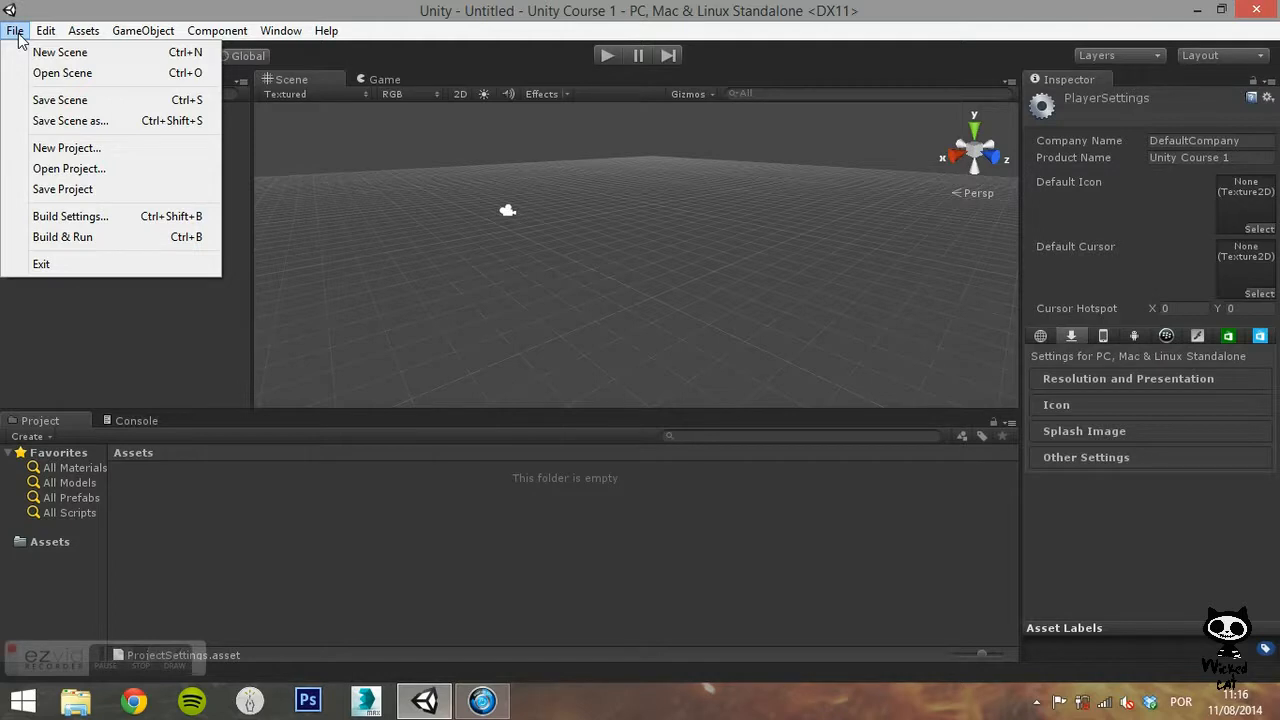
{"action": "mouse_move", "coordinate": [60, 52]}
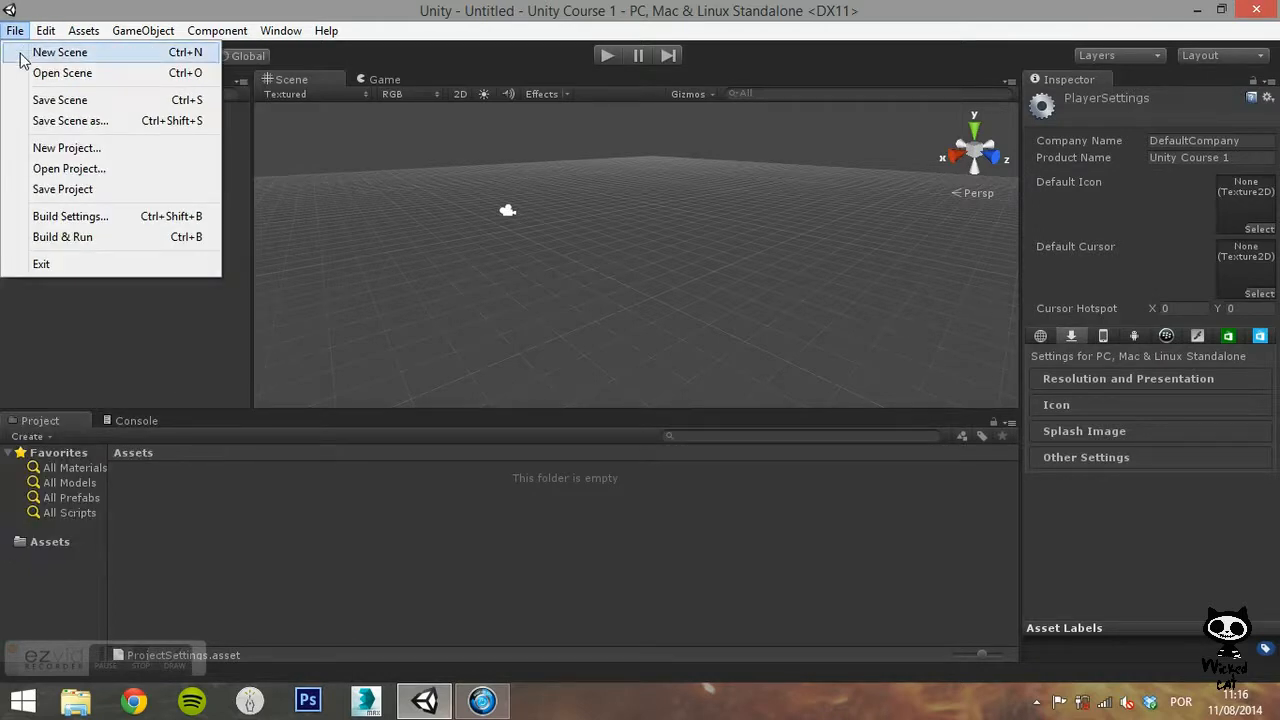
{"action": "mouse_move", "coordinate": [62, 72]}
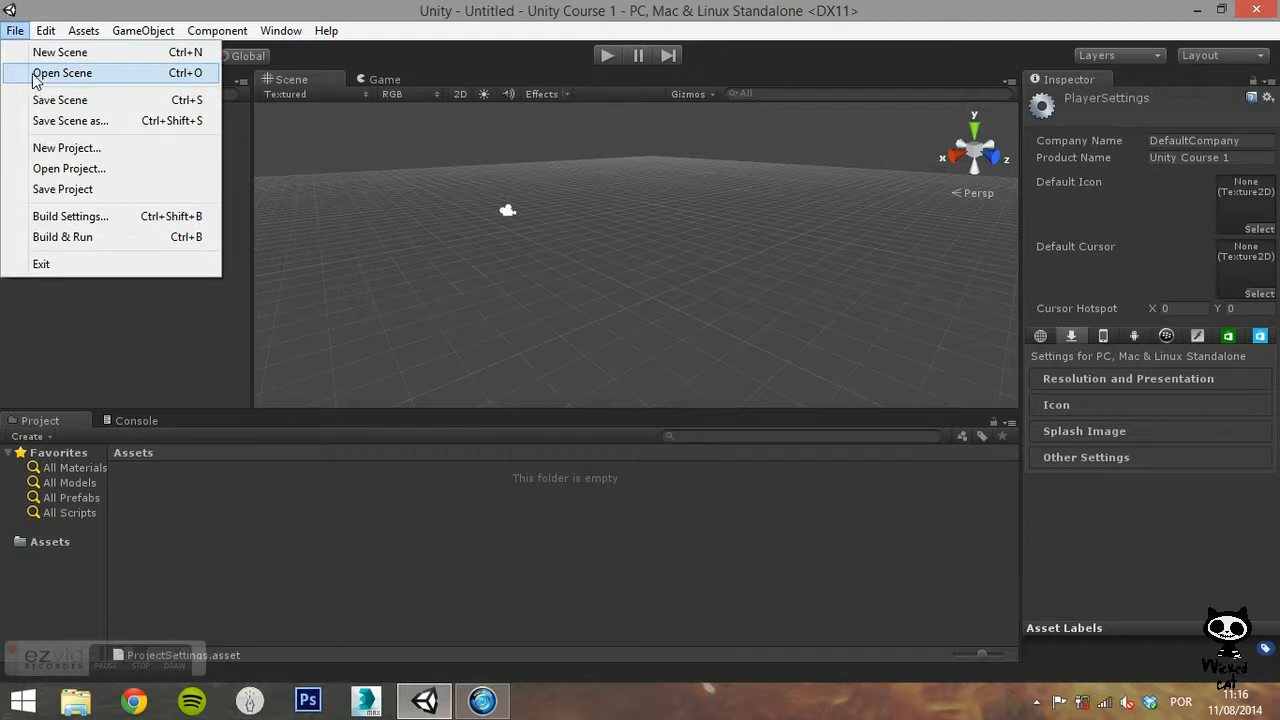
{"action": "mouse_move", "coordinate": [96, 72]}
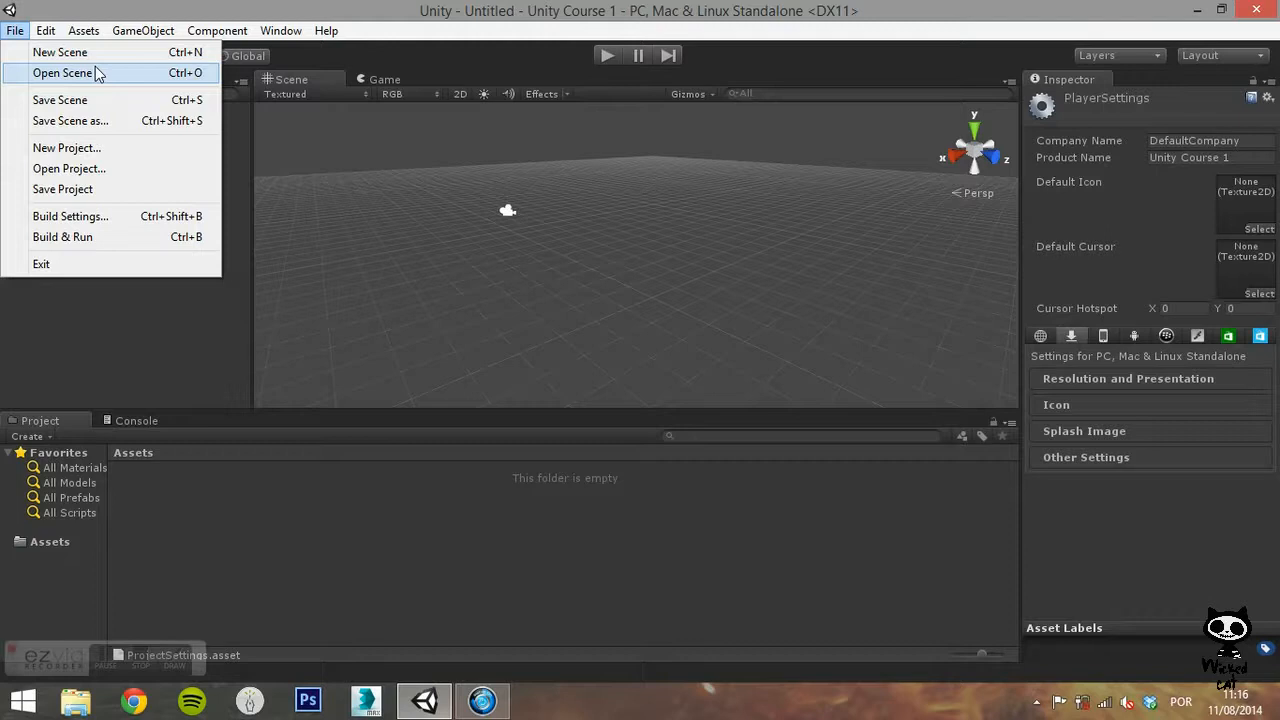
{"action": "mouse_move", "coordinate": [96, 100]}
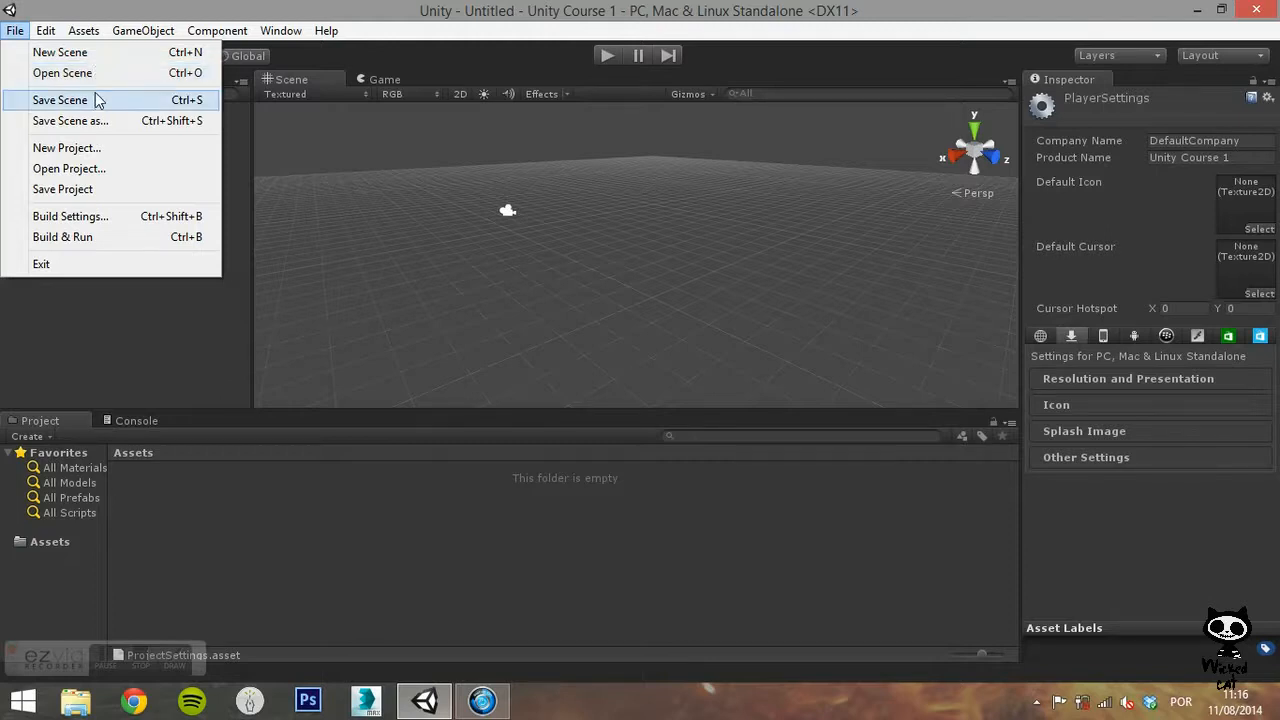
{"action": "mouse_move", "coordinate": [70, 120]}
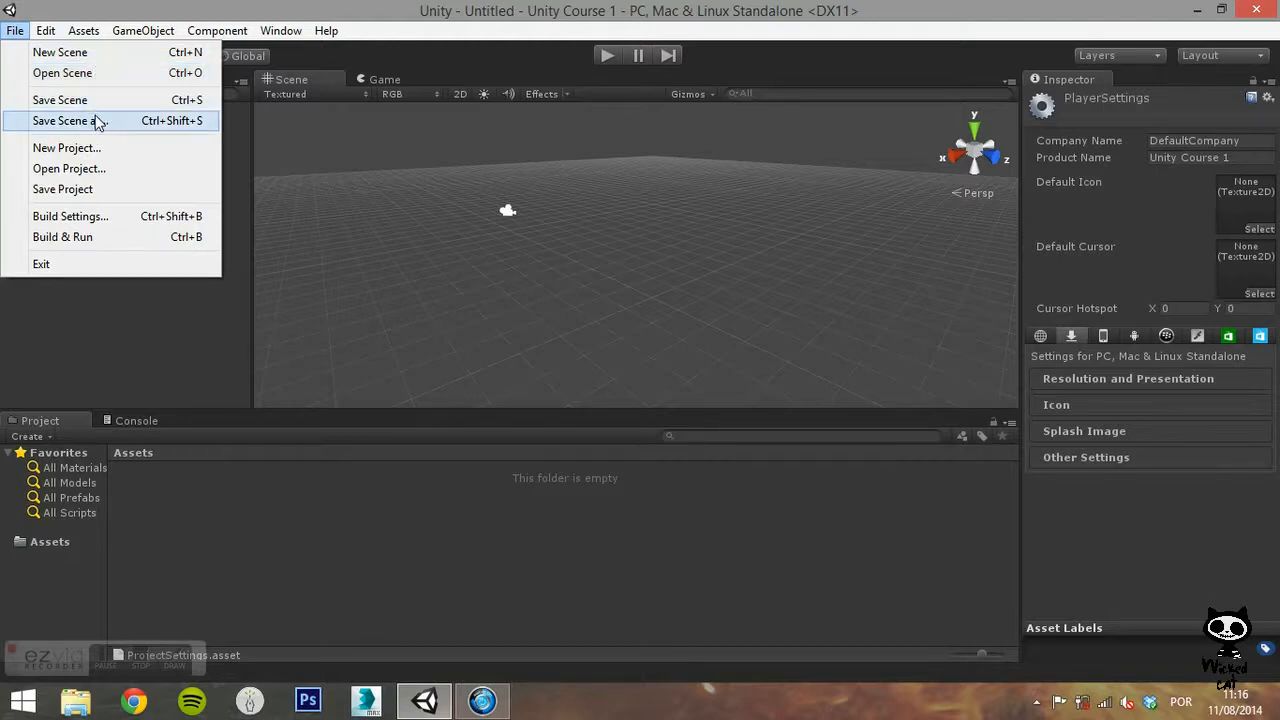
{"action": "mouse_move", "coordinate": [96, 100]}
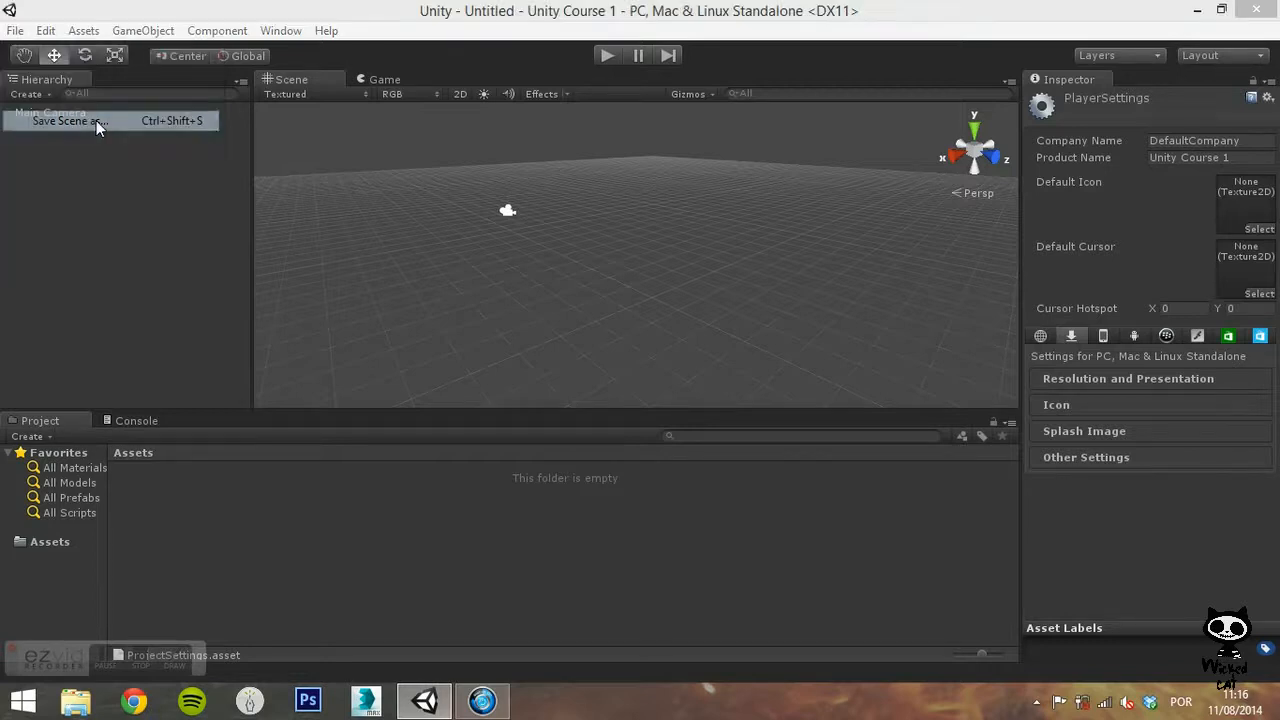
Step: Begin Save Scene As and create a new folder named Scenes inside Assets
{"action": "left_click", "coordinate": [68, 120]}
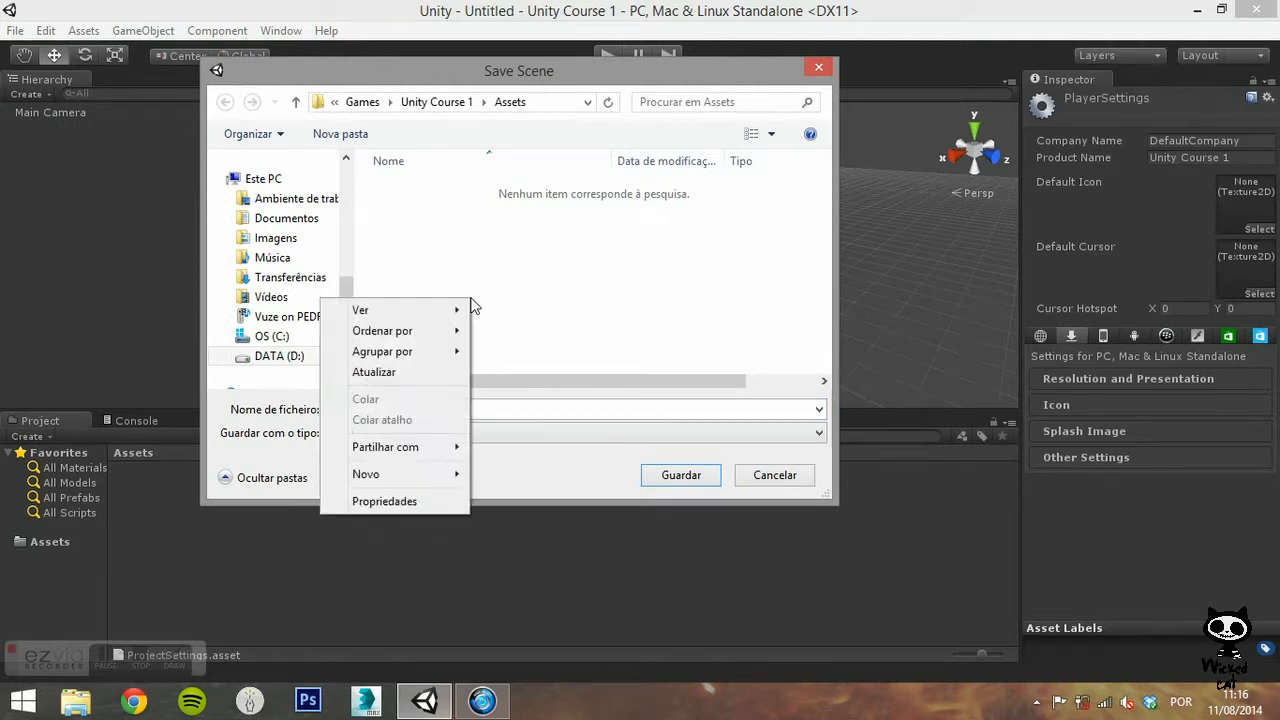
{"action": "mouse_move", "coordinate": [428, 492]}
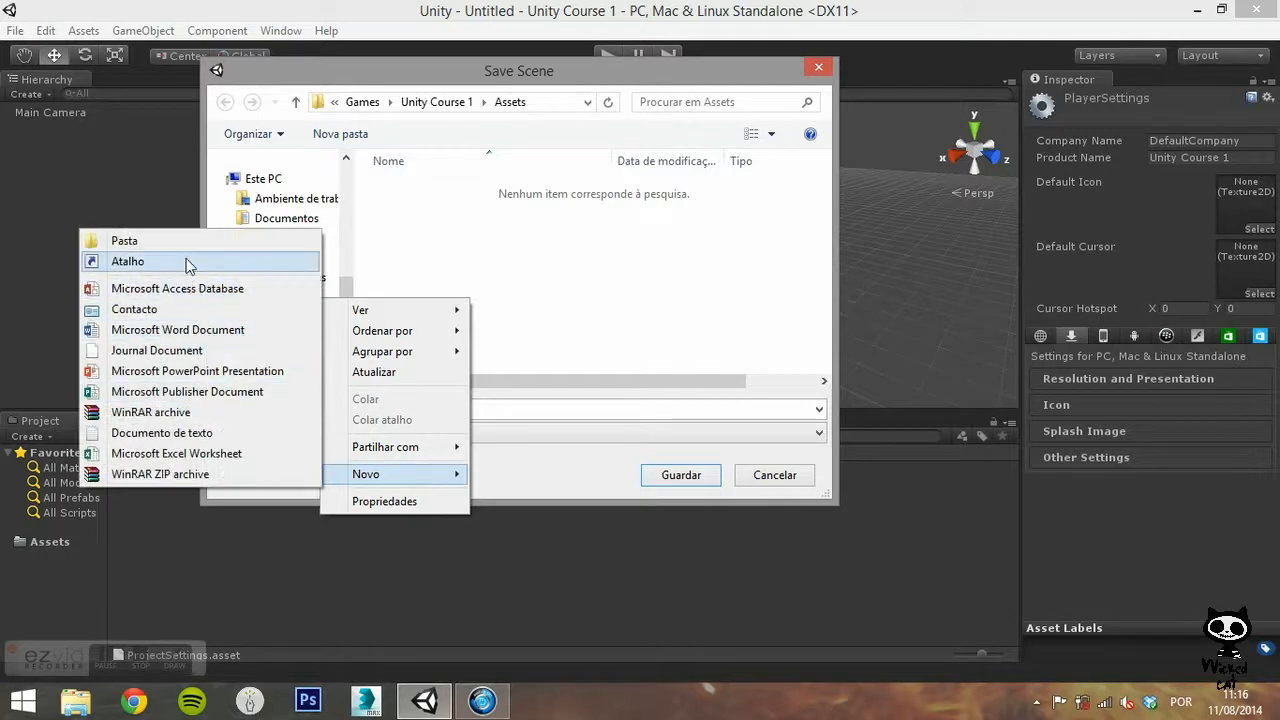
{"action": "left_click", "coordinate": [124, 240]}
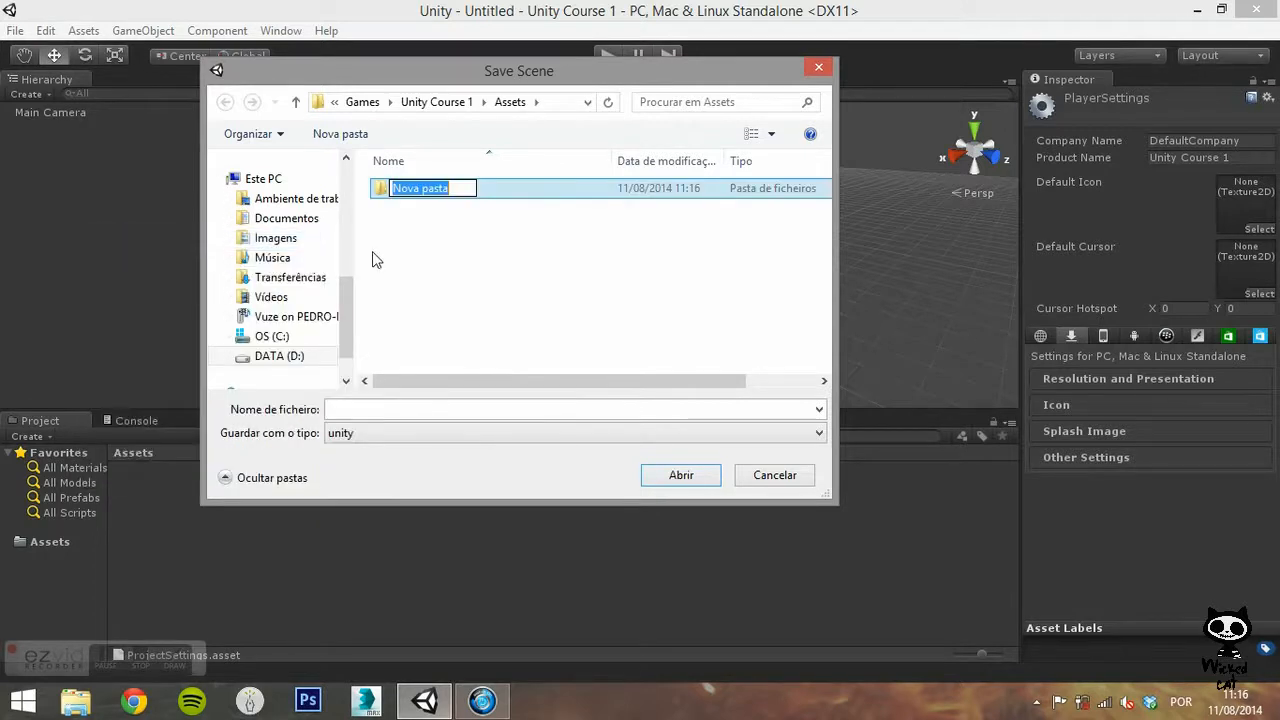
{"action": "type", "text": "S"}
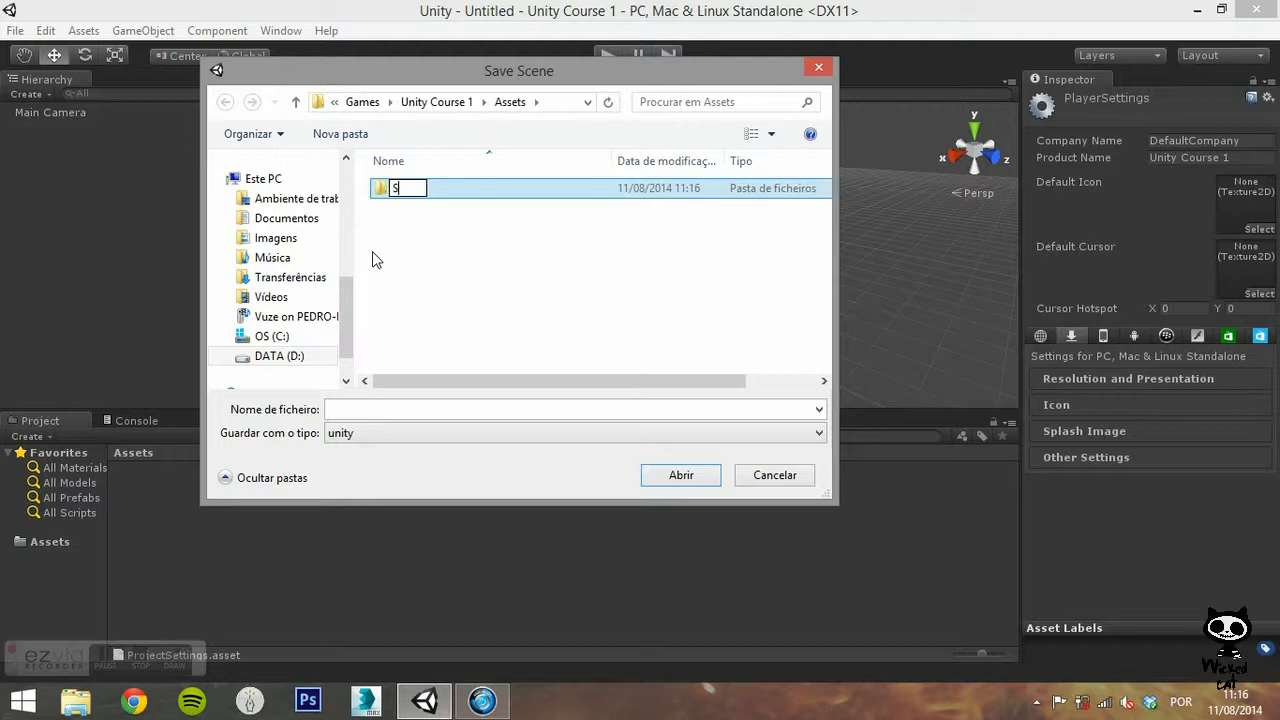
{"action": "type", "text": "Scenes"}
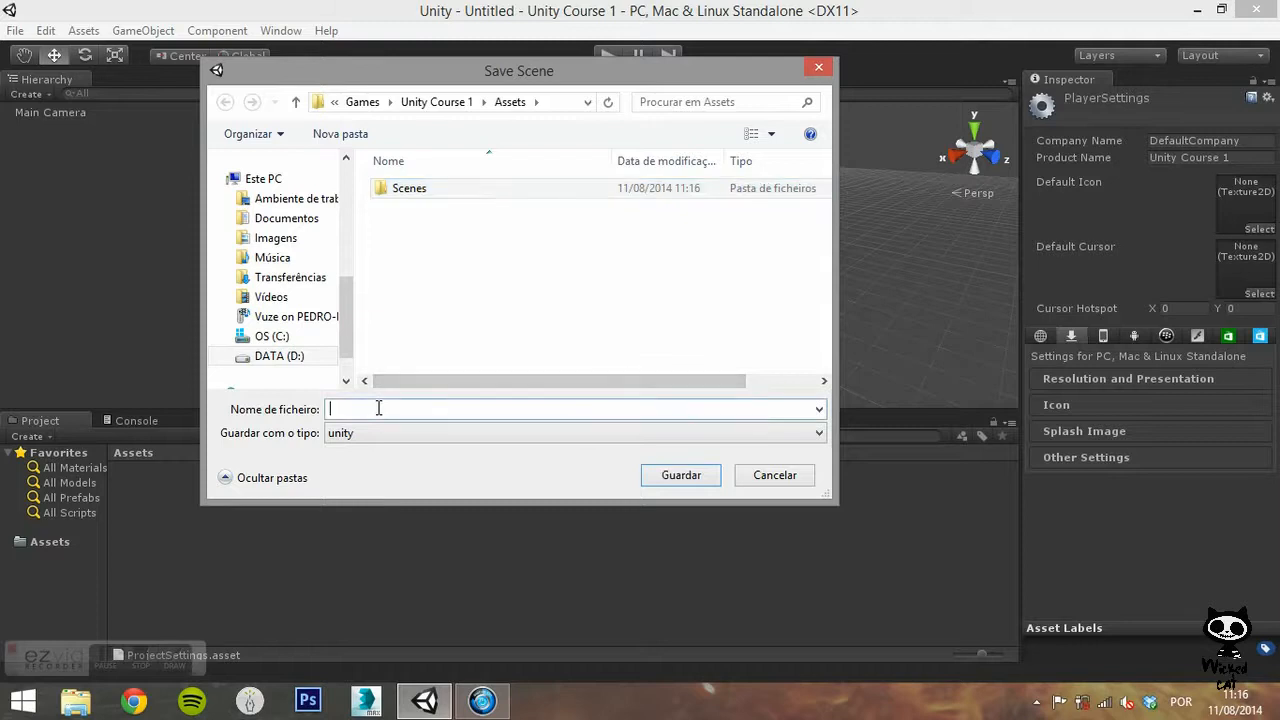
Step: Name the file scene1 and save it into the Assets/Scenes folder
{"action": "type", "text": "scene1"}
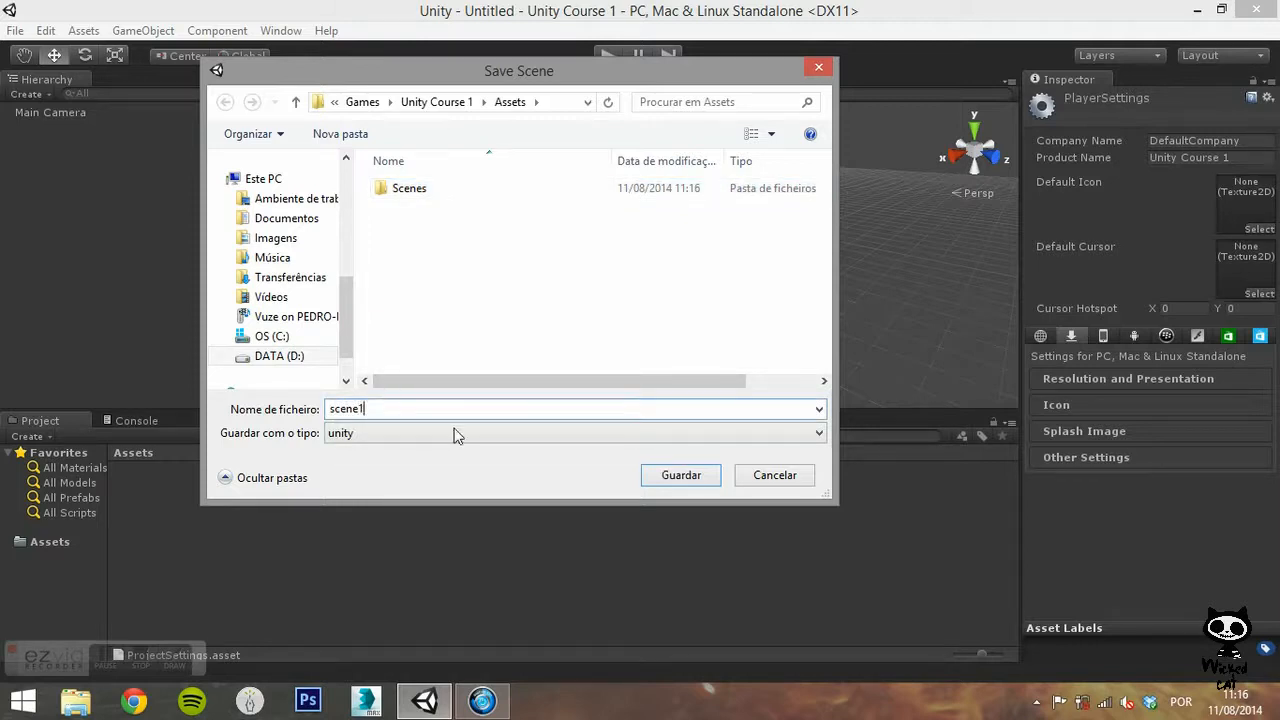
{"action": "mouse_move", "coordinate": [408, 218]}
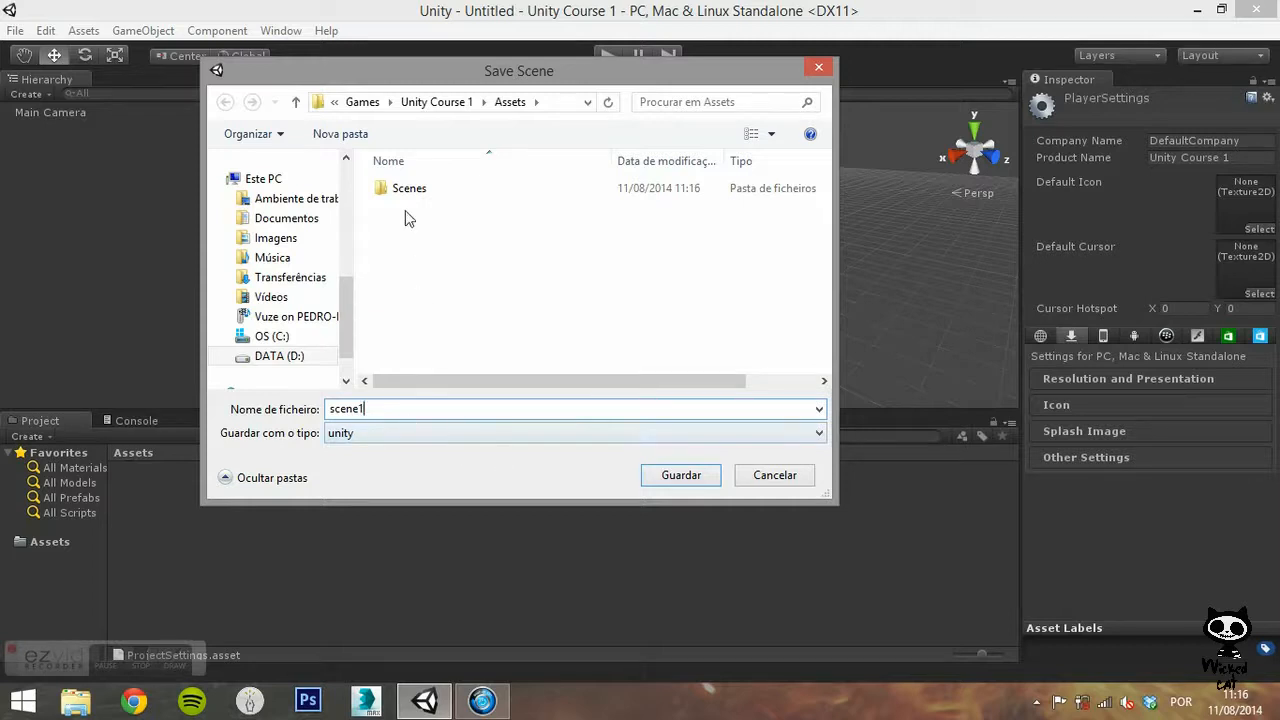
{"action": "double_click", "coordinate": [408, 188]}
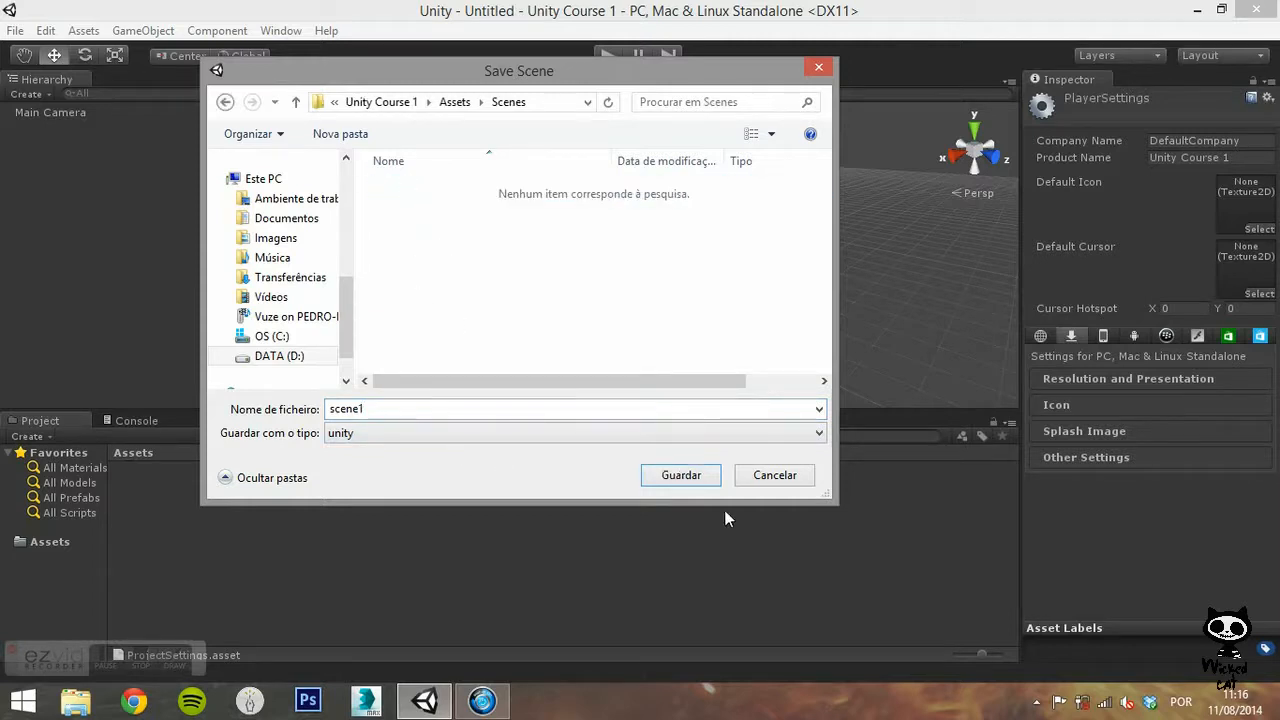
{"action": "left_click", "coordinate": [680, 476]}
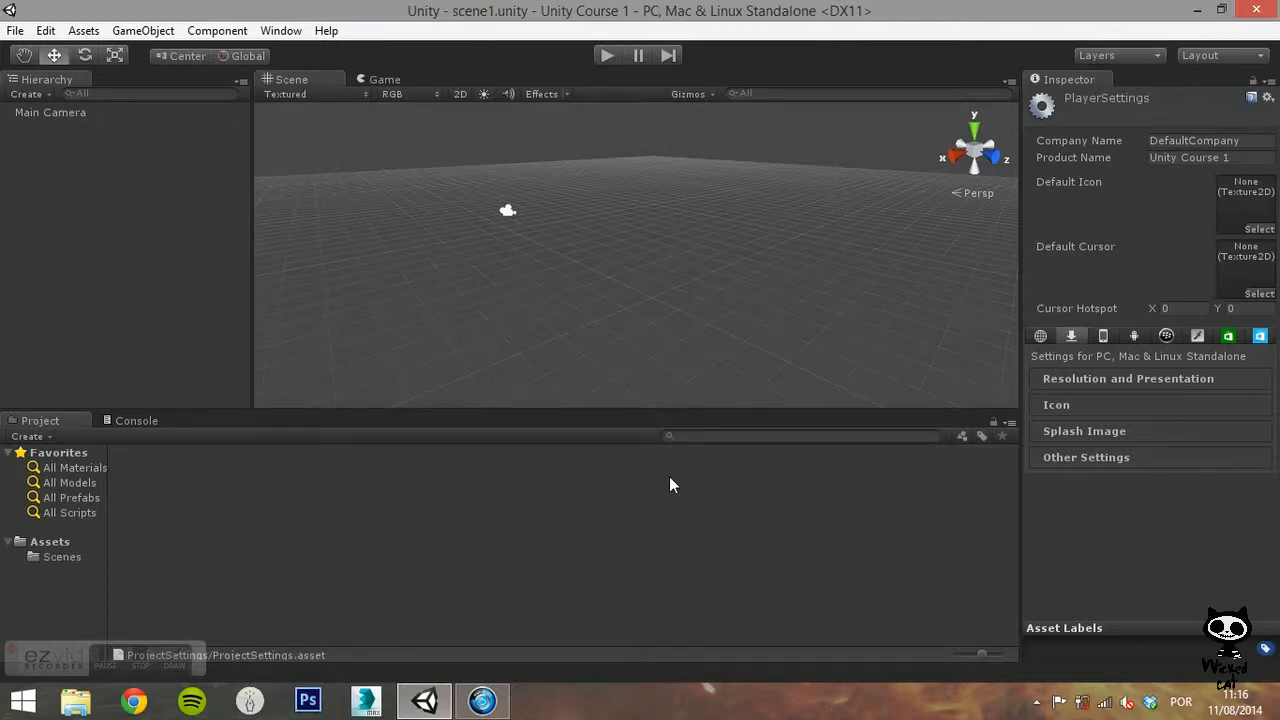
Step: Browse the Scenes folder in the Project panel and select scene1 in the Inspector
{"action": "left_click", "coordinate": [60, 556]}
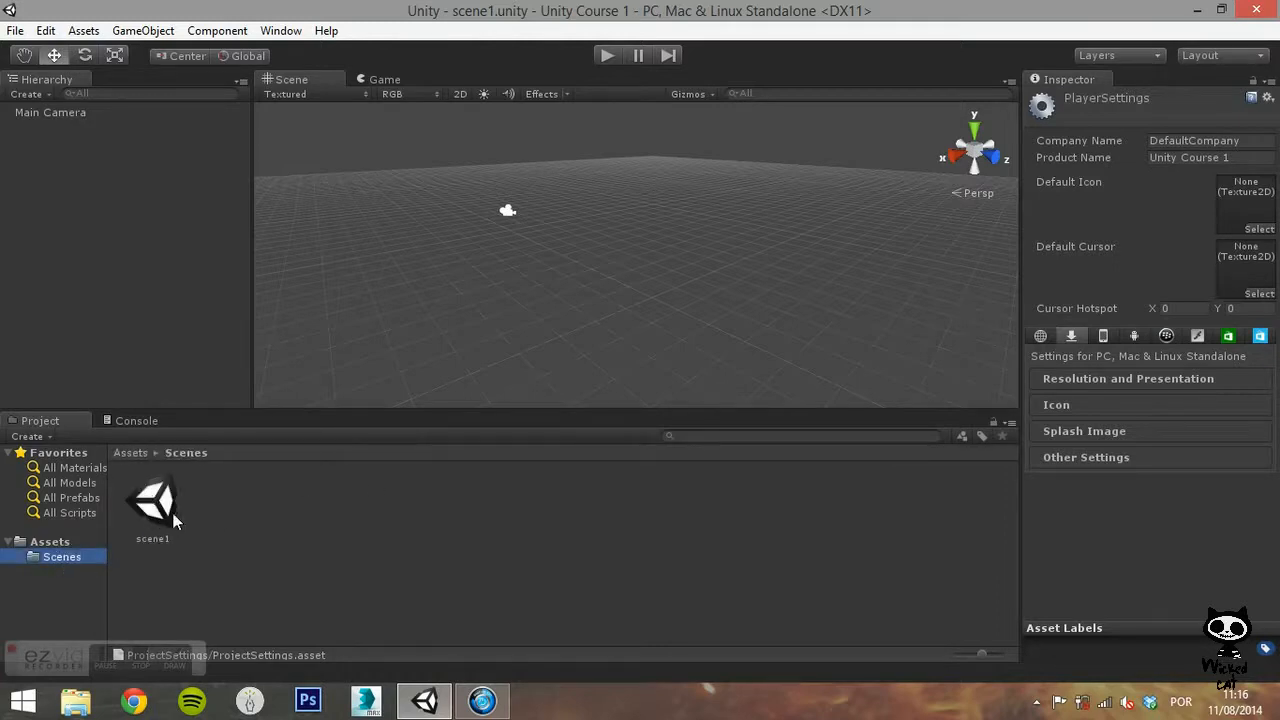
{"action": "left_click", "coordinate": [152, 504]}
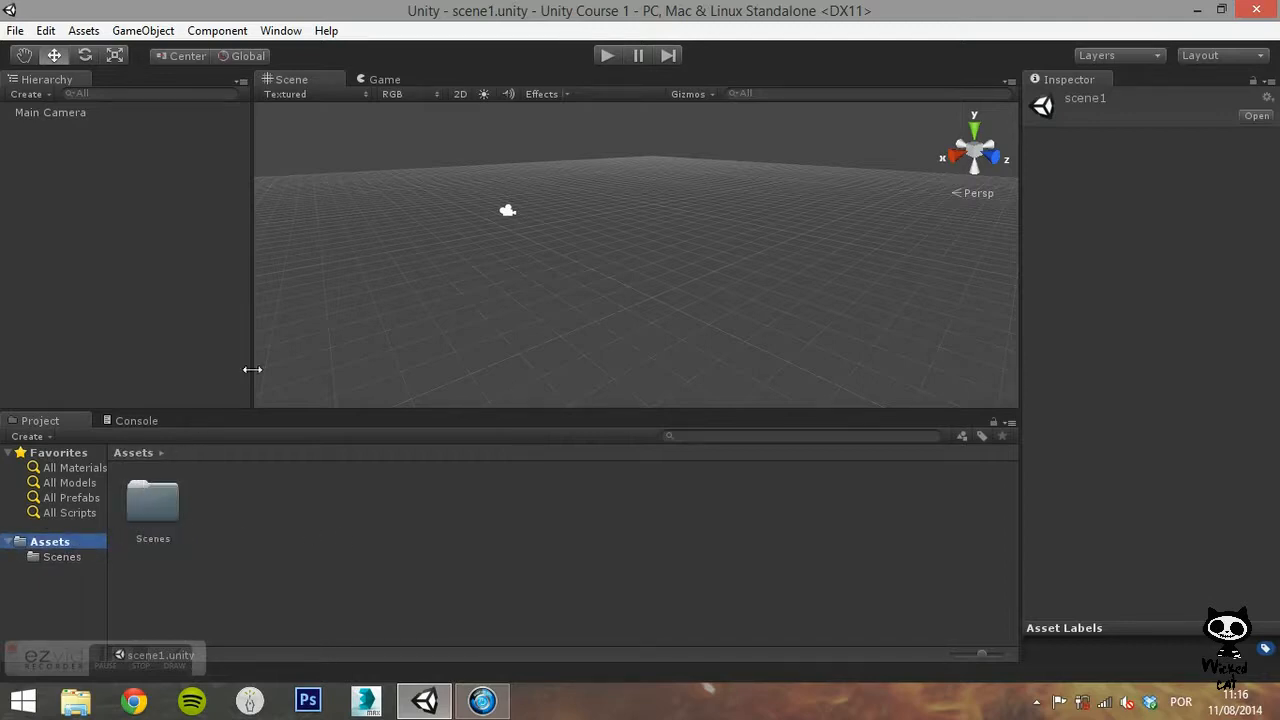
{"action": "mouse_move", "coordinate": [212, 344]}
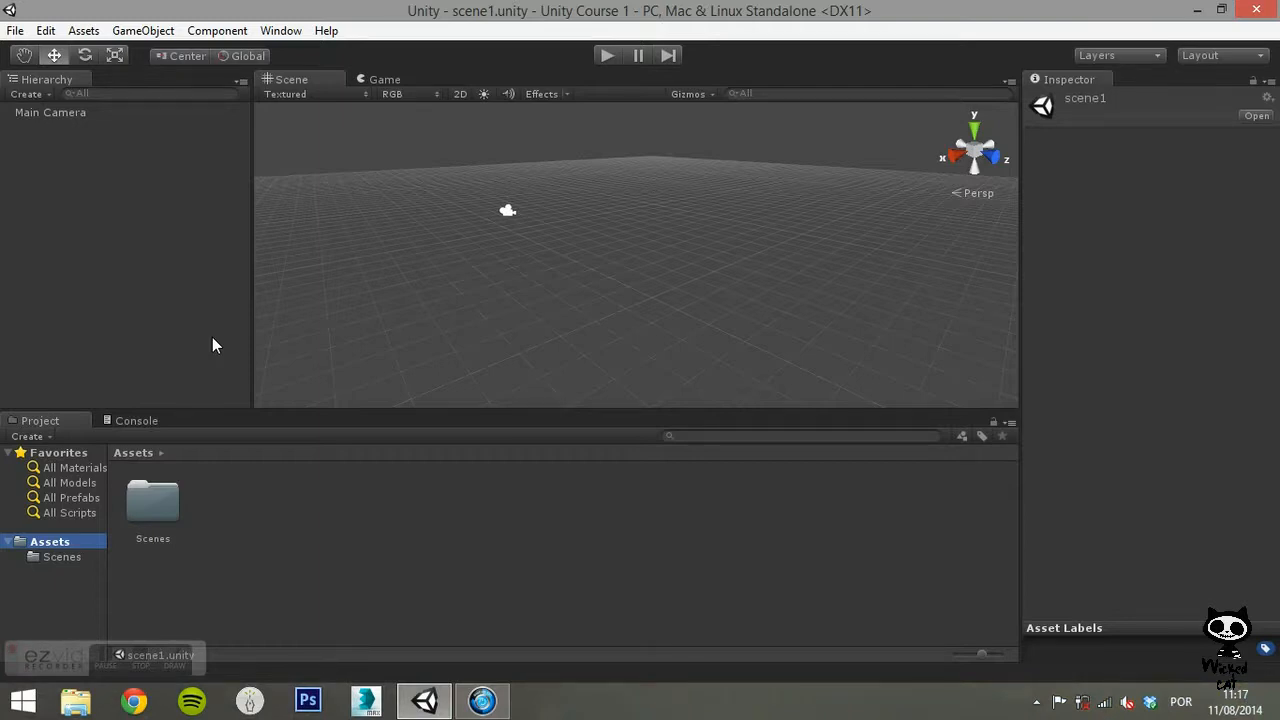
{"action": "mouse_move", "coordinate": [180, 364]}
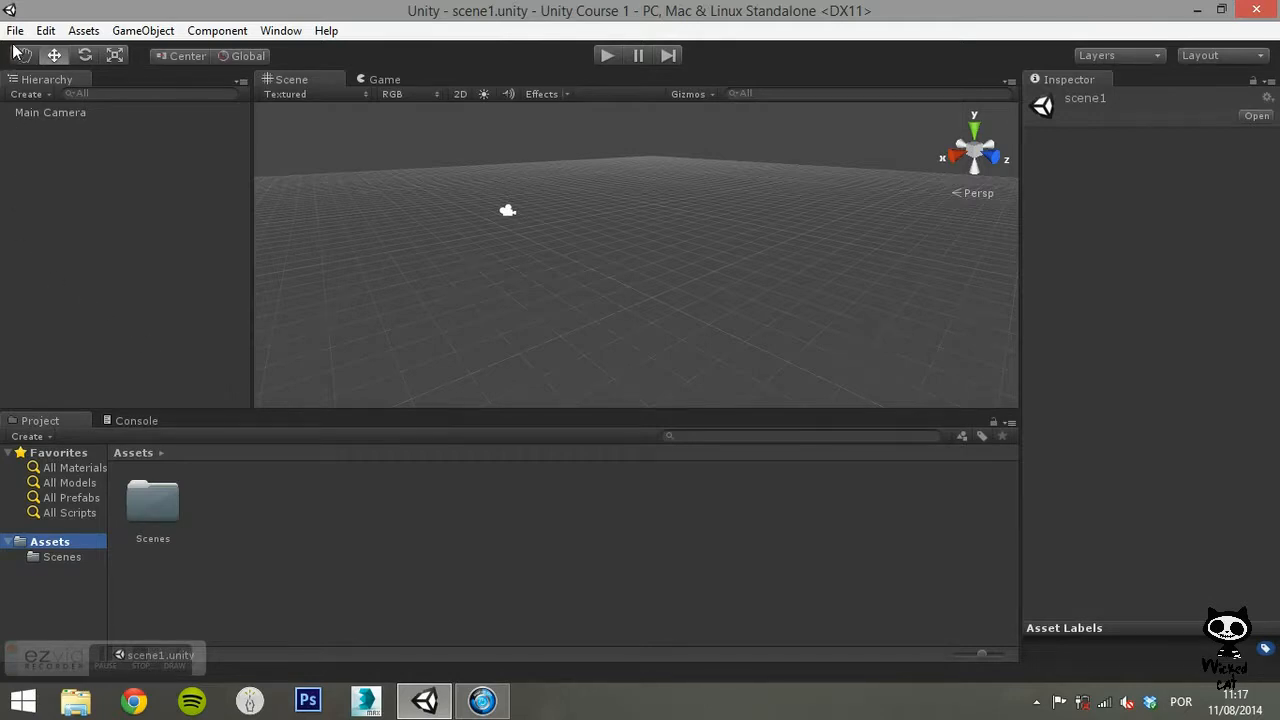
{"action": "left_click", "coordinate": [16, 30]}
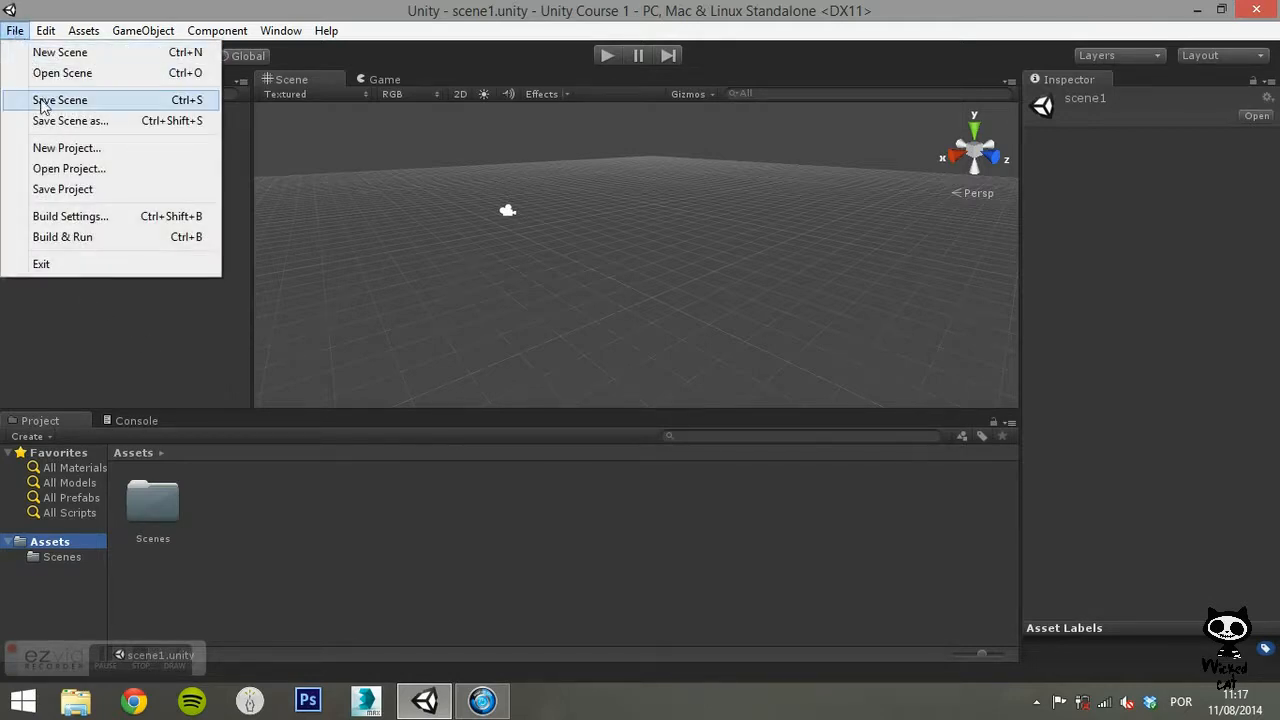
{"action": "mouse_move", "coordinate": [68, 148]}
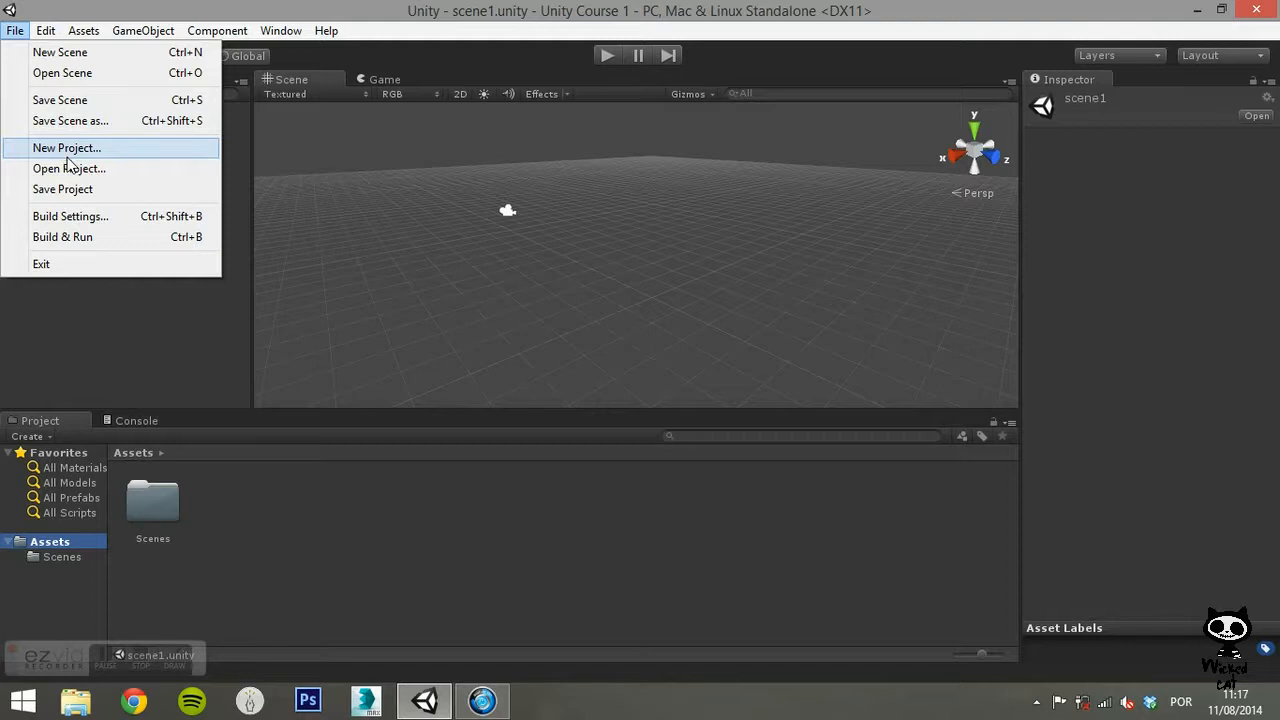
{"action": "mouse_move", "coordinate": [80, 188]}
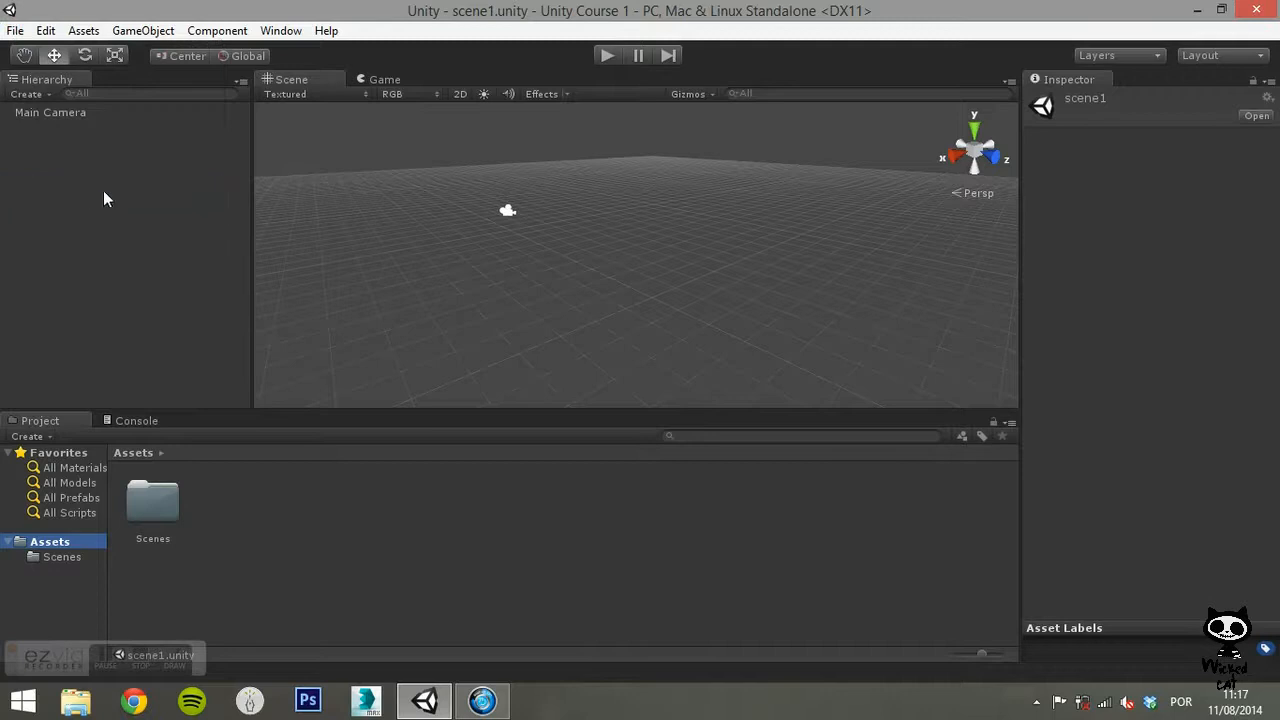
{"action": "mouse_move", "coordinate": [378, 220]}
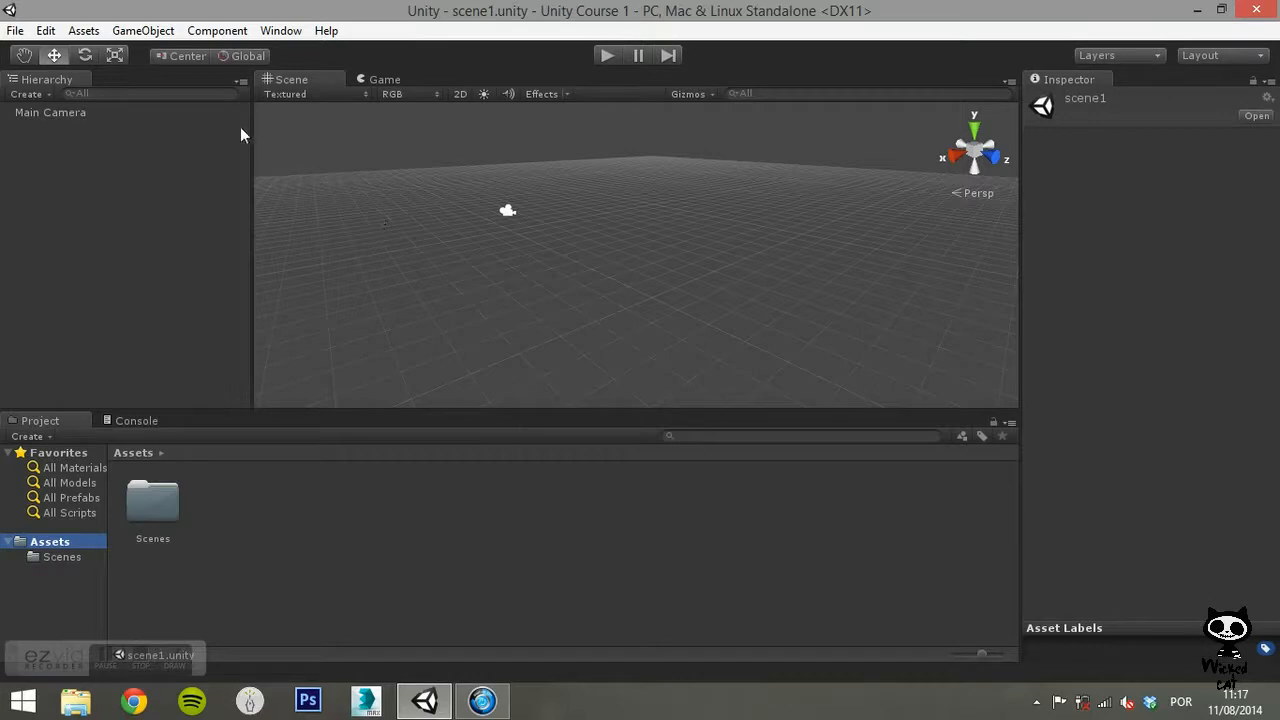
{"action": "mouse_move", "coordinate": [16, 30]}
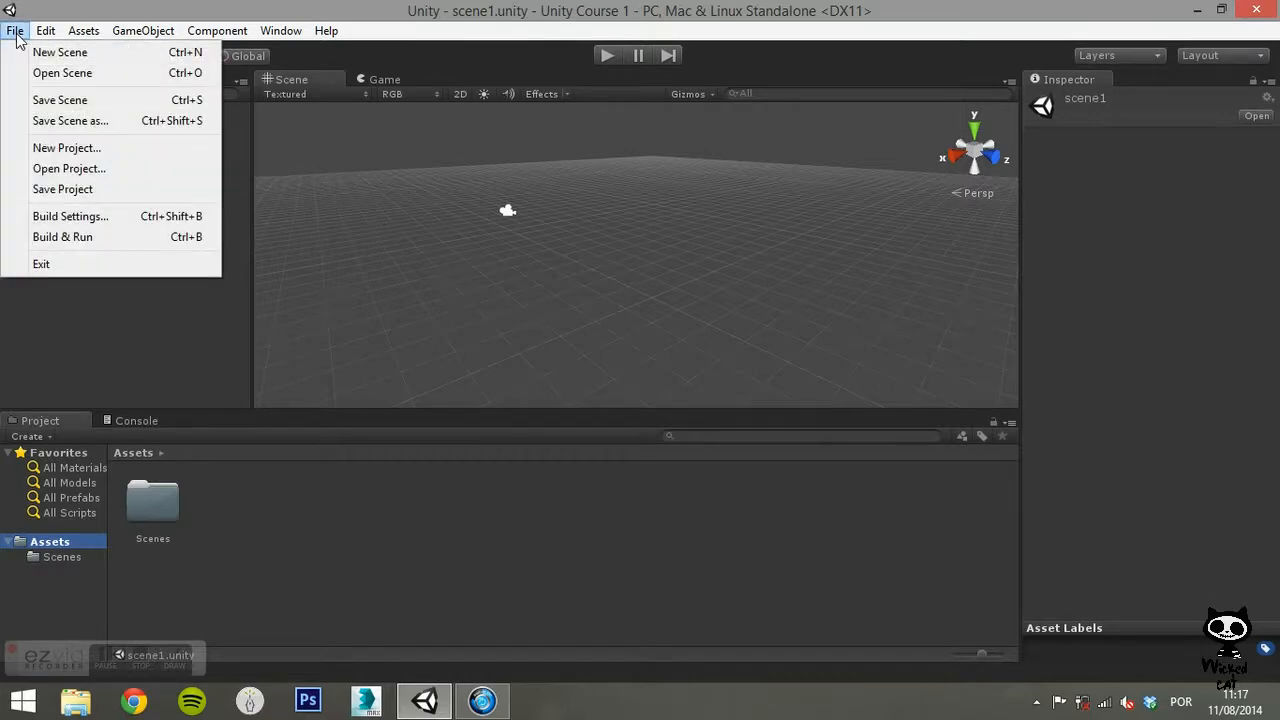
{"action": "mouse_move", "coordinate": [60, 52]}
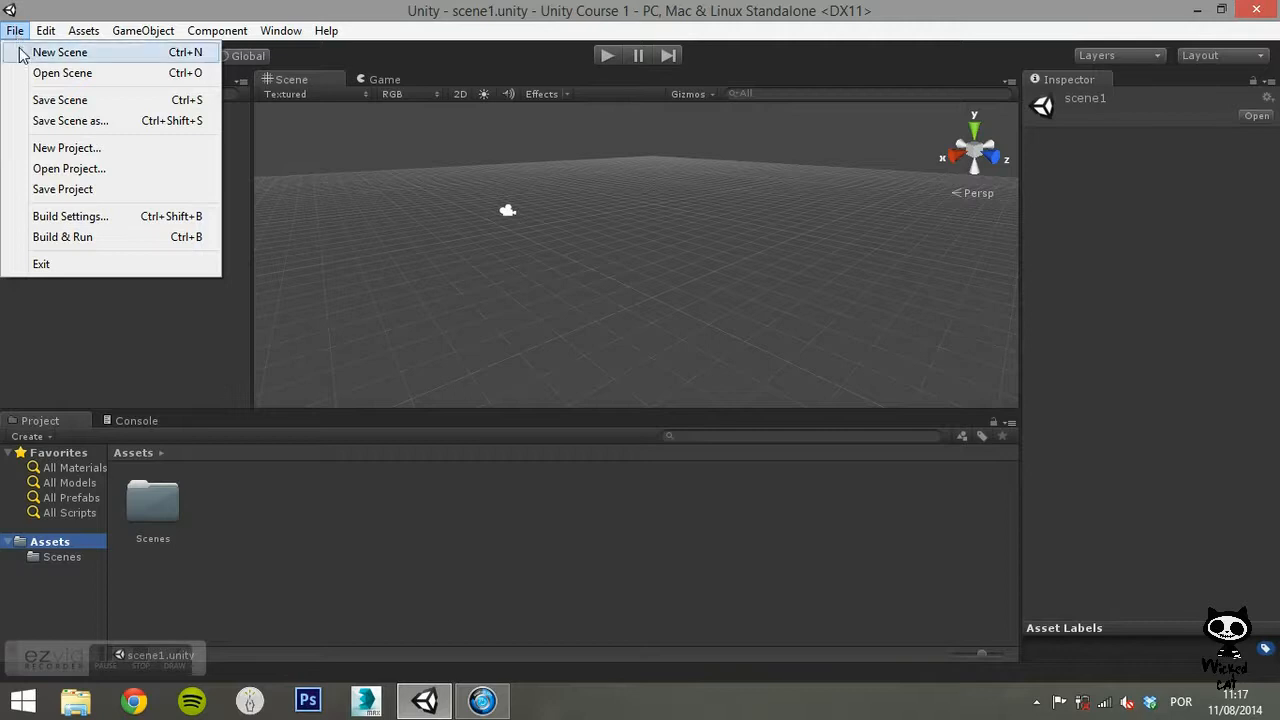
{"action": "mouse_move", "coordinate": [60, 100]}
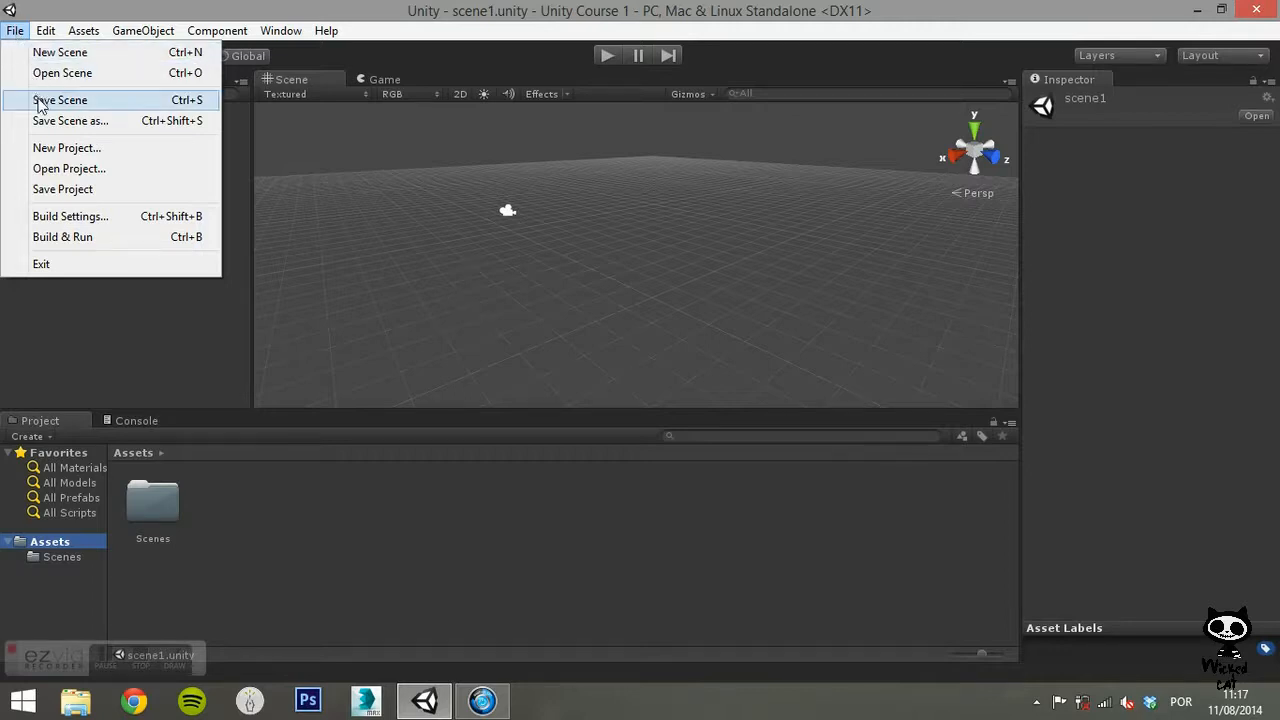
{"action": "mouse_move", "coordinate": [68, 148]}
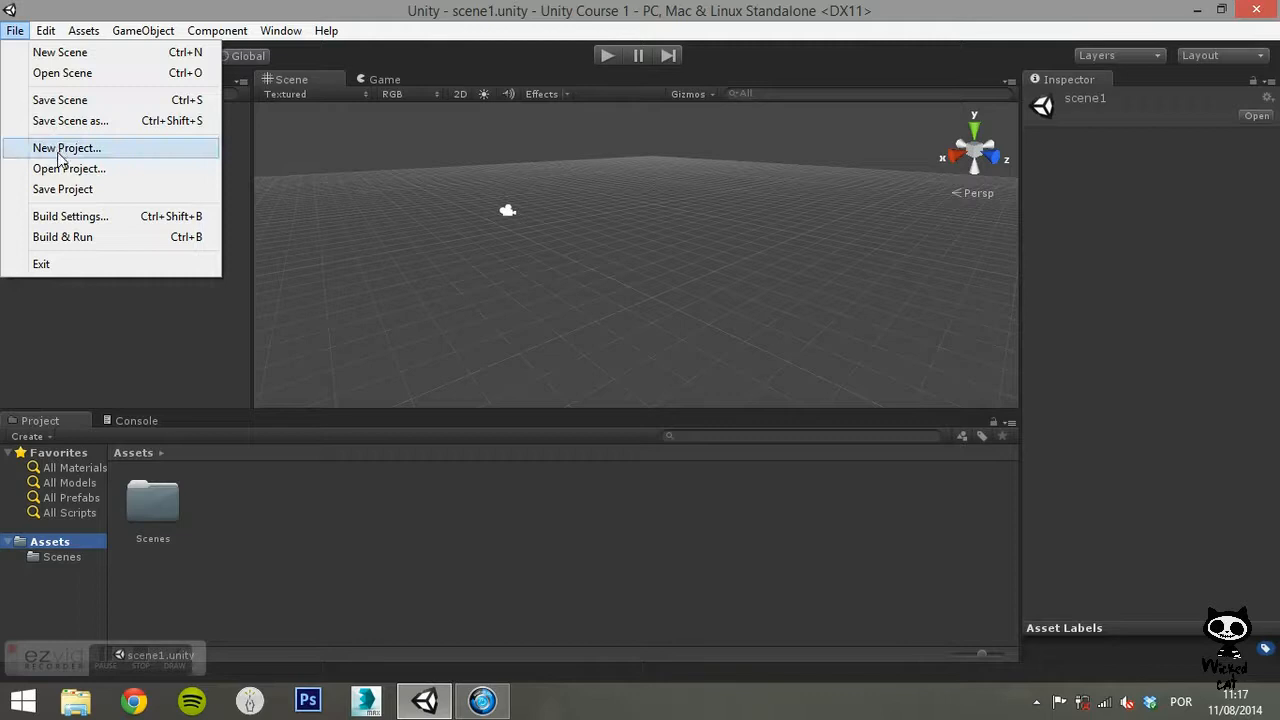
{"action": "mouse_move", "coordinate": [62, 188]}
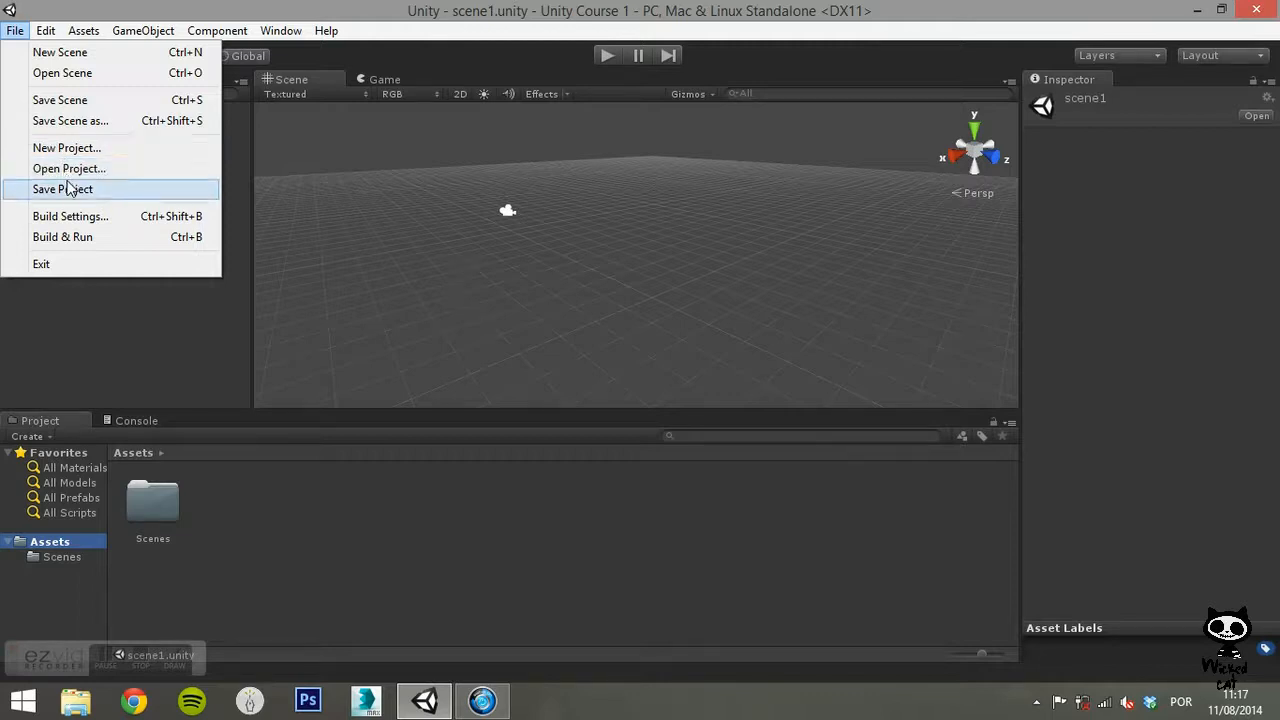
{"action": "mouse_move", "coordinate": [70, 216]}
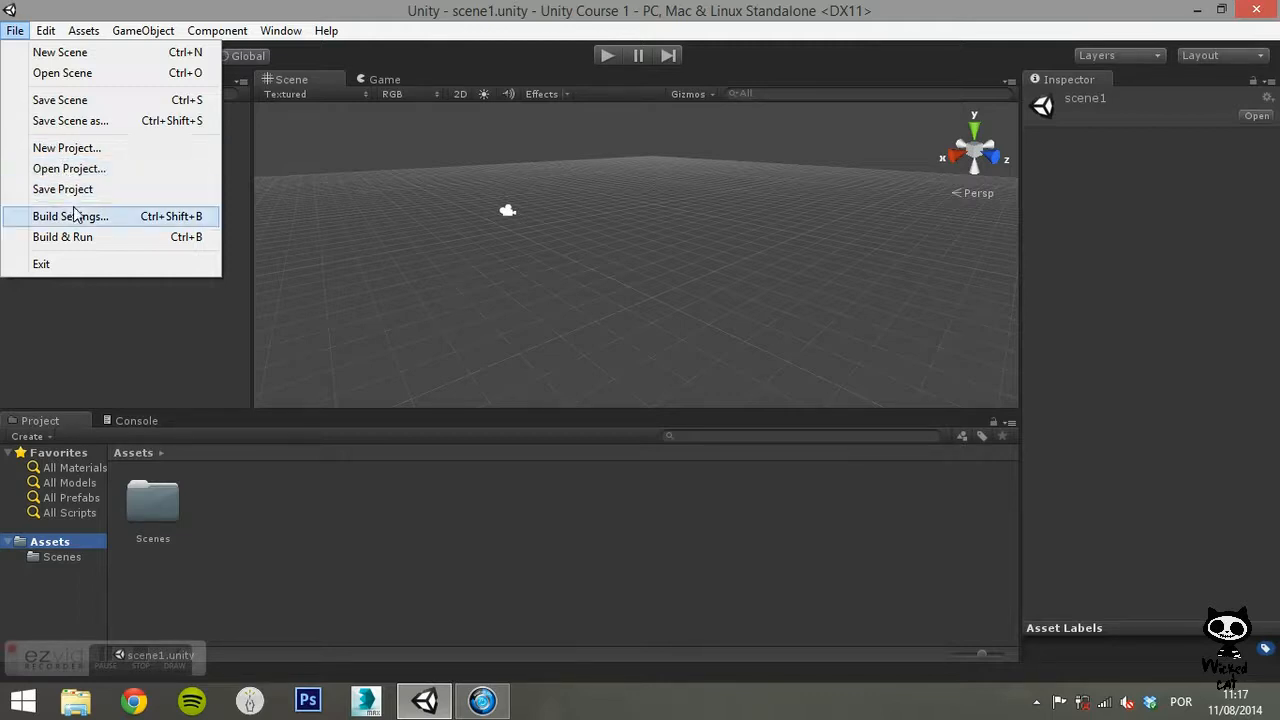
Step: Bring up the Build Settings window, whose Scenes In Build list is empty
{"action": "left_click", "coordinate": [68, 216]}
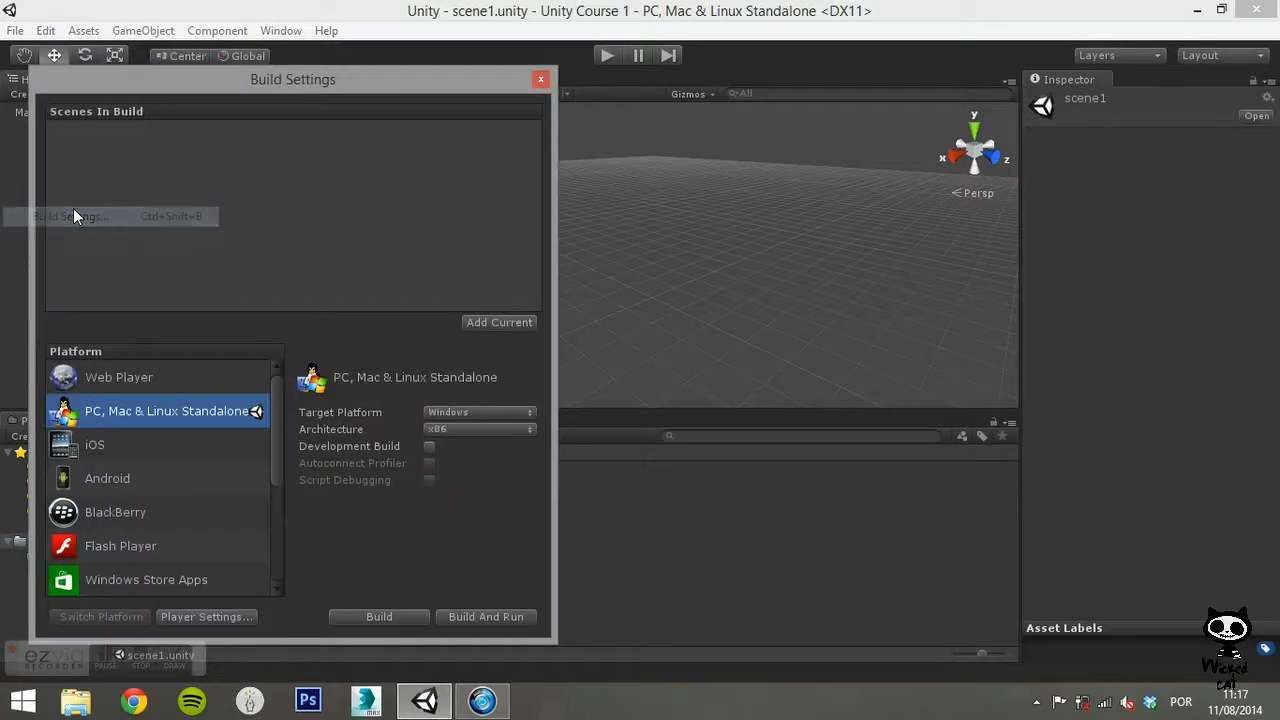
{"action": "mouse_move", "coordinate": [390, 332]}
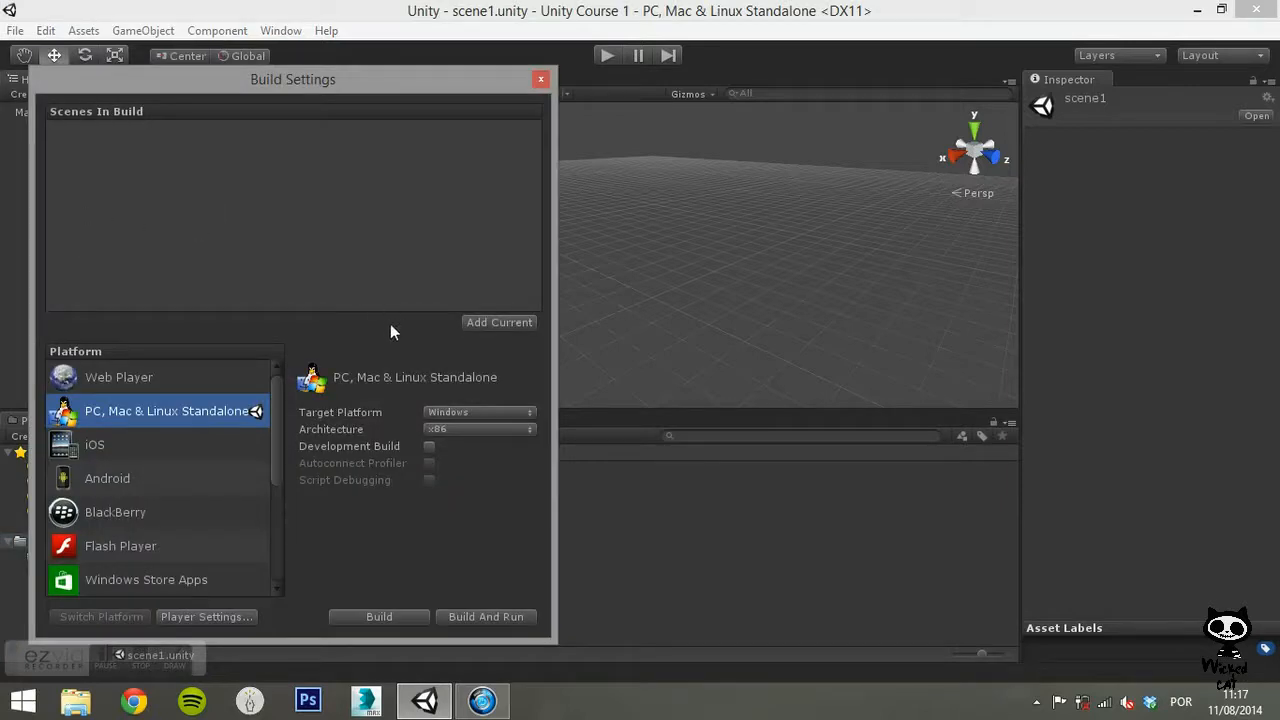
{"action": "mouse_move", "coordinate": [392, 338]}
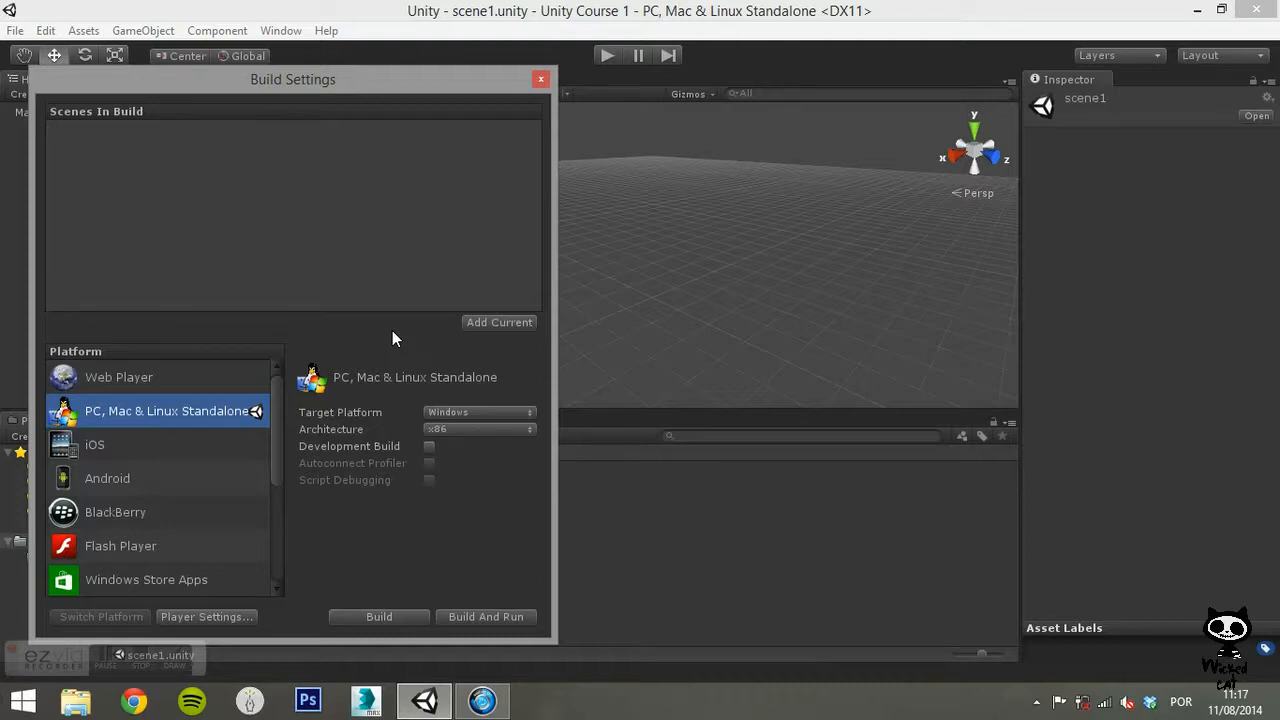
{"action": "mouse_move", "coordinate": [476, 338]}
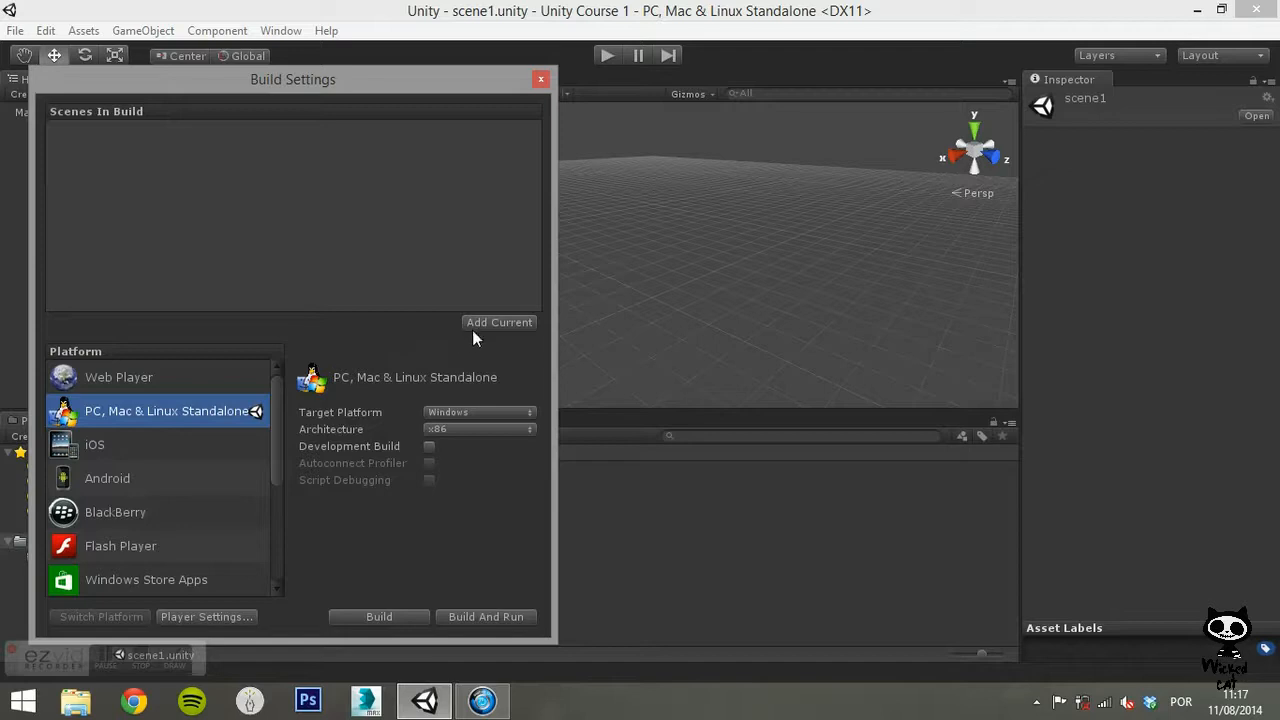
Step: Add Current so Scenes/scene1.unity appears in the build at index 0
{"action": "left_click", "coordinate": [500, 322]}
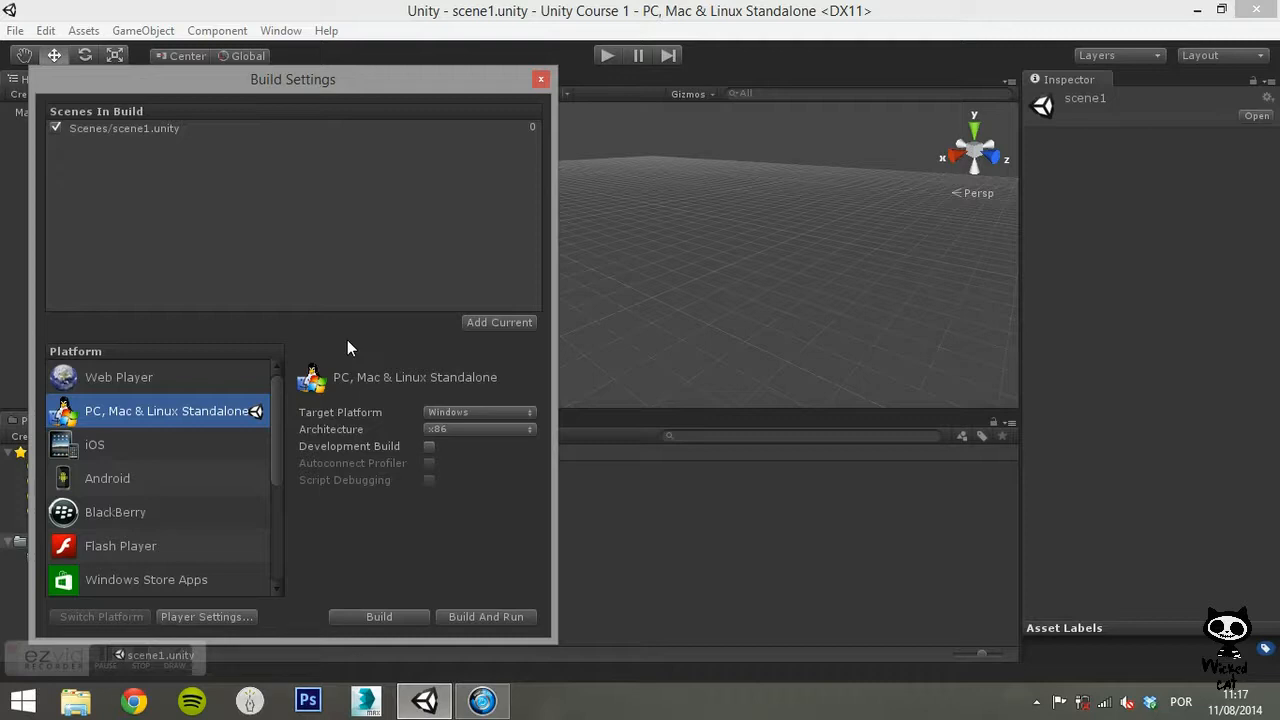
{"action": "mouse_move", "coordinate": [310, 324]}
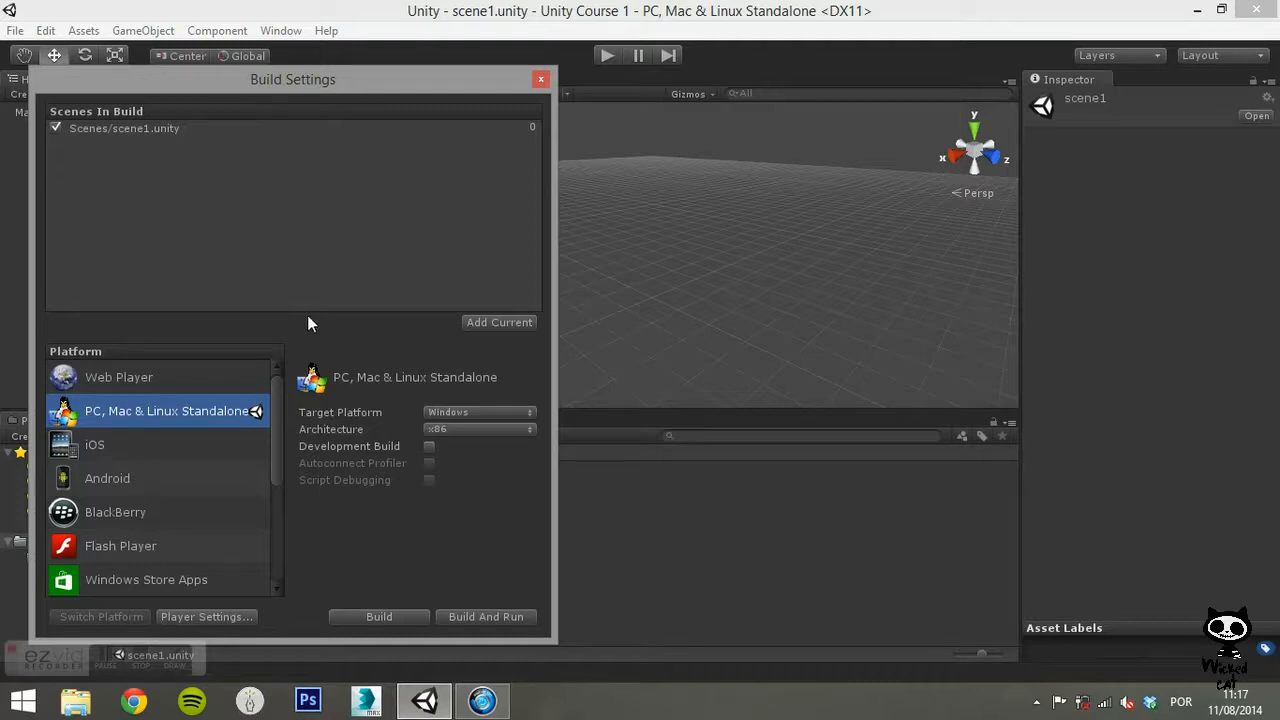
{"action": "mouse_move", "coordinate": [190, 136]}
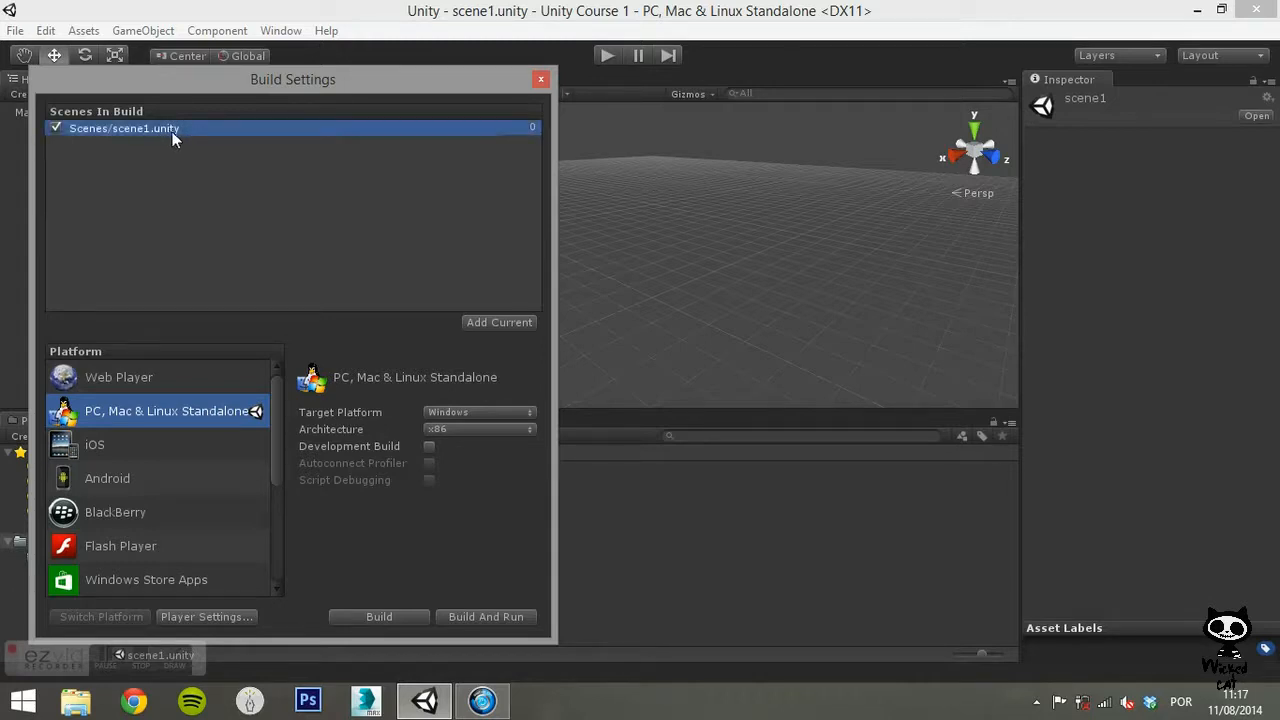
{"action": "mouse_move", "coordinate": [332, 350]}
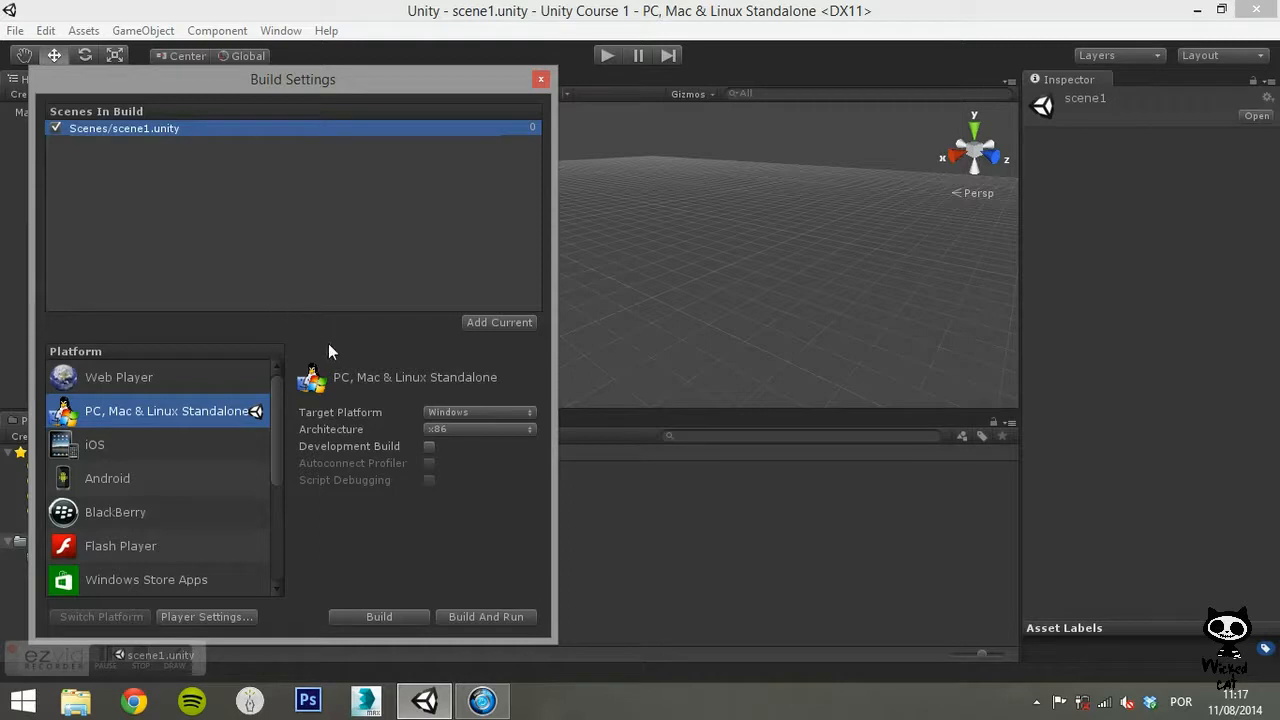
{"action": "mouse_move", "coordinate": [282, 412]}
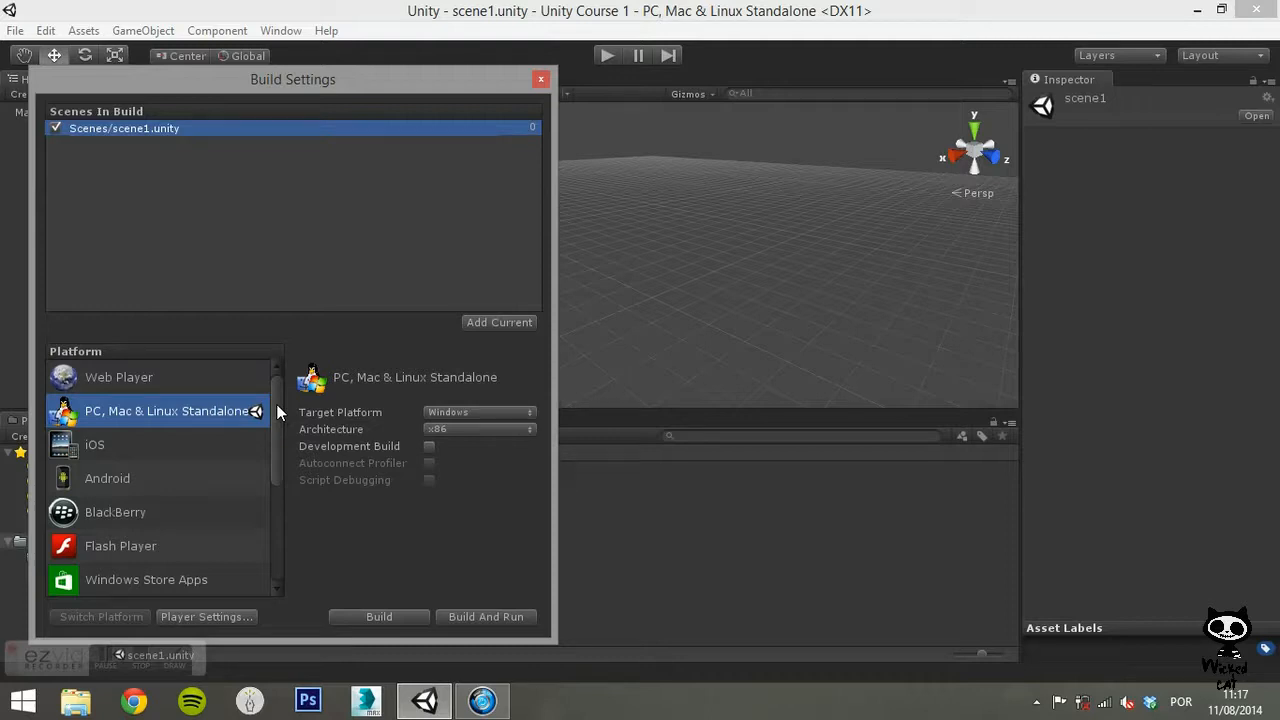
{"action": "mouse_move", "coordinate": [370, 350]}
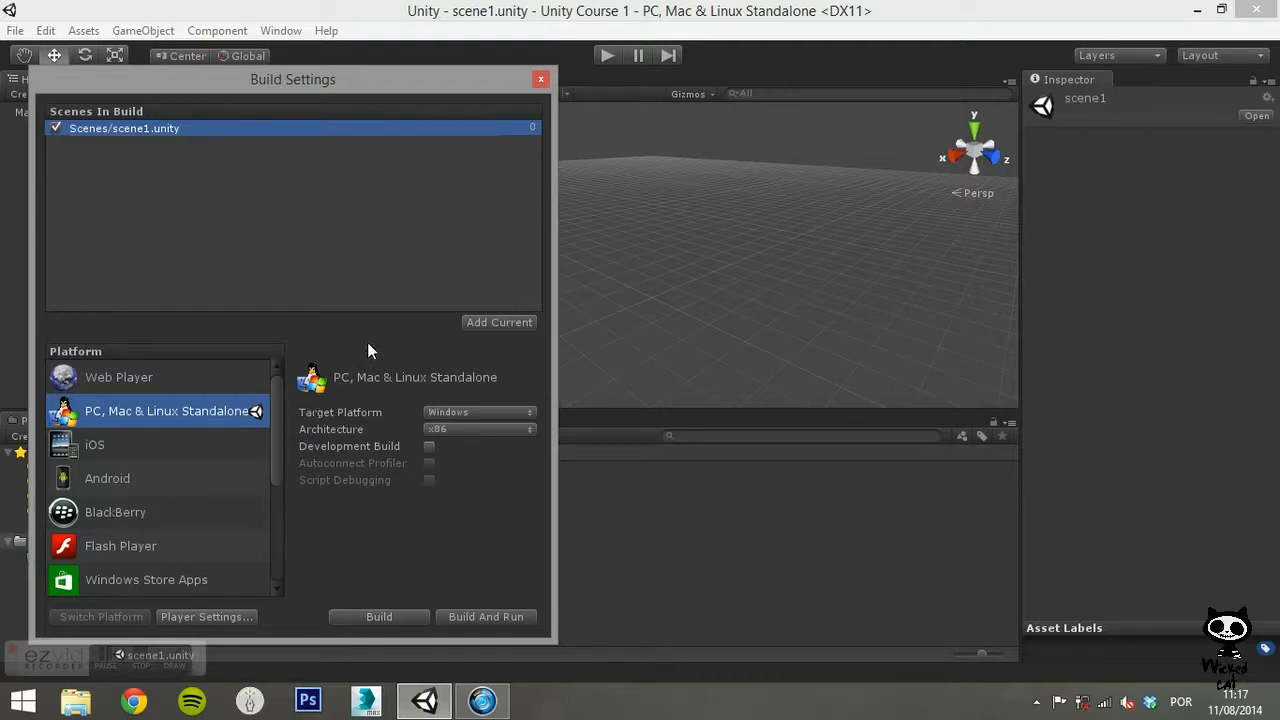
Step: Close Build Settings, create a new empty scene and save it as scene2 in Scenes
{"action": "left_click", "coordinate": [540, 80]}
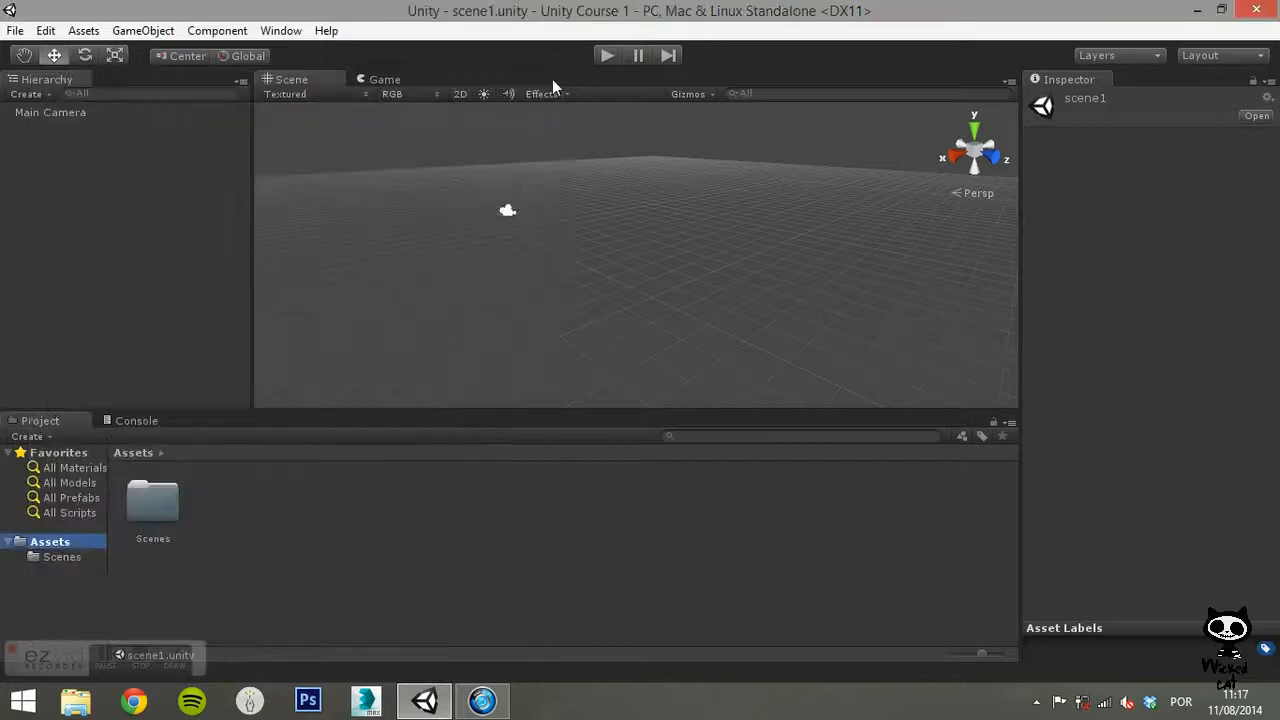
{"action": "left_click", "coordinate": [16, 30]}
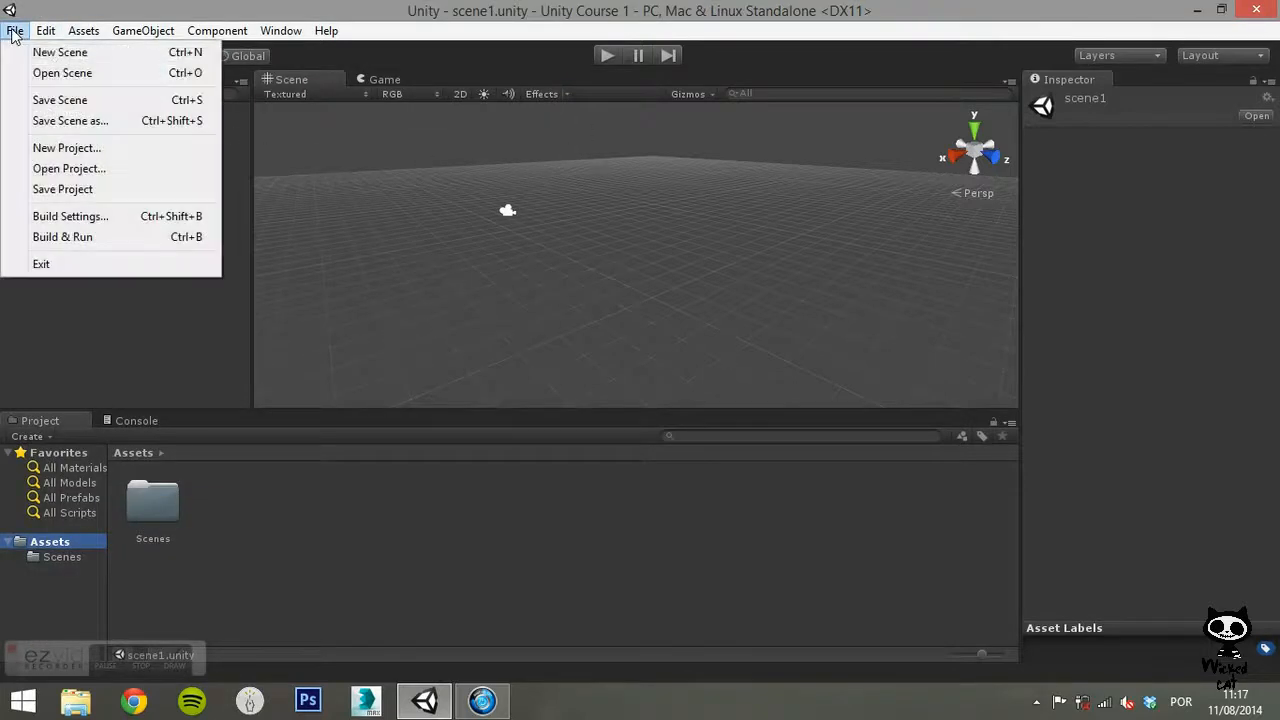
{"action": "mouse_move", "coordinate": [70, 120]}
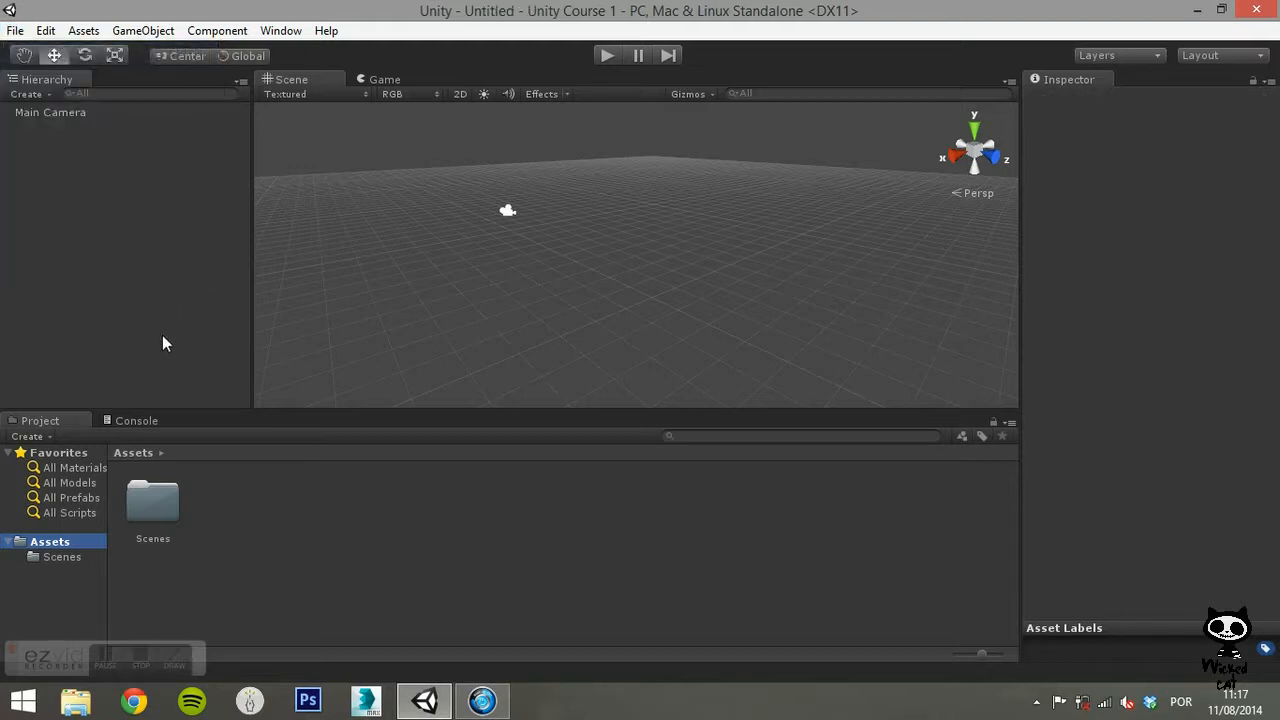
{"action": "left_click", "coordinate": [16, 30]}
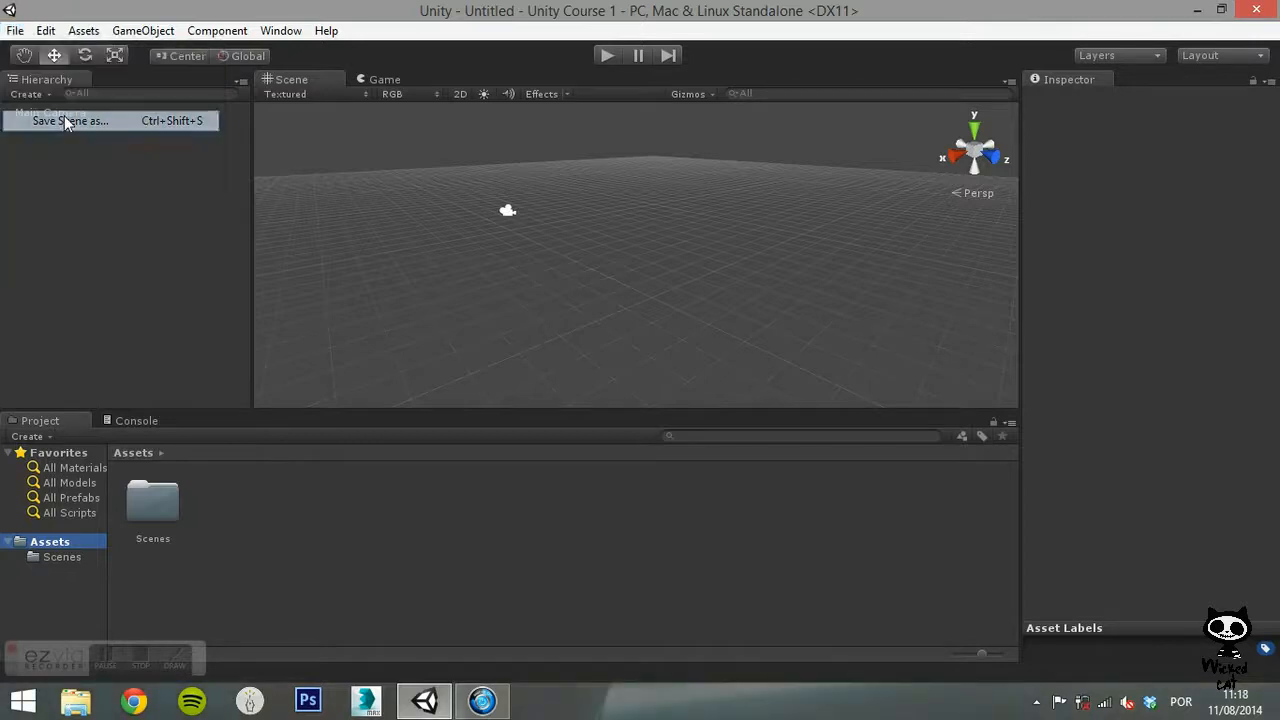
{"action": "left_click", "coordinate": [70, 120]}
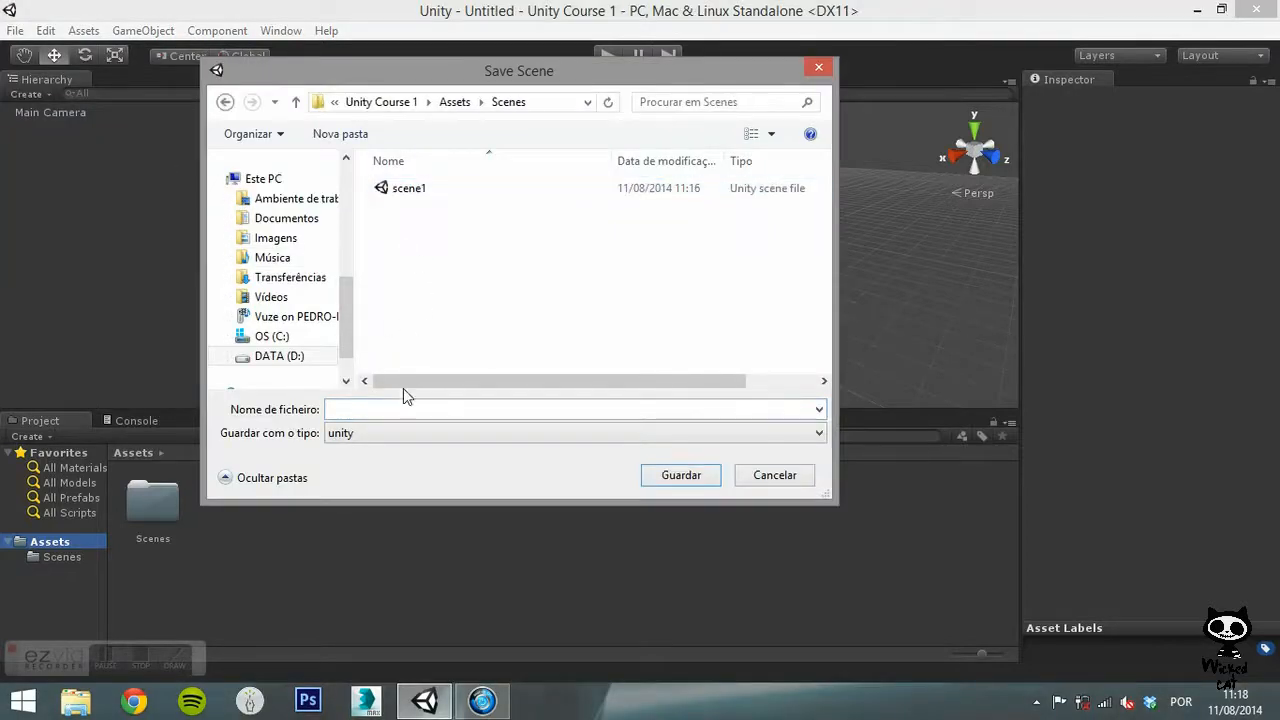
{"action": "type", "text": "scene2"}
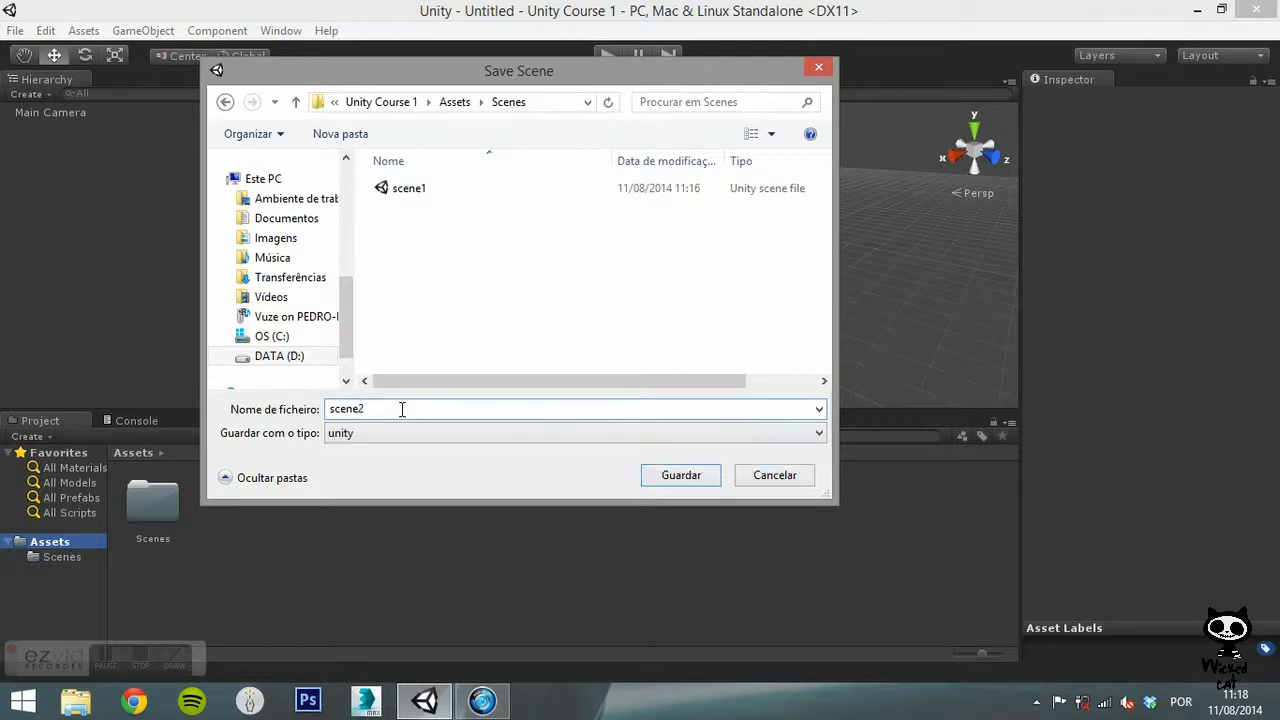
{"action": "left_click", "coordinate": [680, 476]}
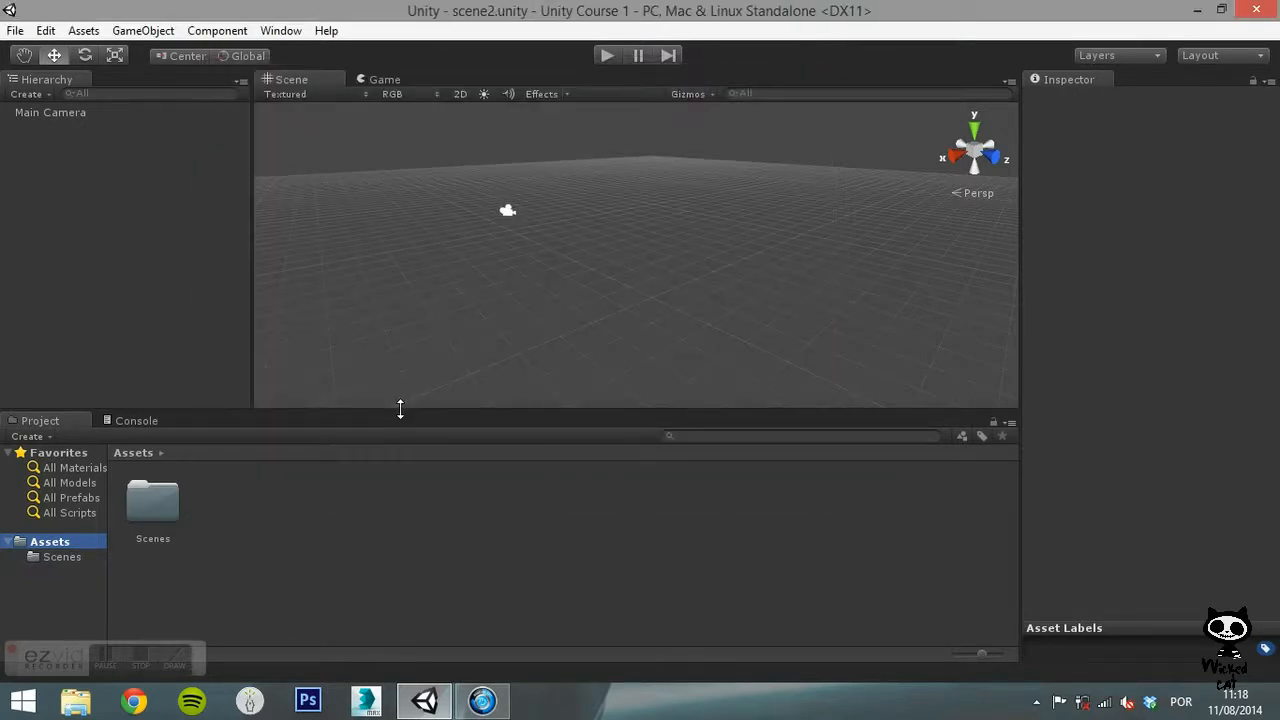
Step: Browse Assets/Scenes and select the new scene2 asset beside scene1
{"action": "left_click", "coordinate": [60, 556]}
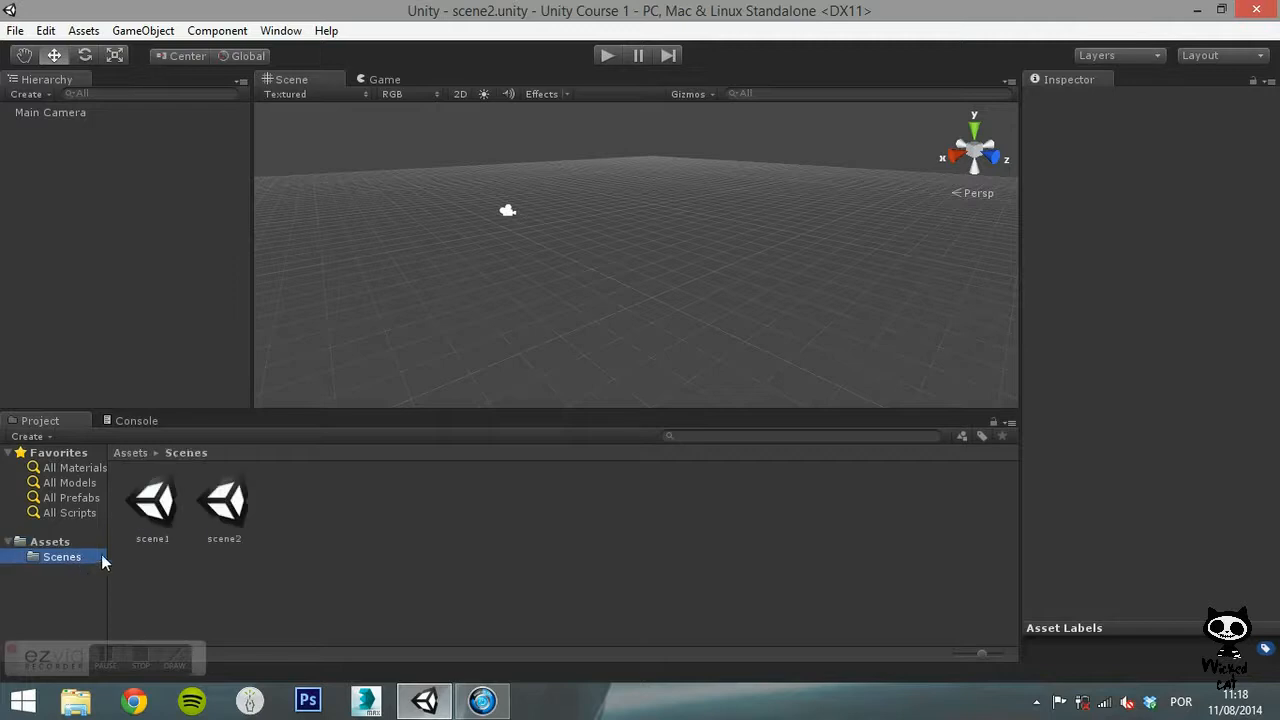
{"action": "left_click", "coordinate": [224, 504]}
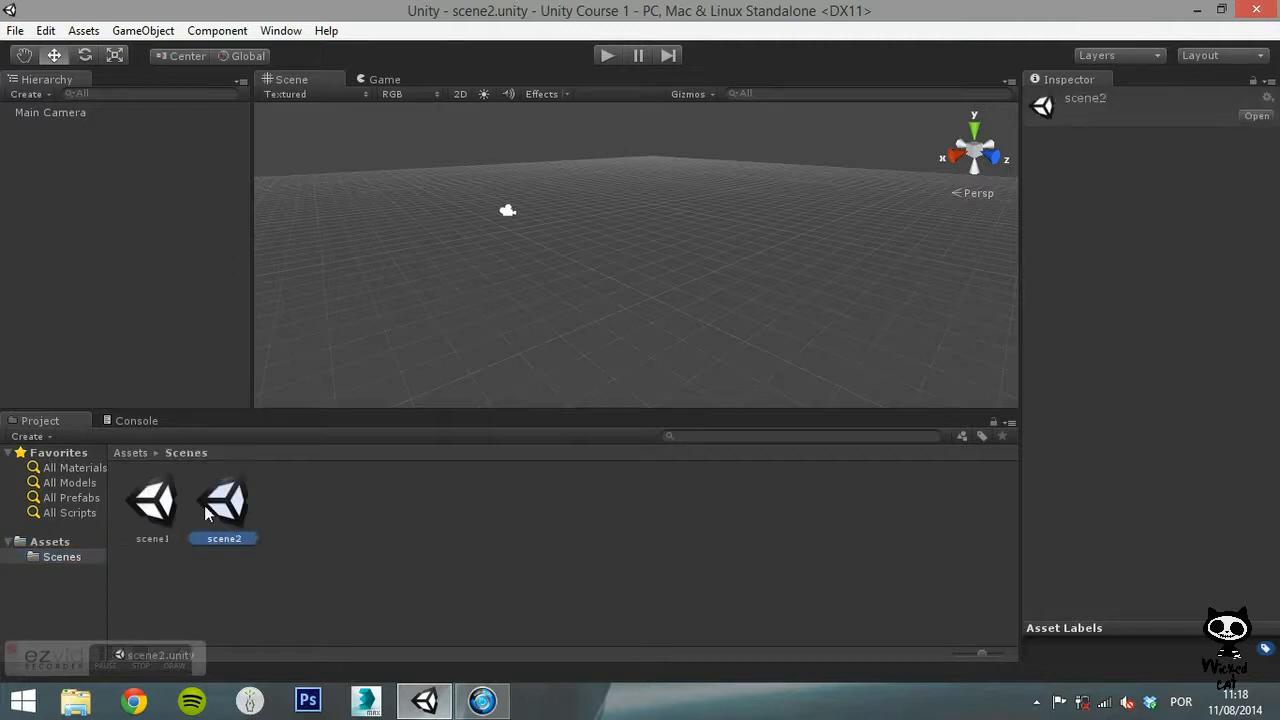
Step: Add scene2 to Scenes In Build and move it above scene1 to index 0
{"action": "left_click", "coordinate": [16, 30]}
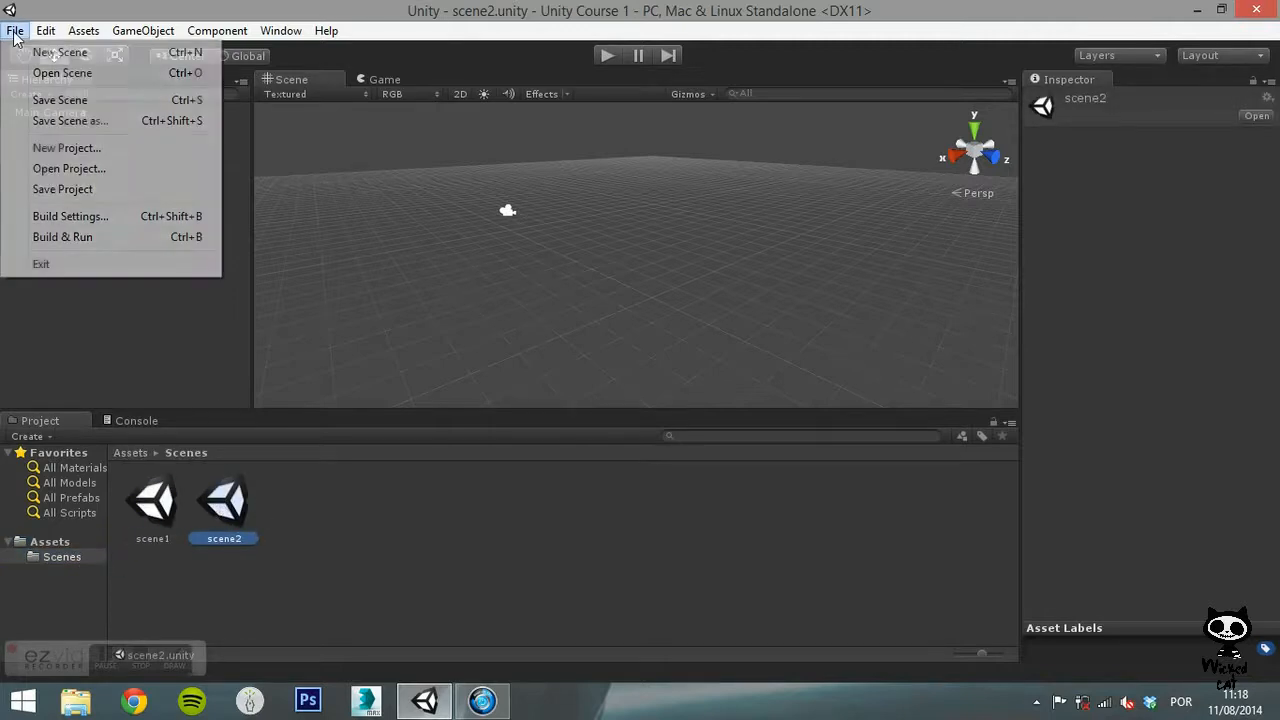
{"action": "left_click", "coordinate": [70, 216]}
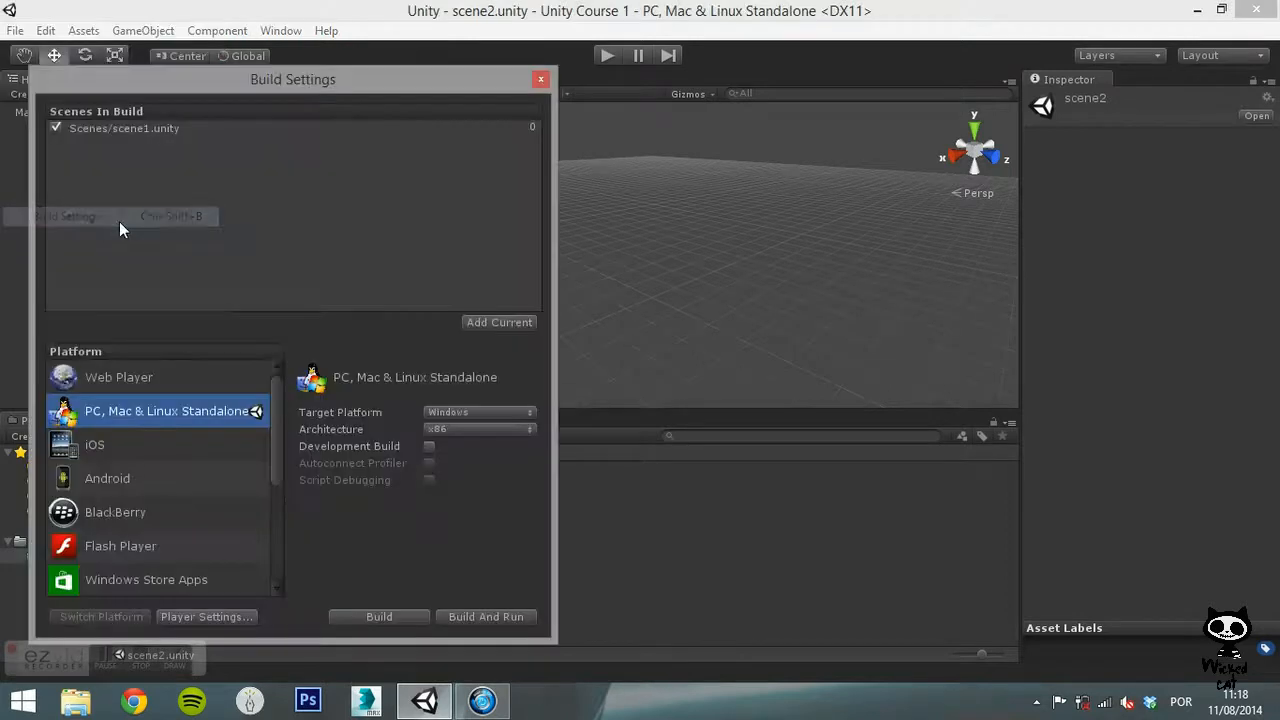
{"action": "left_click", "coordinate": [500, 322]}
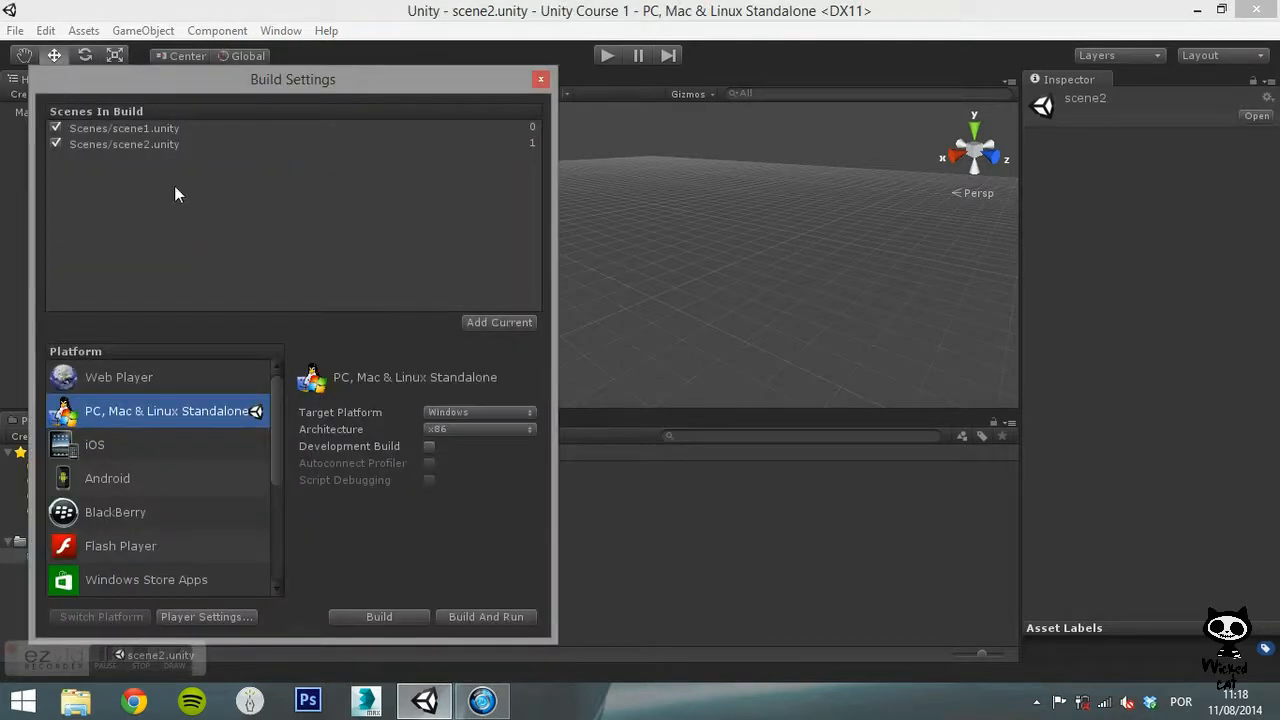
{"action": "left_click", "coordinate": [124, 144]}
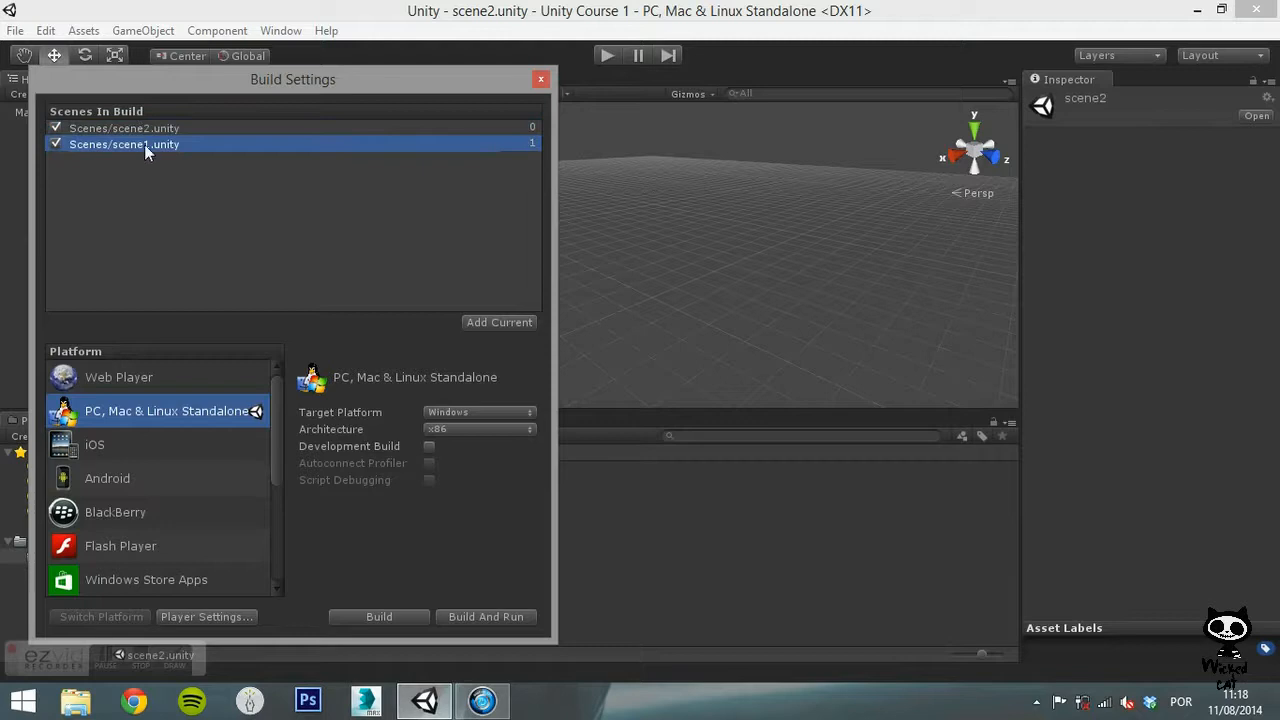
{"action": "left_click", "coordinate": [124, 128]}
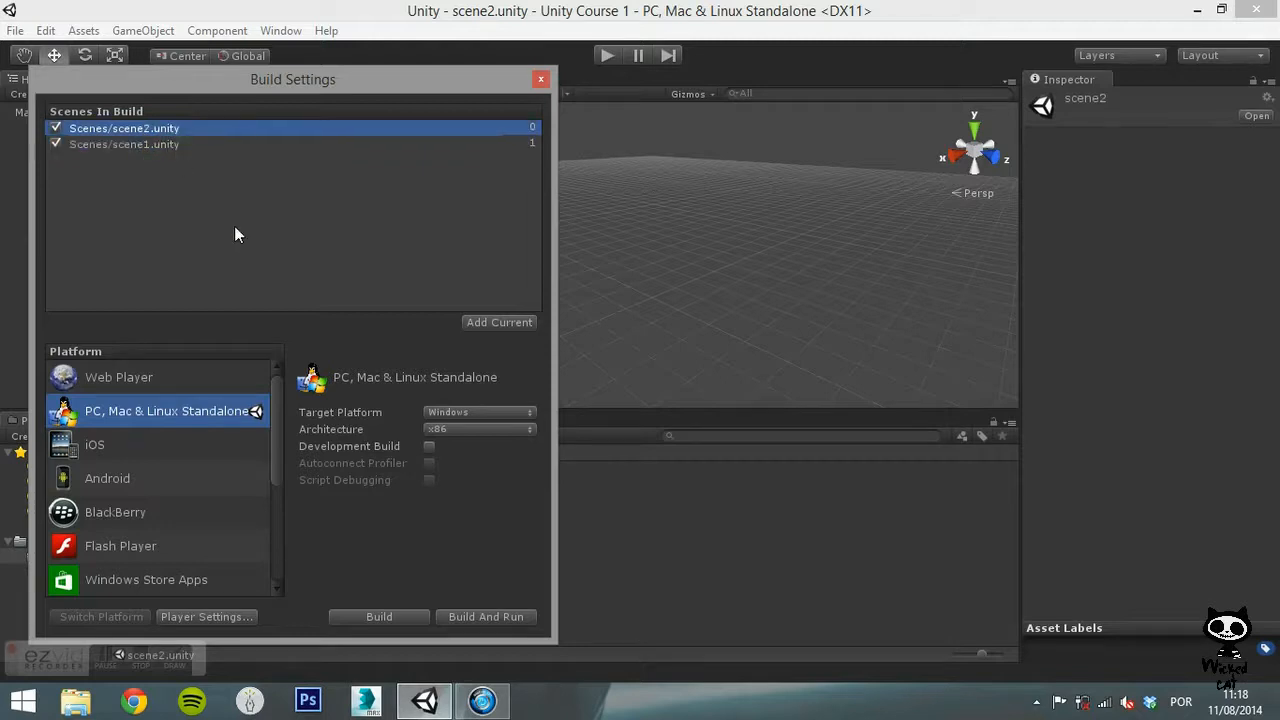
{"action": "mouse_move", "coordinate": [248, 248]}
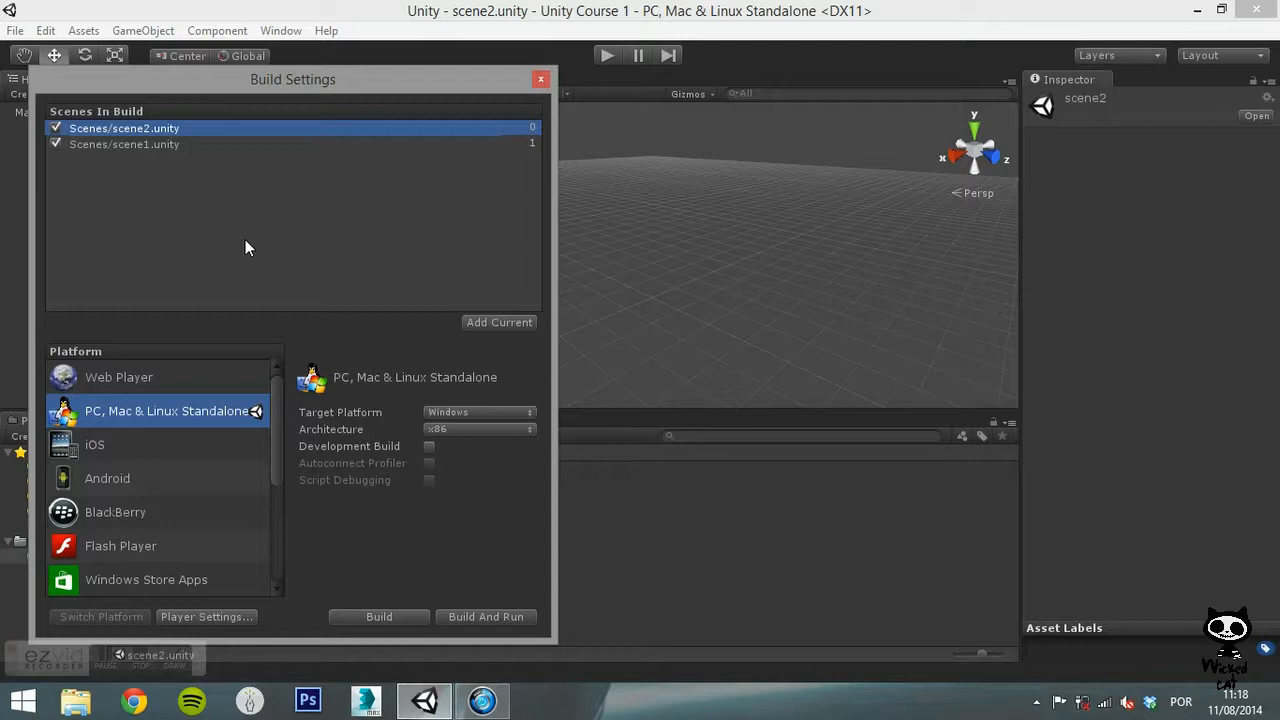
{"action": "mouse_move", "coordinate": [258, 358]}
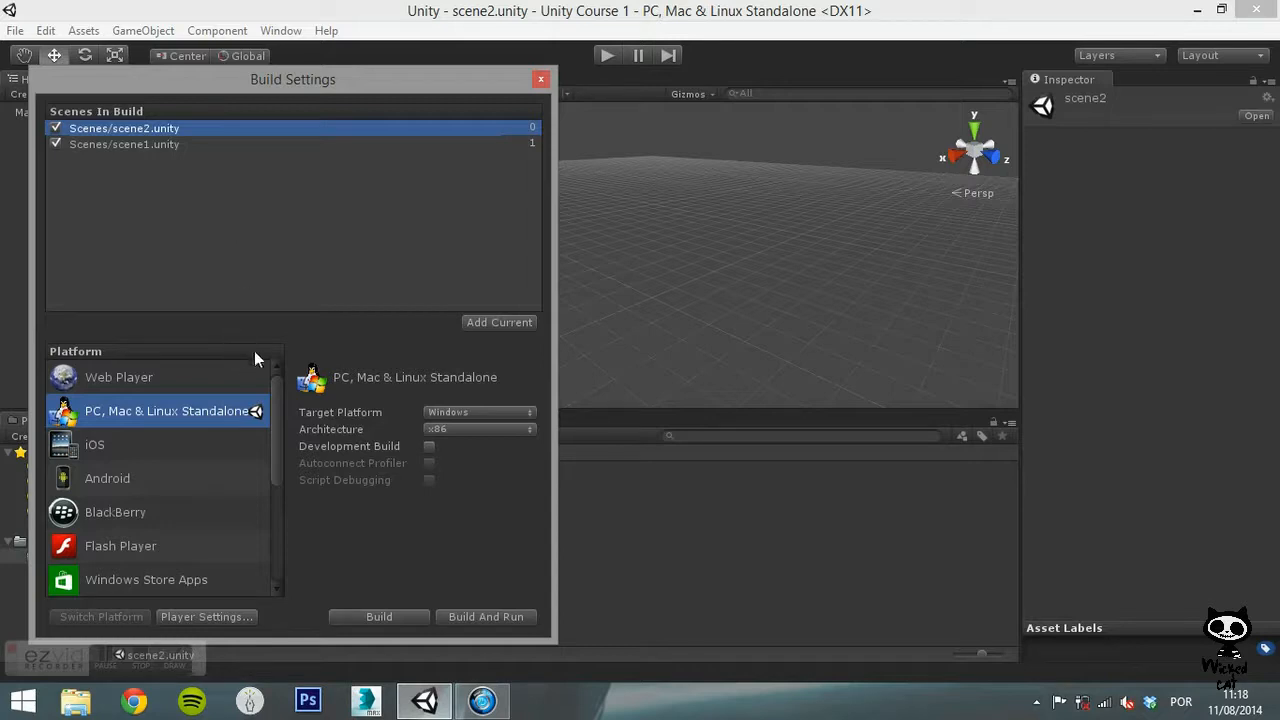
{"action": "scroll", "scroll_direction": "down", "scroll_amount": 3}
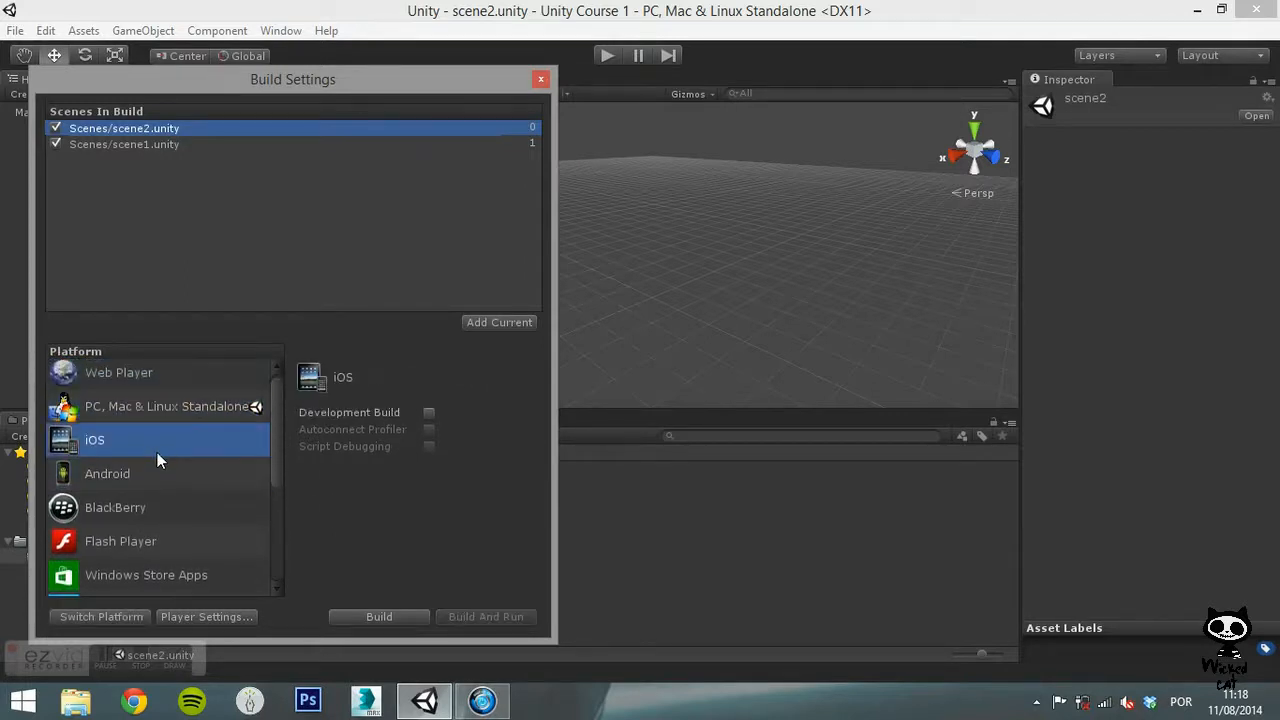
{"action": "left_click", "coordinate": [164, 406]}
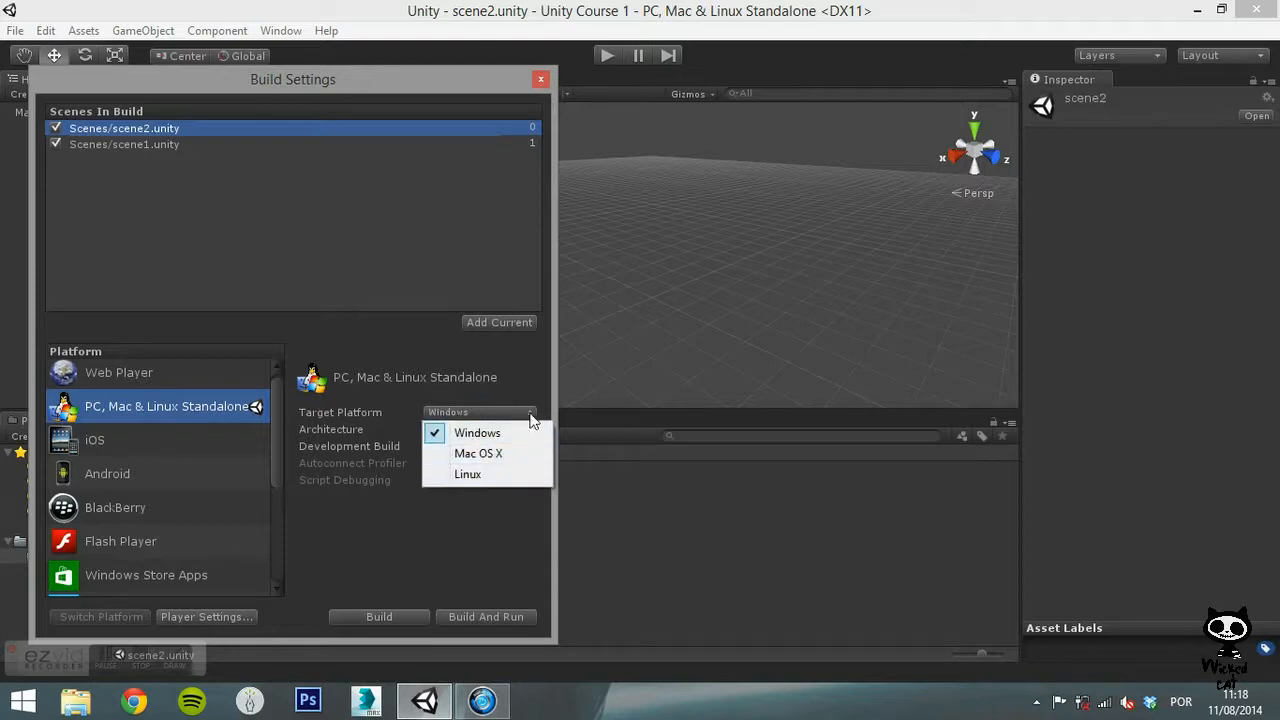
{"action": "left_click", "coordinate": [480, 428]}
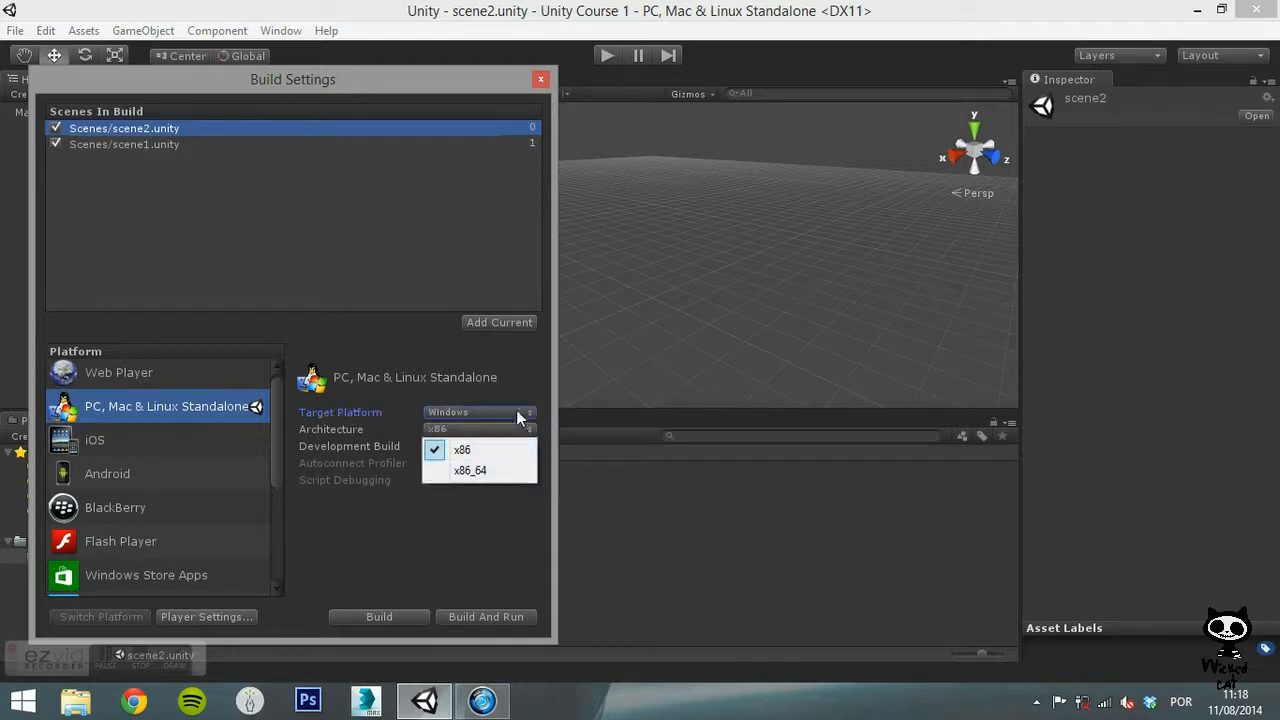
{"action": "left_click", "coordinate": [462, 448]}
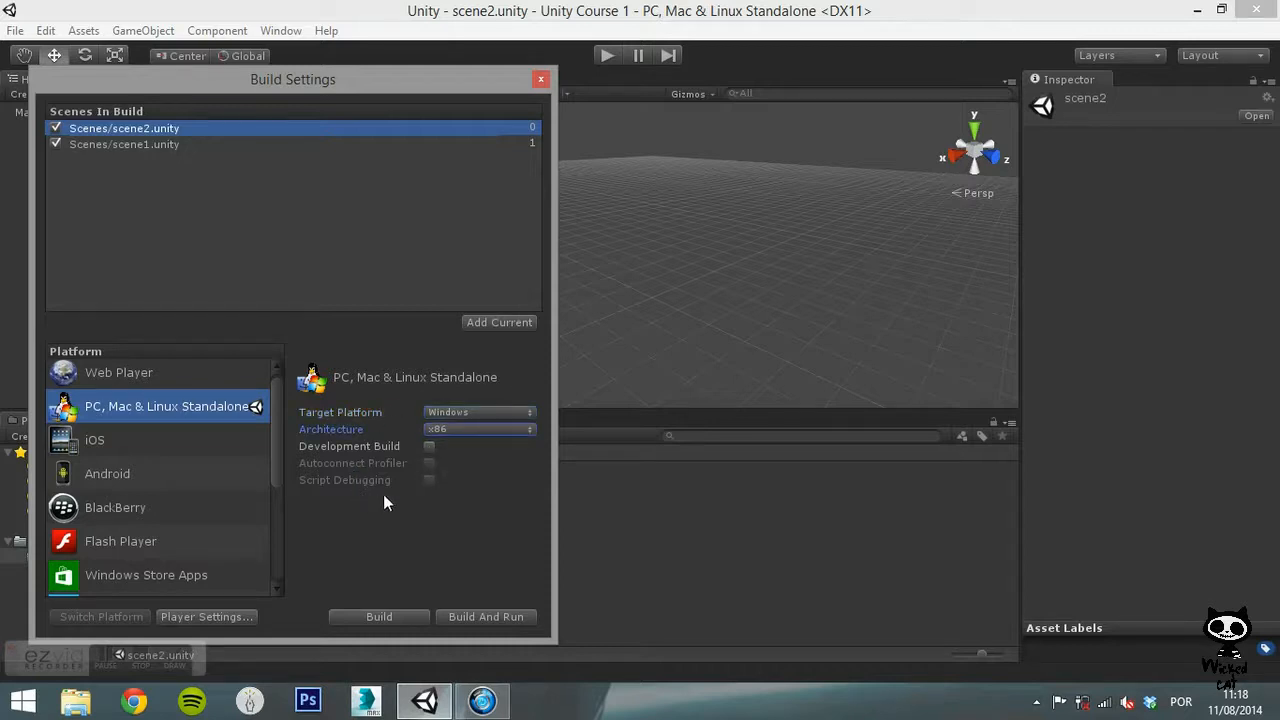
{"action": "mouse_move", "coordinate": [398, 488]}
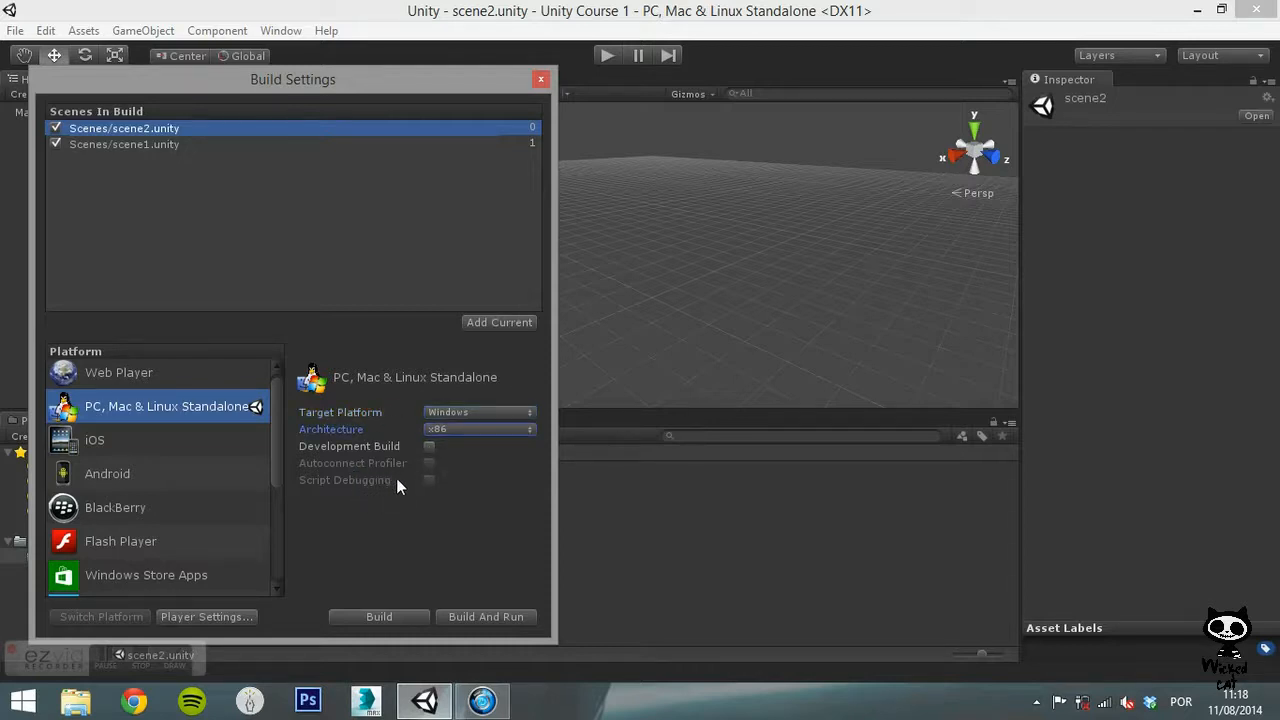
{"action": "mouse_move", "coordinate": [248, 624]}
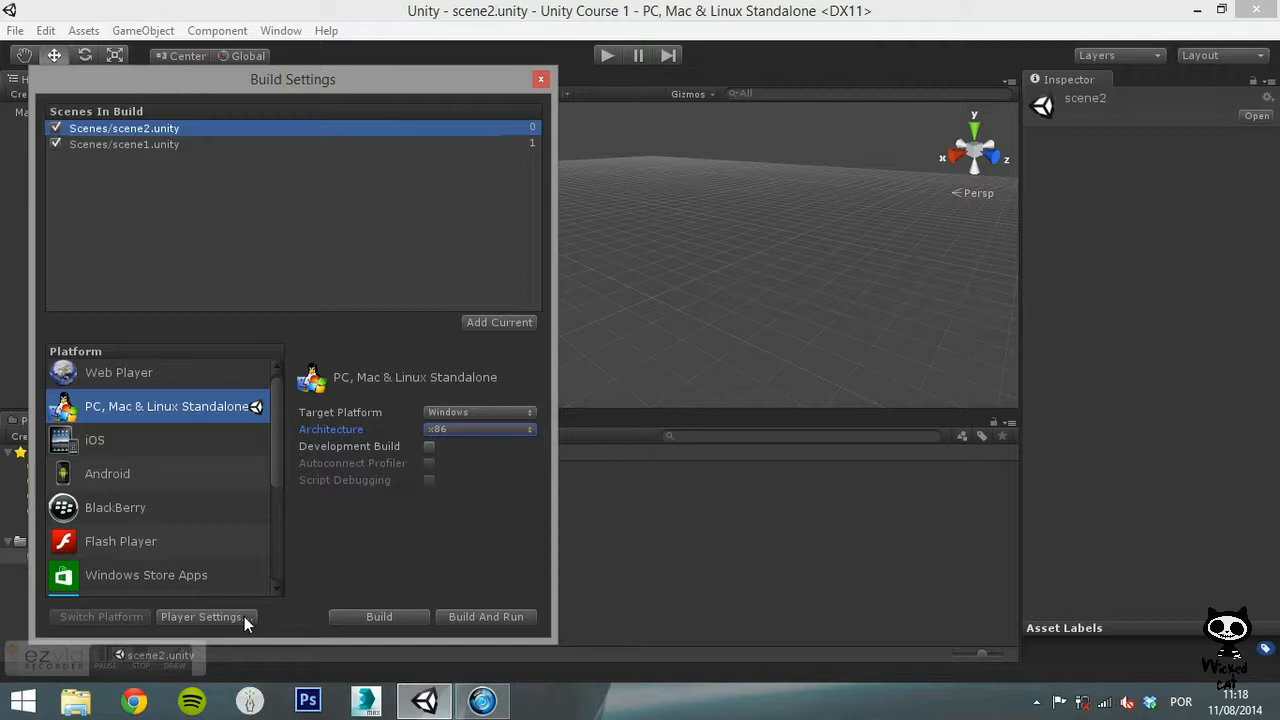
Step: Show Player Settings and review Resolution and Presentation, Icon and Splash Image without changes
{"action": "left_click", "coordinate": [200, 616]}
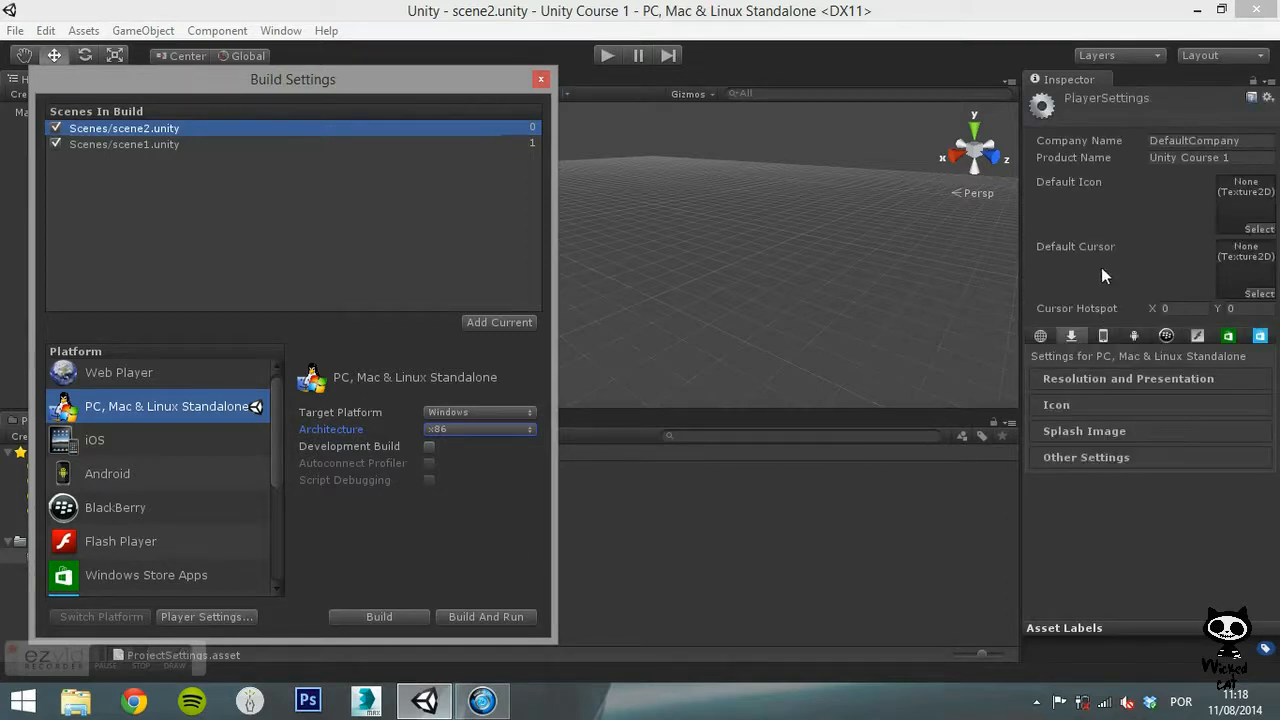
{"action": "mouse_move", "coordinate": [1104, 184]}
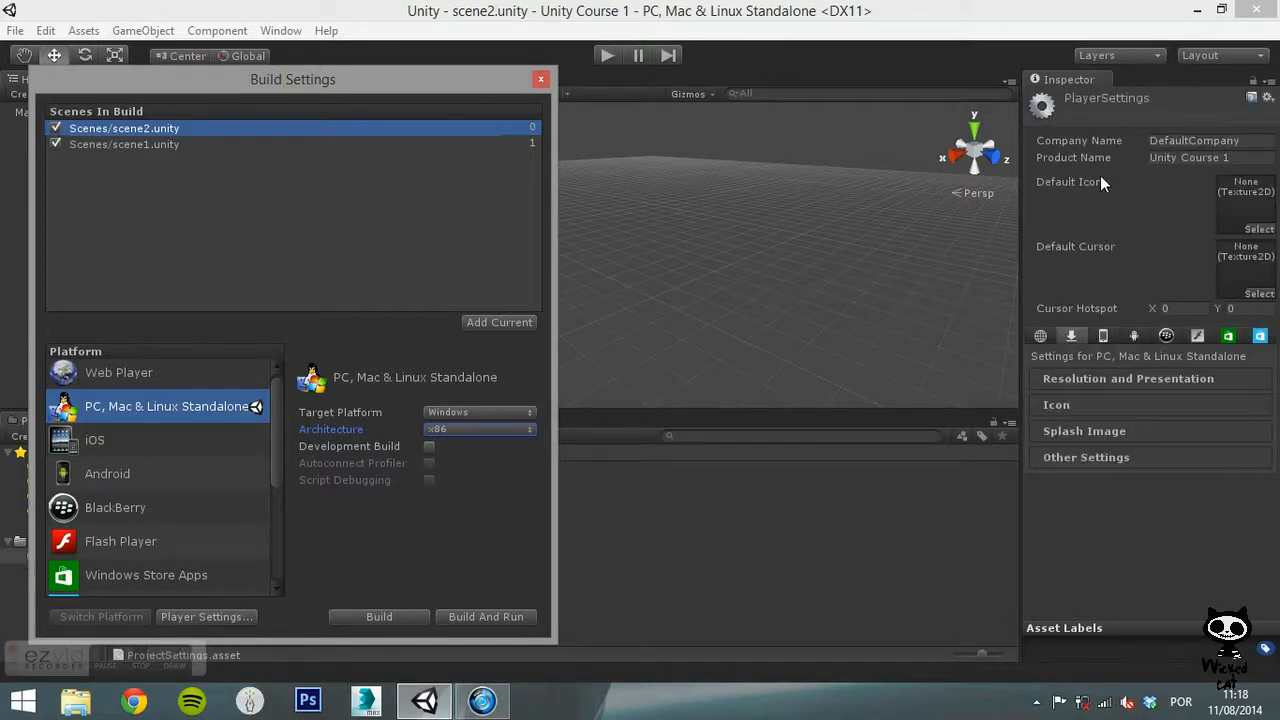
{"action": "mouse_move", "coordinate": [1100, 322]}
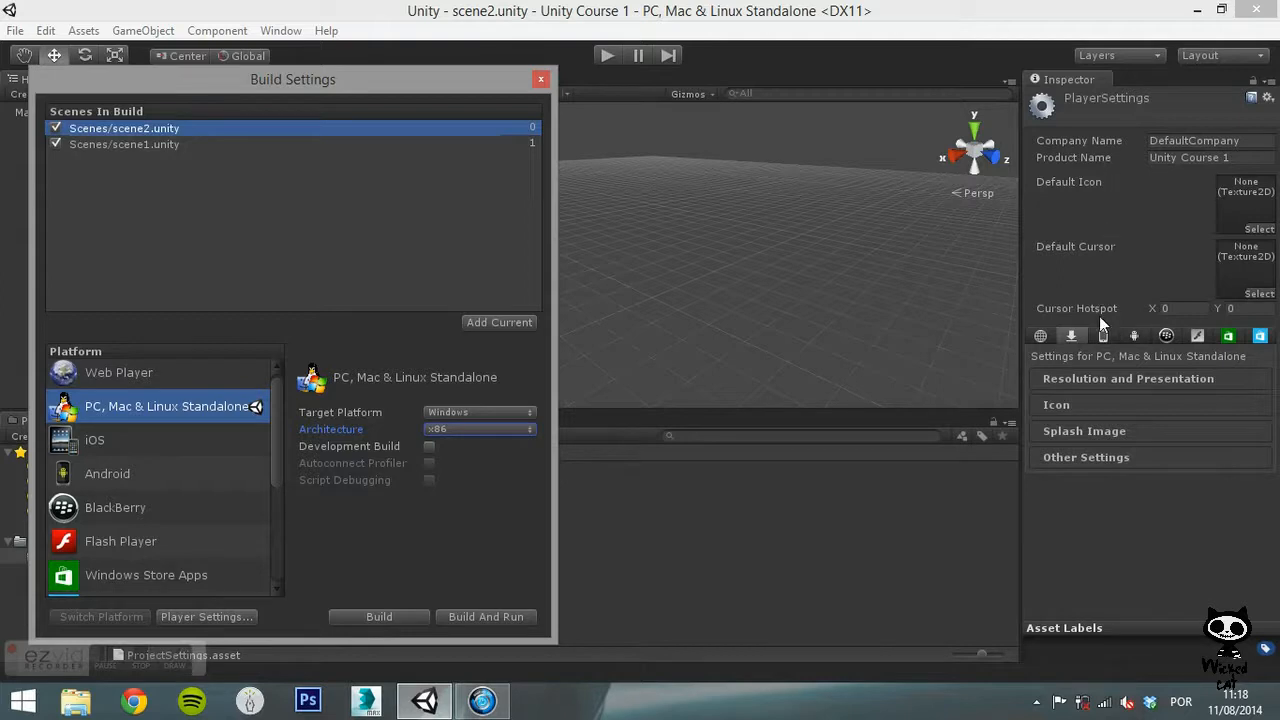
{"action": "mouse_move", "coordinate": [1108, 388]}
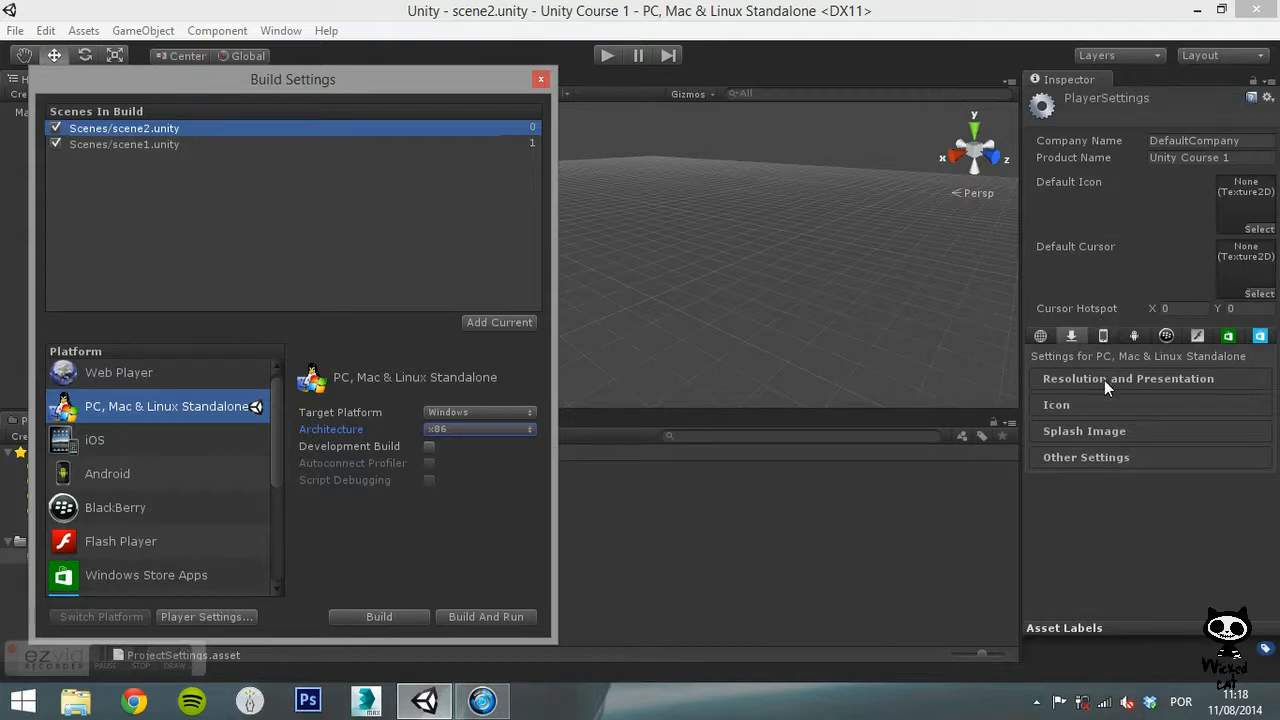
{"action": "left_click", "coordinate": [1128, 378]}
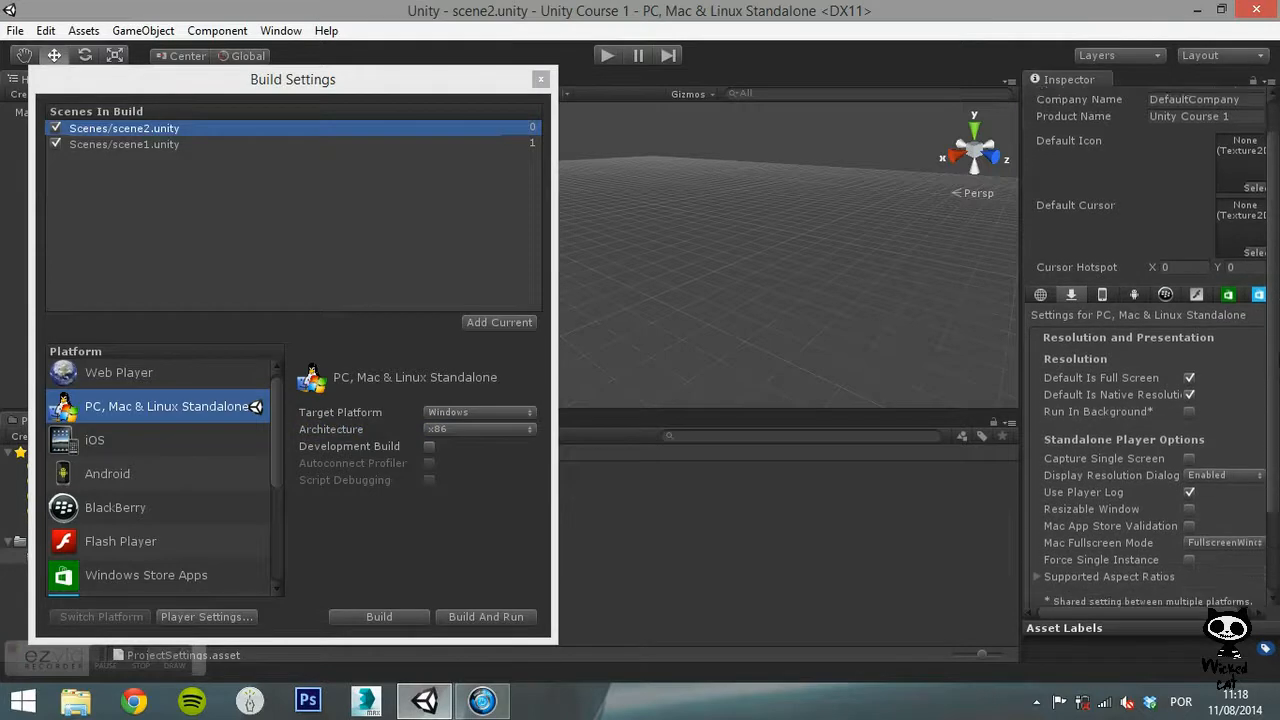
{"action": "scroll", "scroll_direction": "down", "scroll_amount": 3}
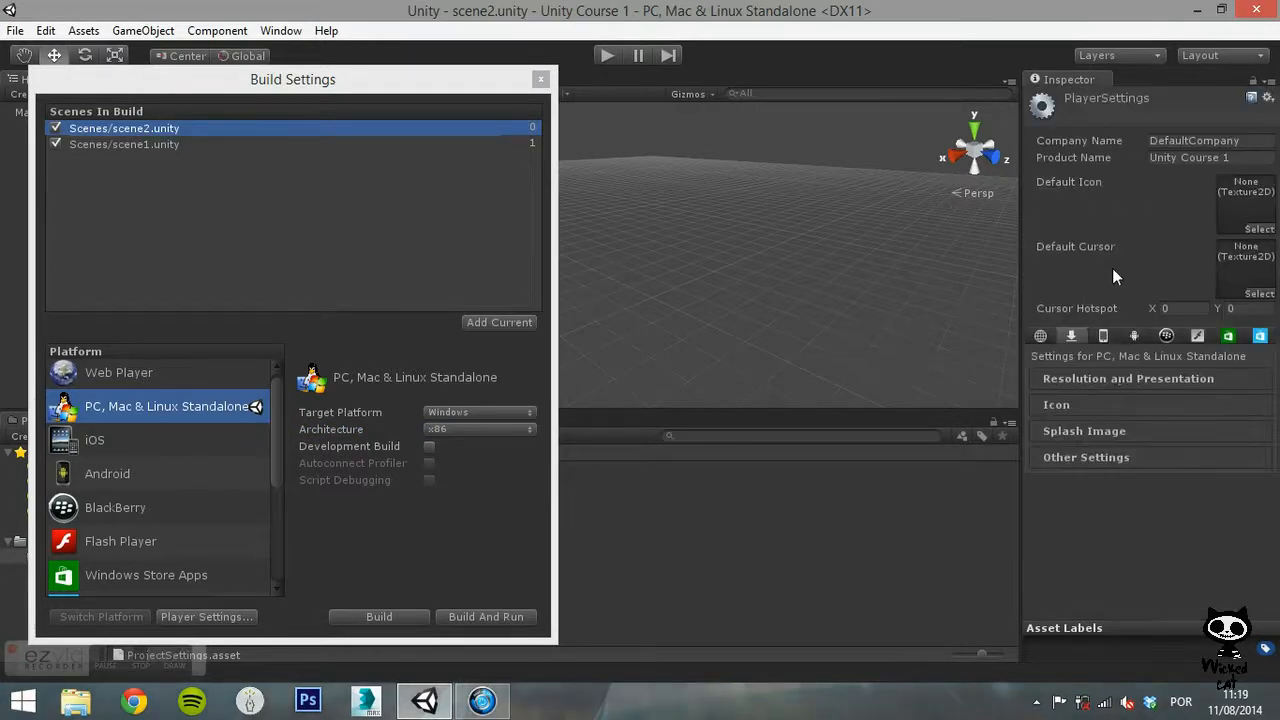
{"action": "left_click", "coordinate": [1056, 404]}
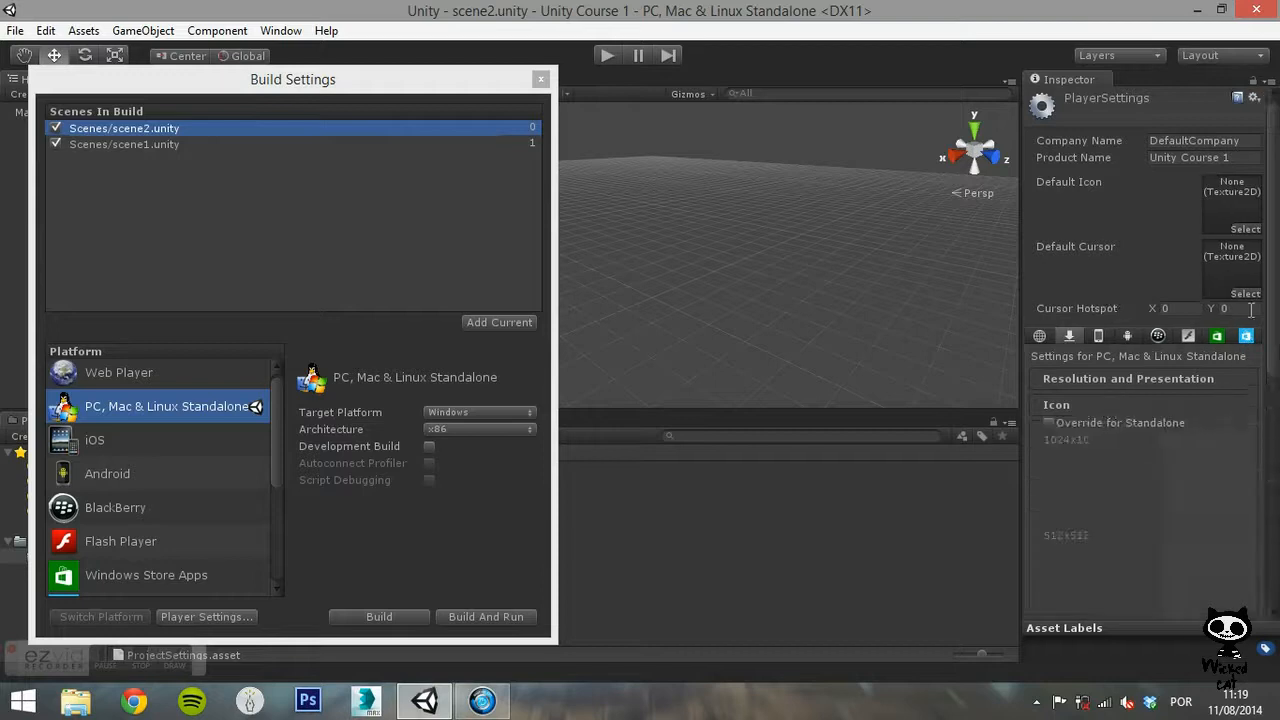
{"action": "scroll", "scroll_direction": "down", "scroll_amount": 3}
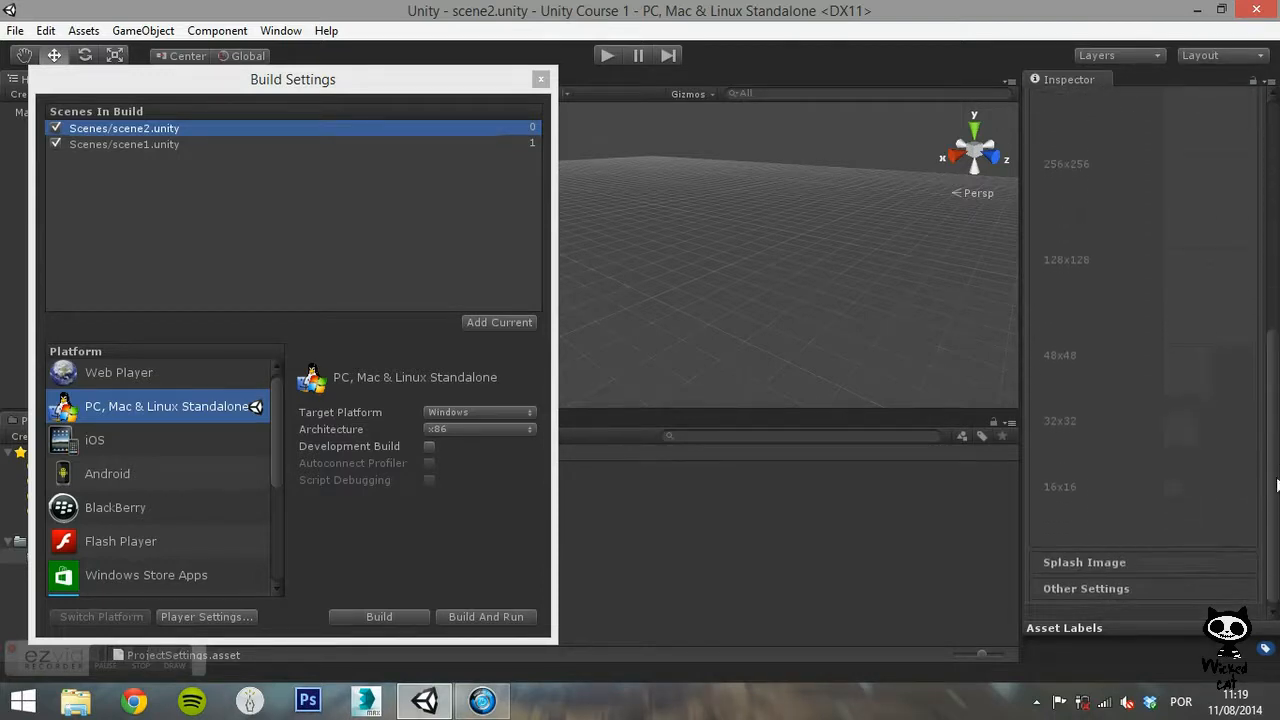
{"action": "left_click", "coordinate": [206, 616]}
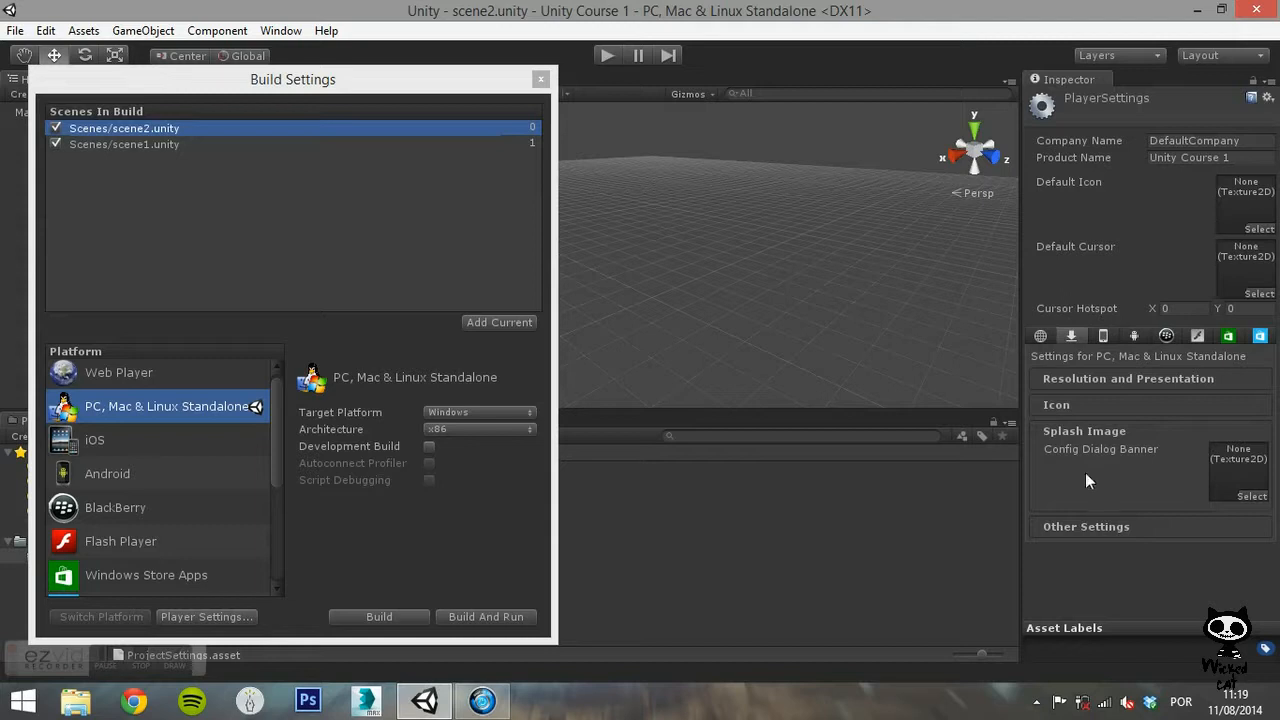
{"action": "mouse_move", "coordinate": [1100, 444]}
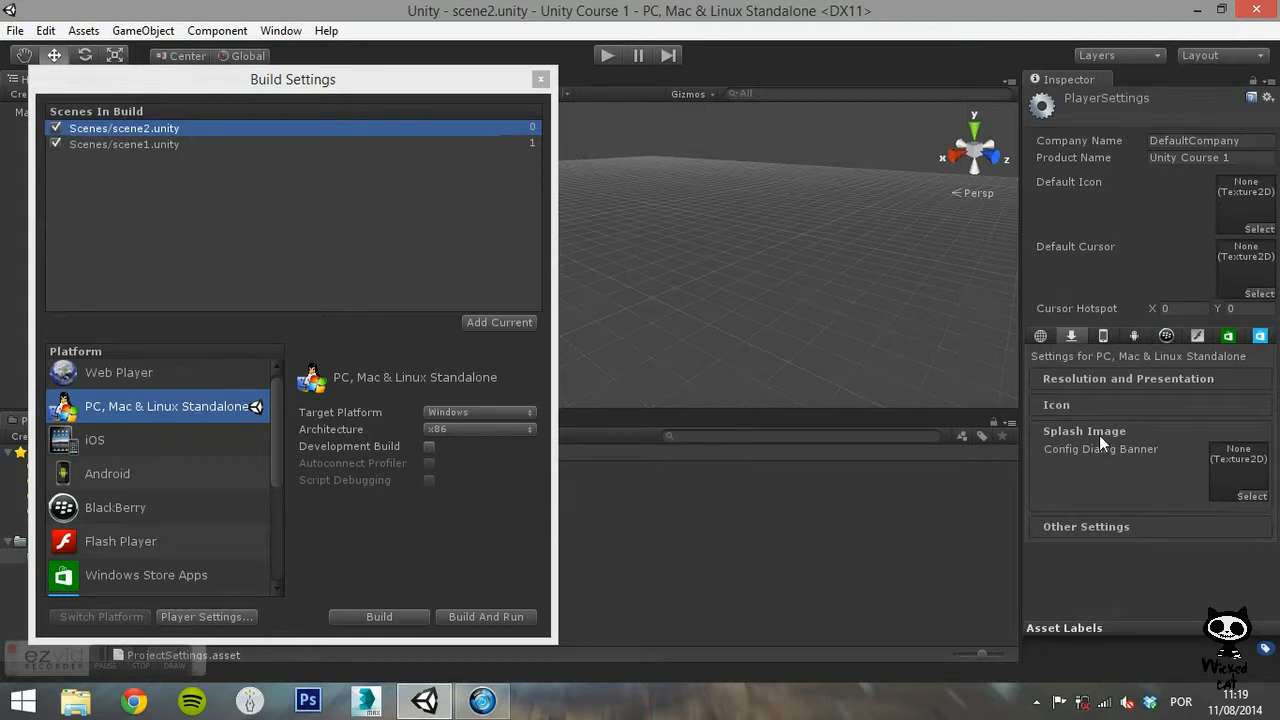
{"action": "left_click", "coordinate": [1084, 432]}
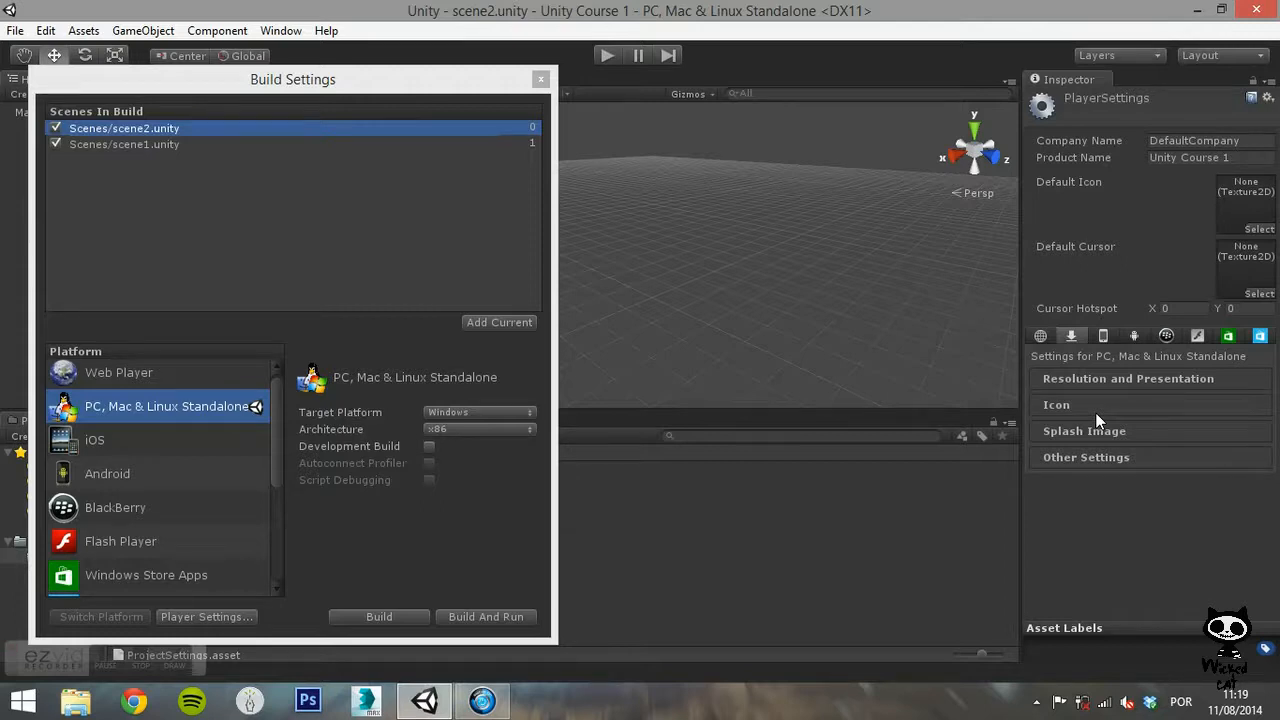
{"action": "mouse_move", "coordinate": [378, 620]}
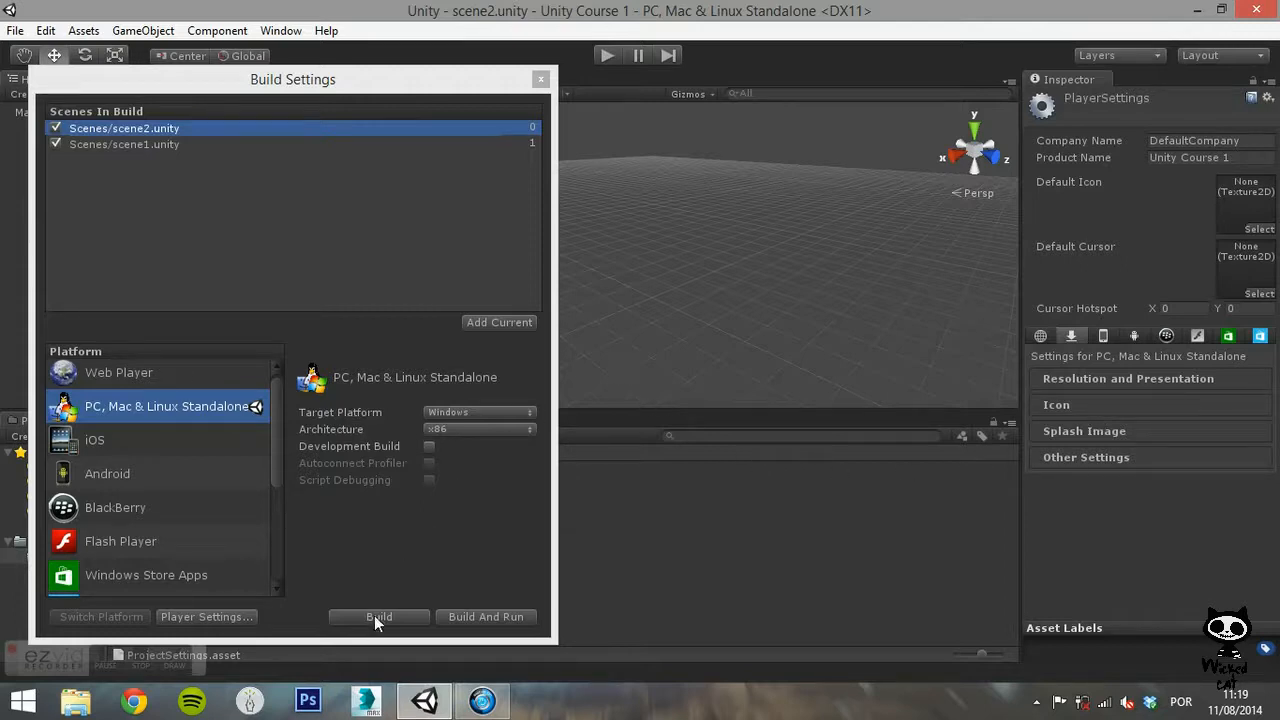
{"action": "mouse_move", "coordinate": [500, 620]}
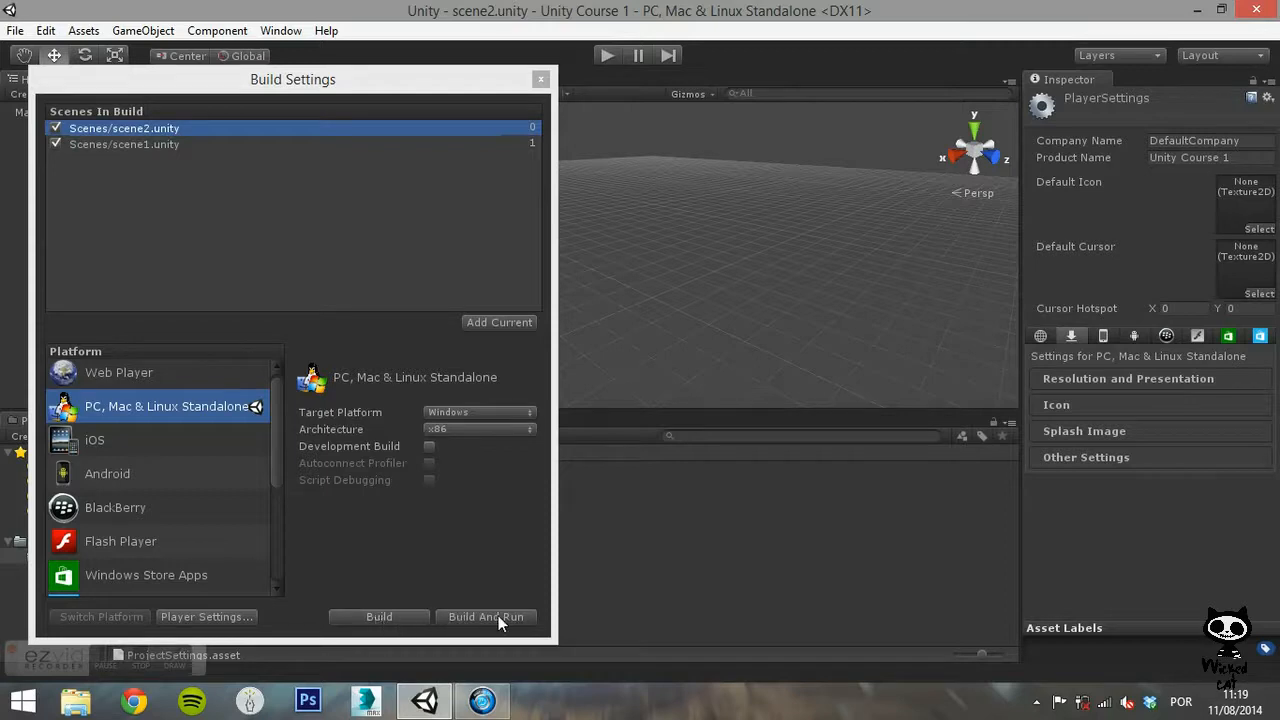